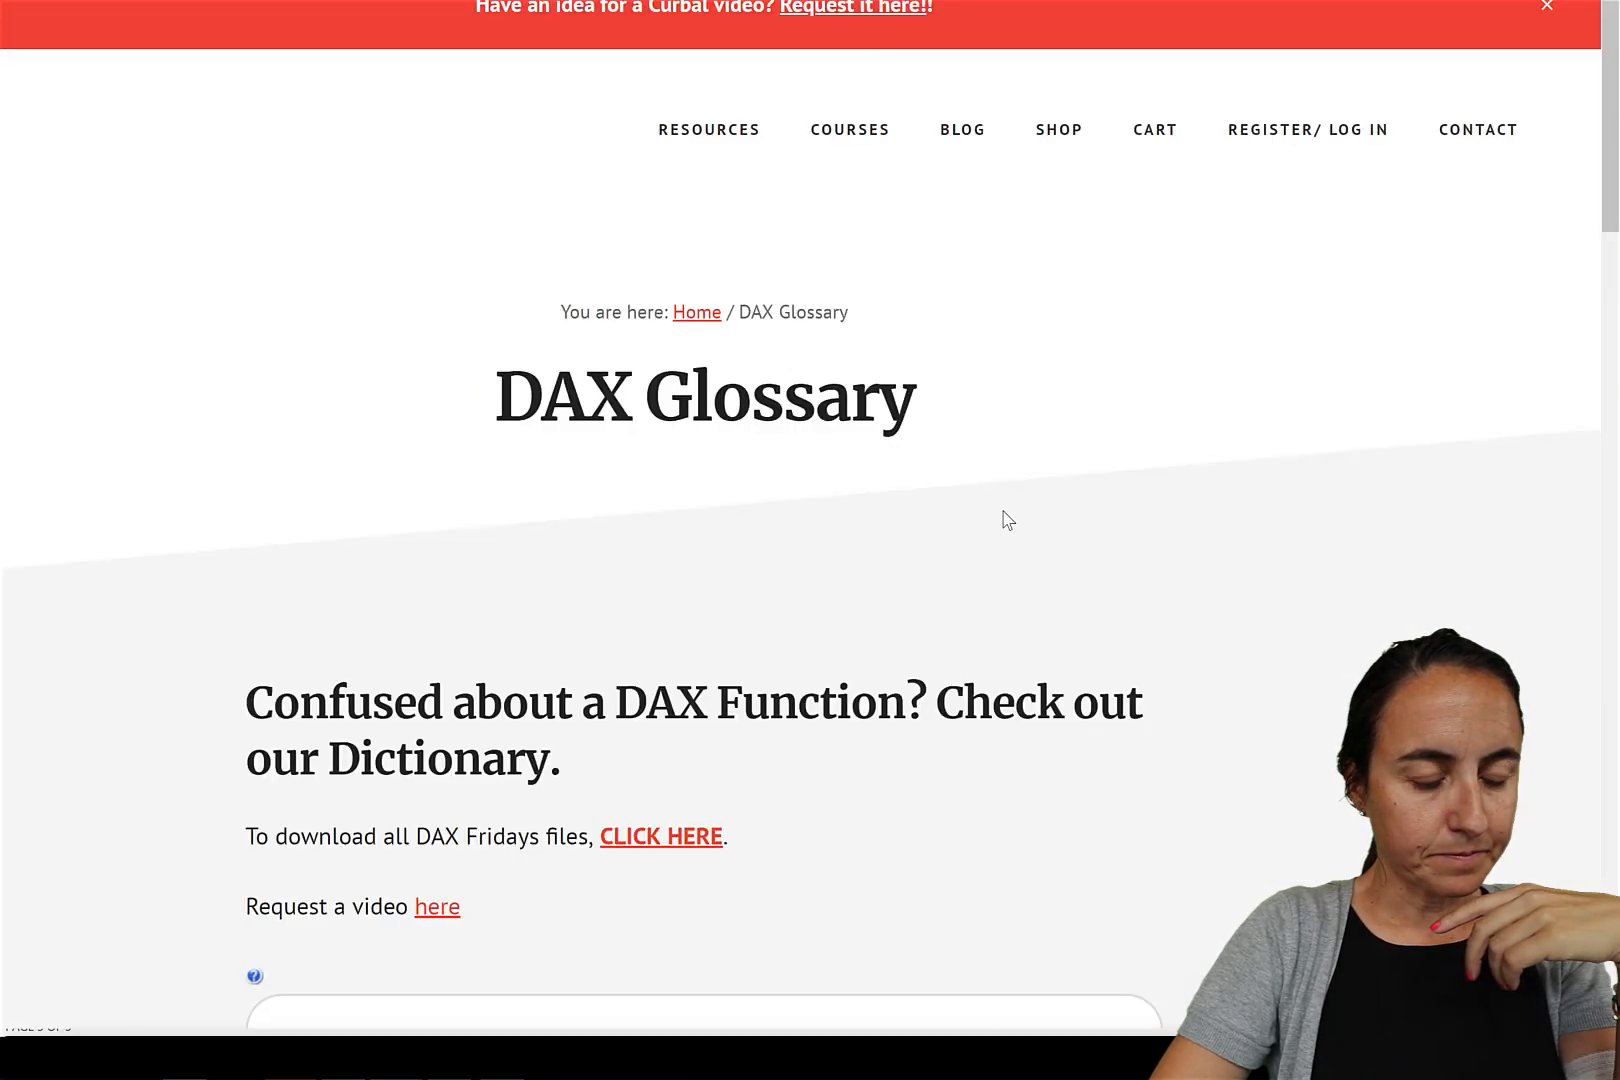
Step: Filter the MS Guide function table to Statistical and open AVERAGE's Curbal tutorial link
scroll("down", 3)
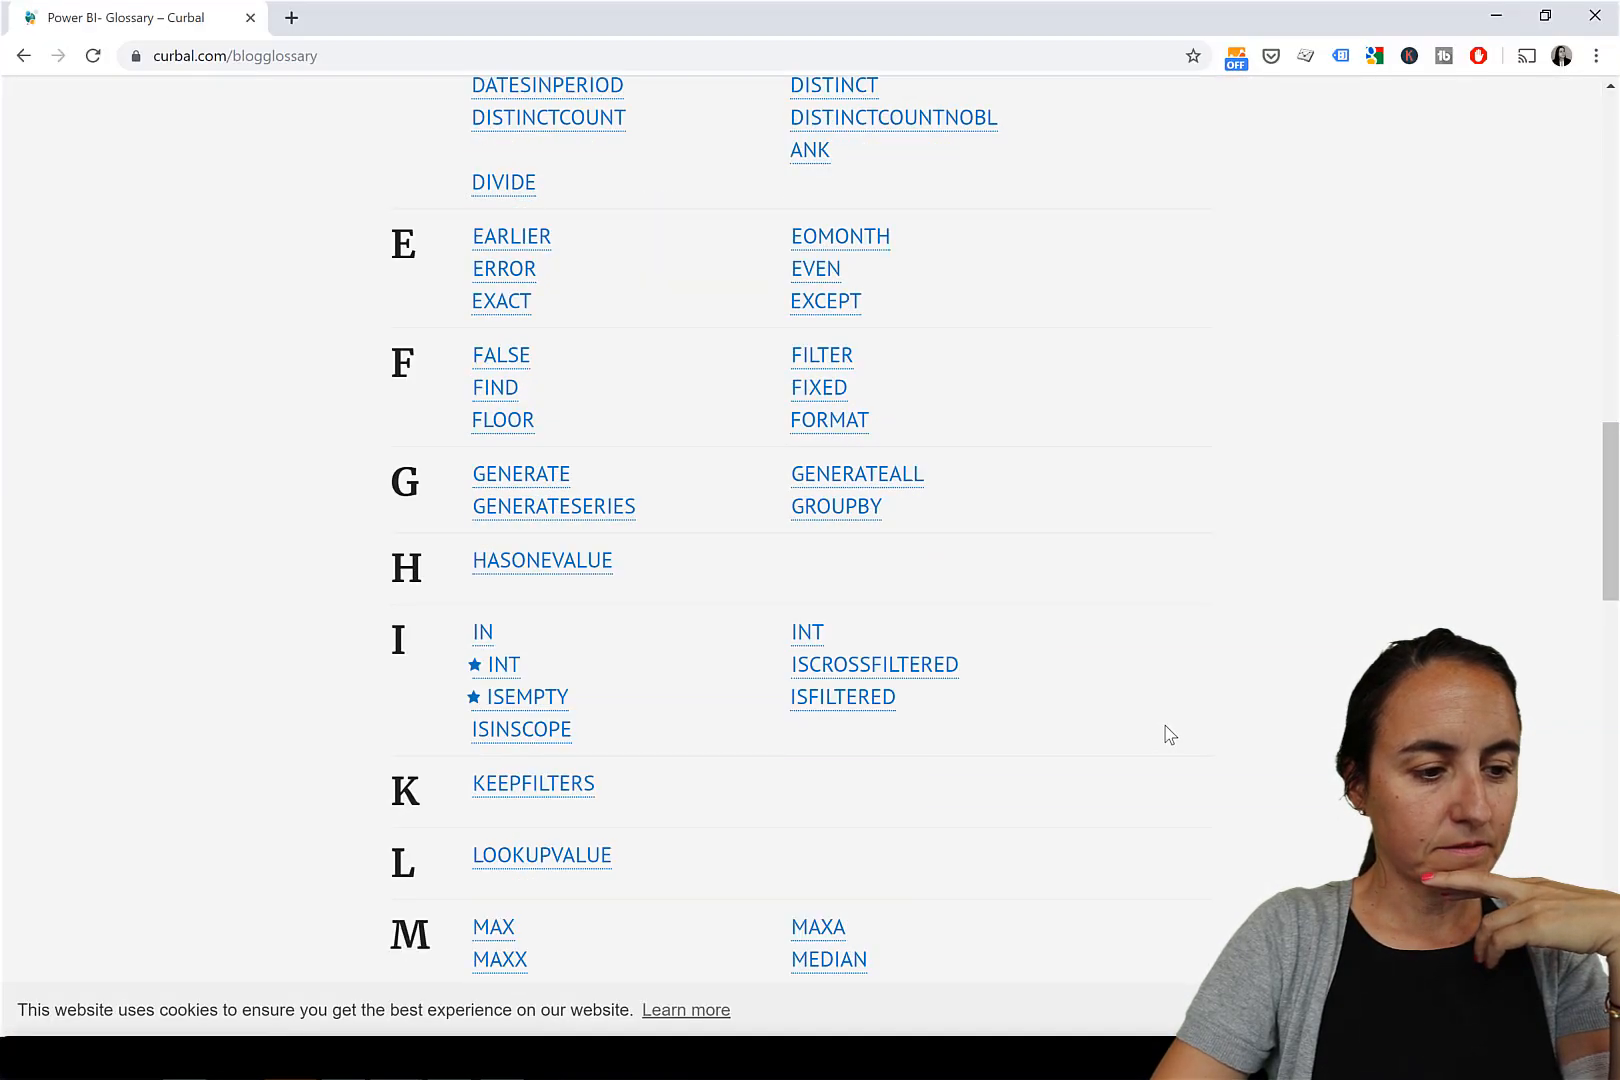
scroll("down", 3)
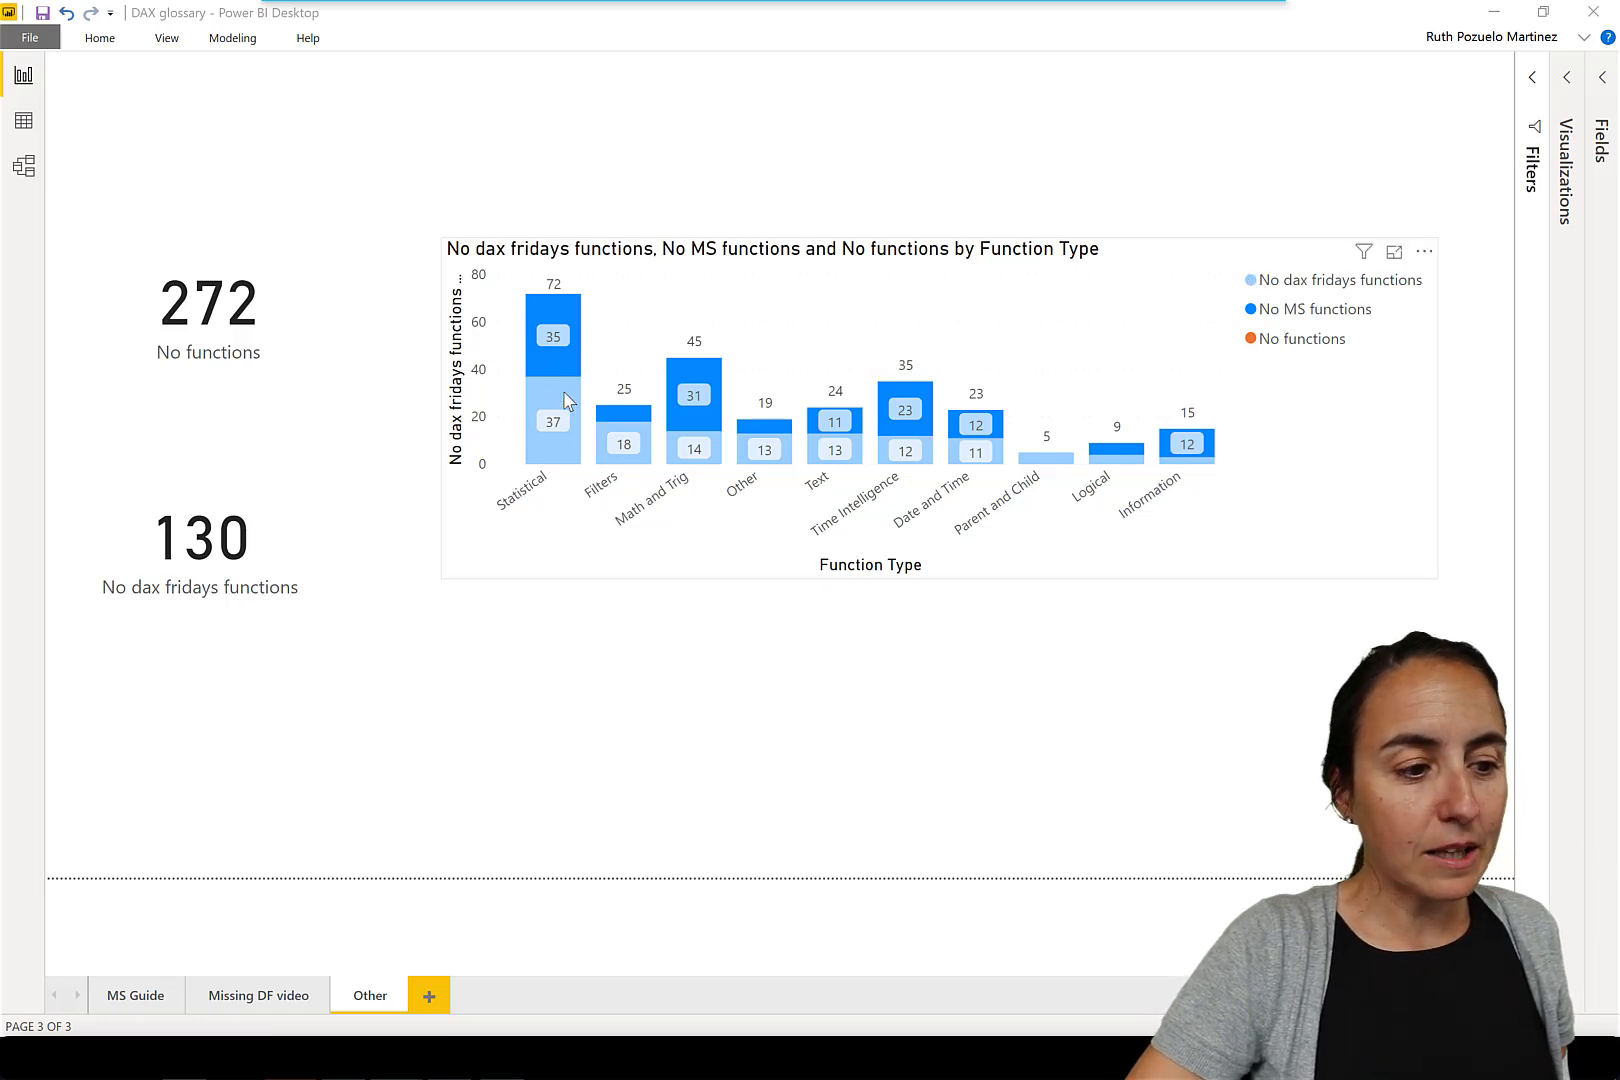
mouse_move(553, 398)
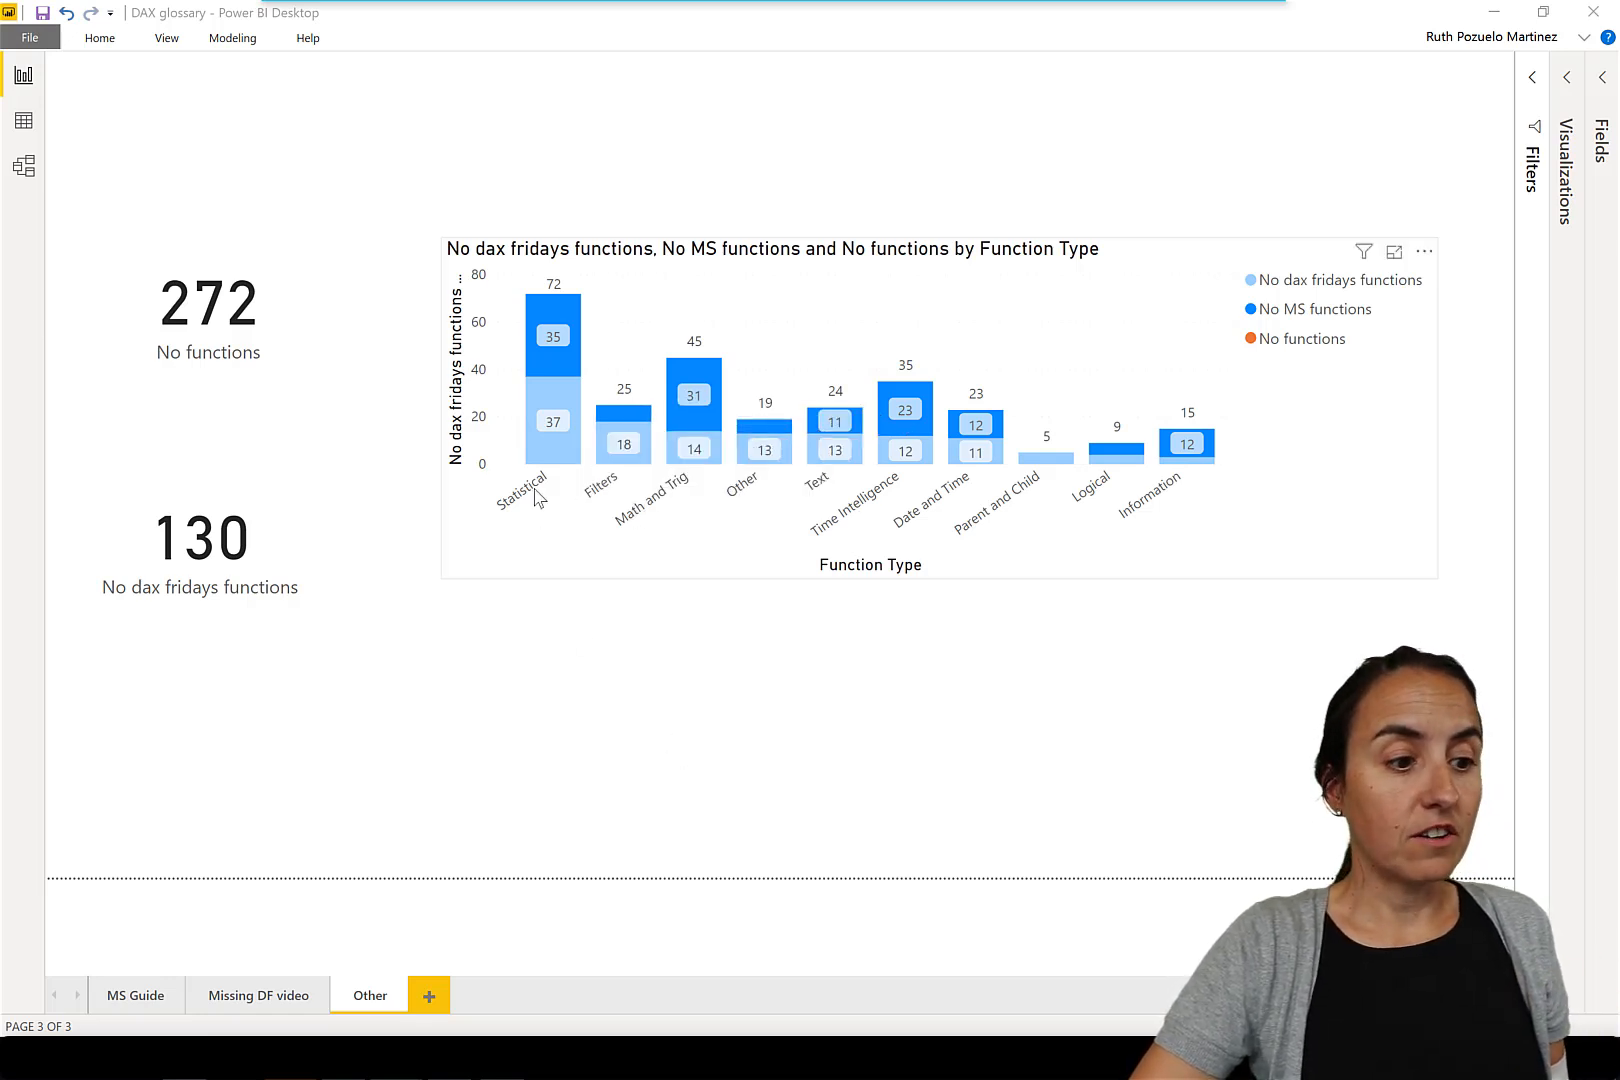
mouse_move(565, 502)
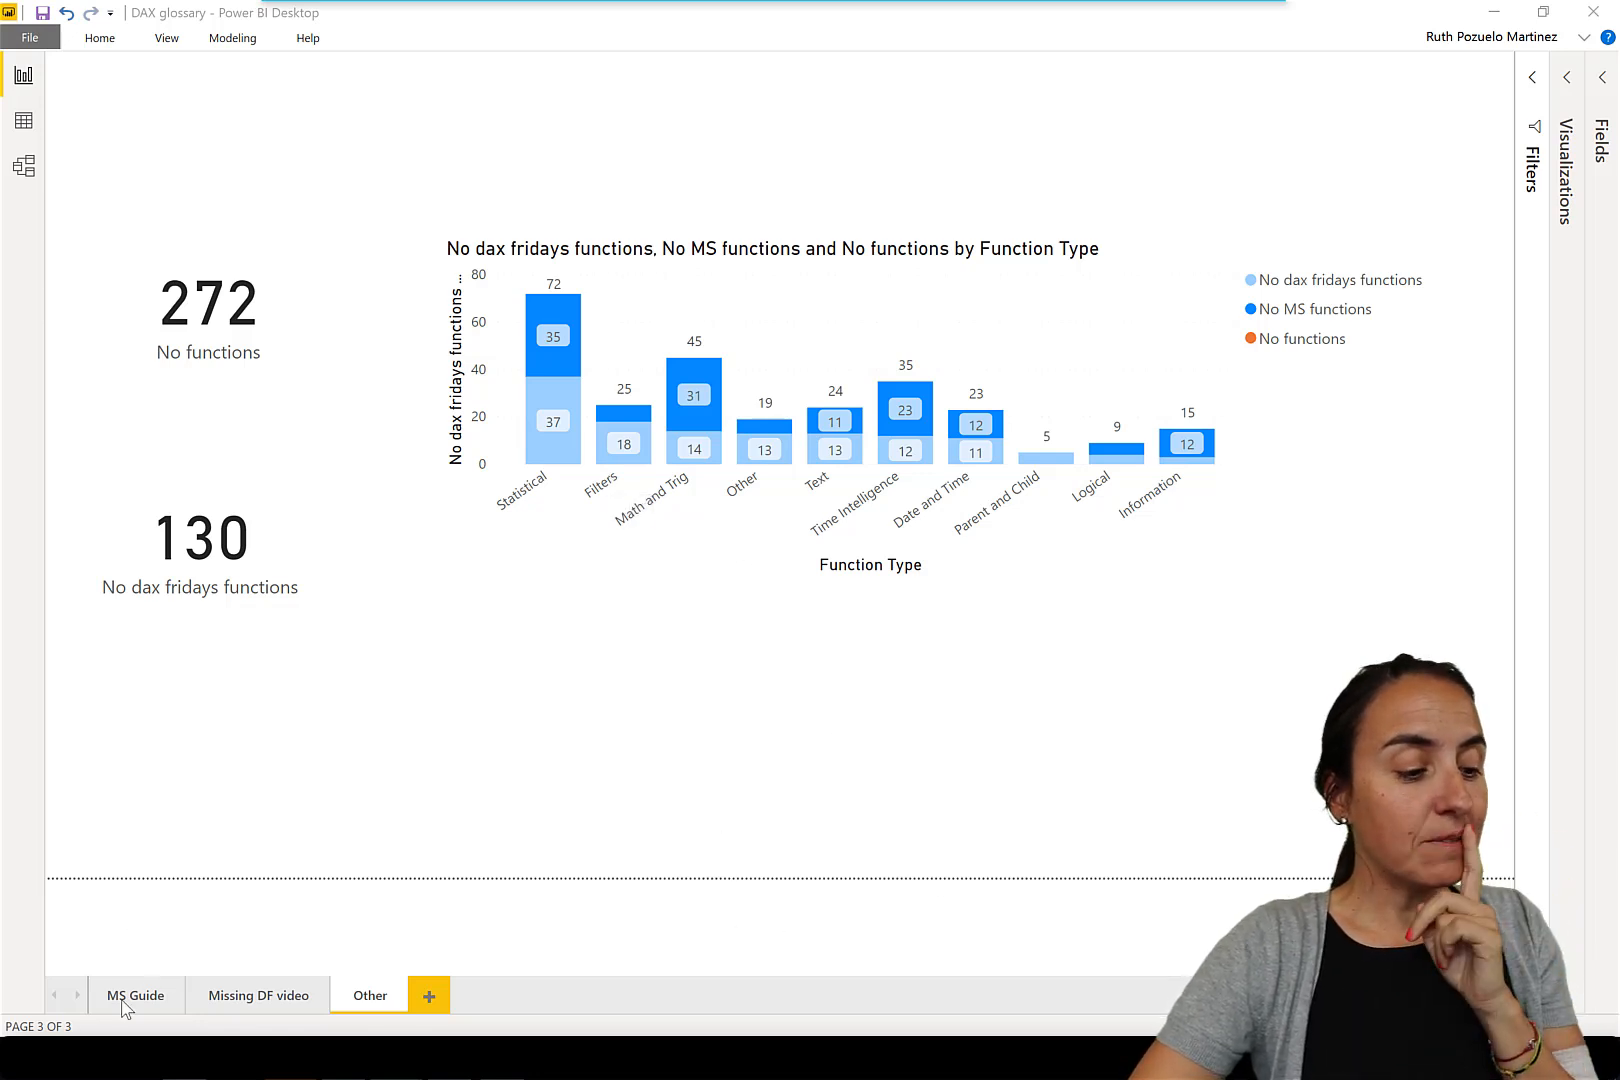
left_click(135, 995)
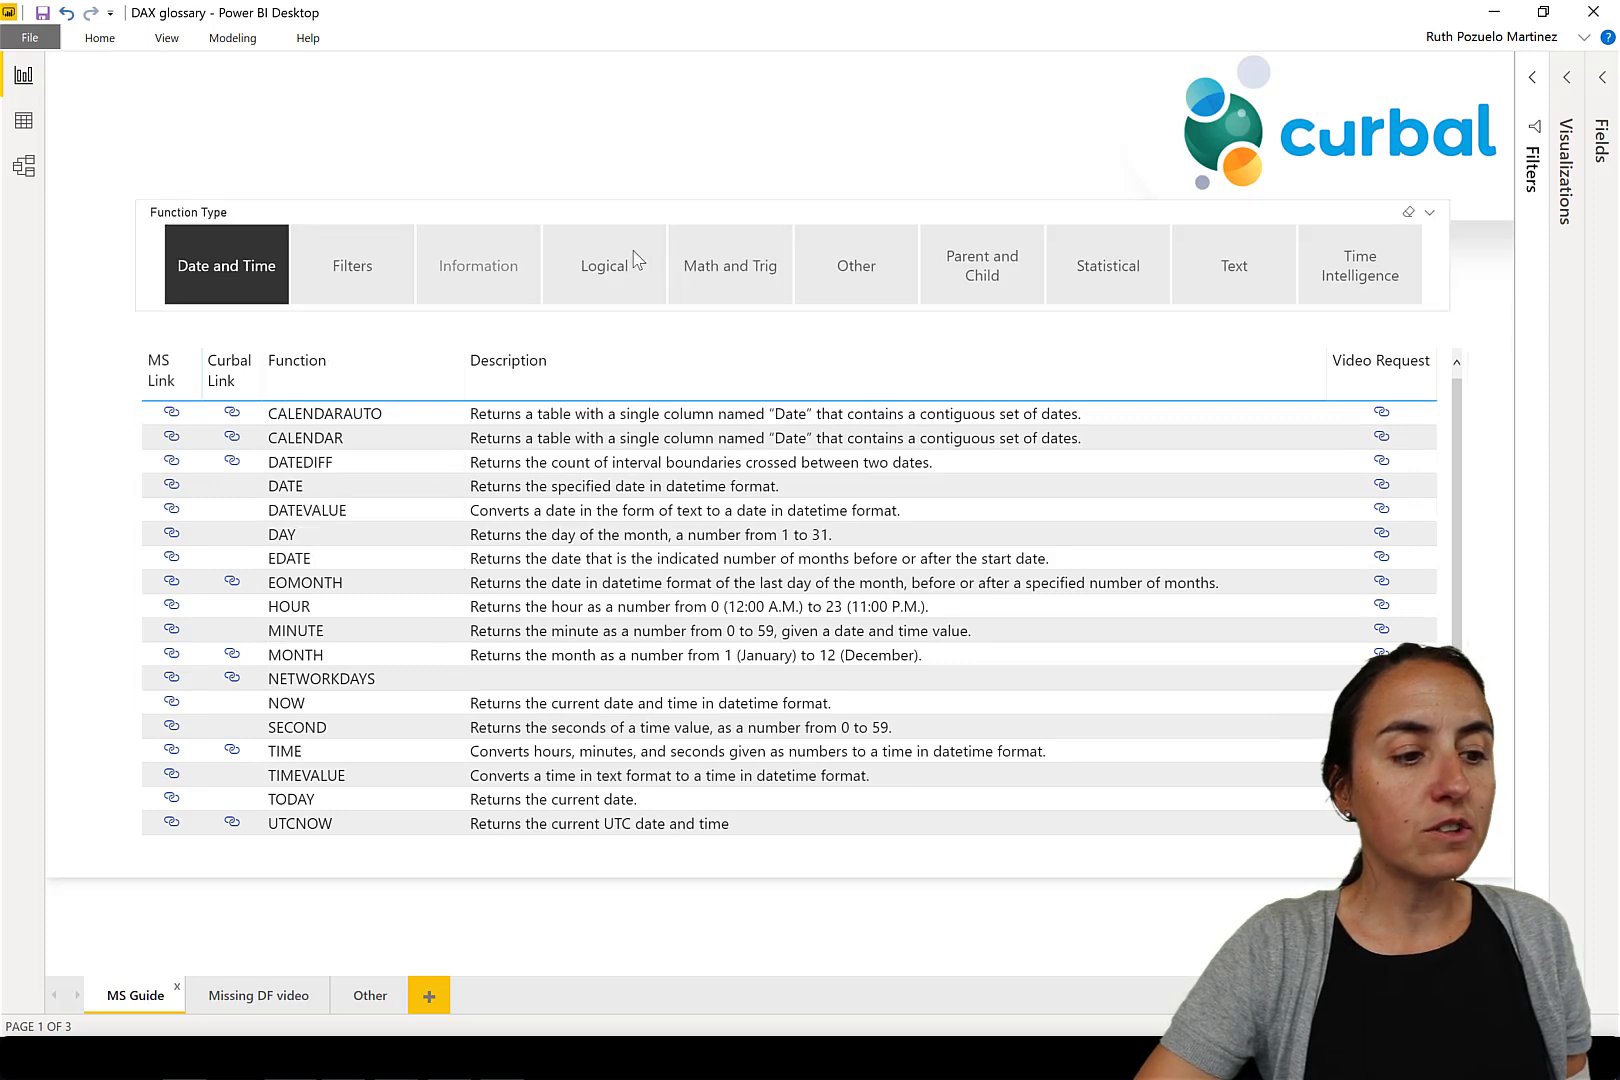
left_click(729, 266)
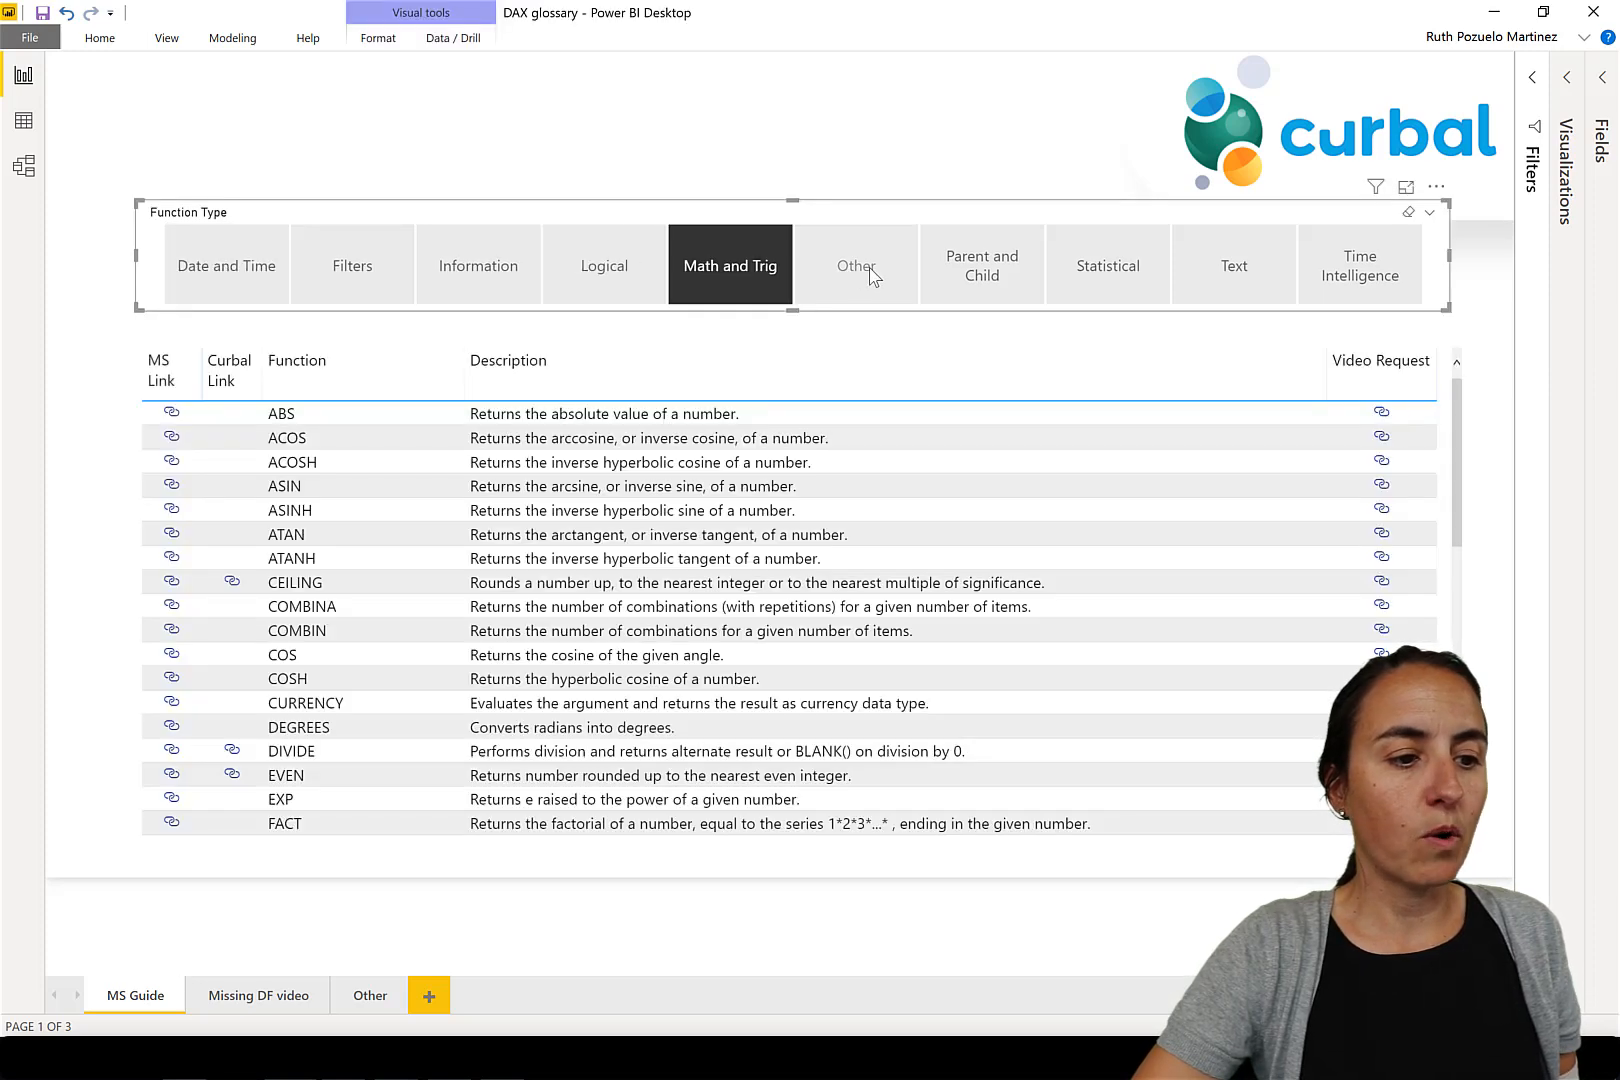
left_click(854, 265)
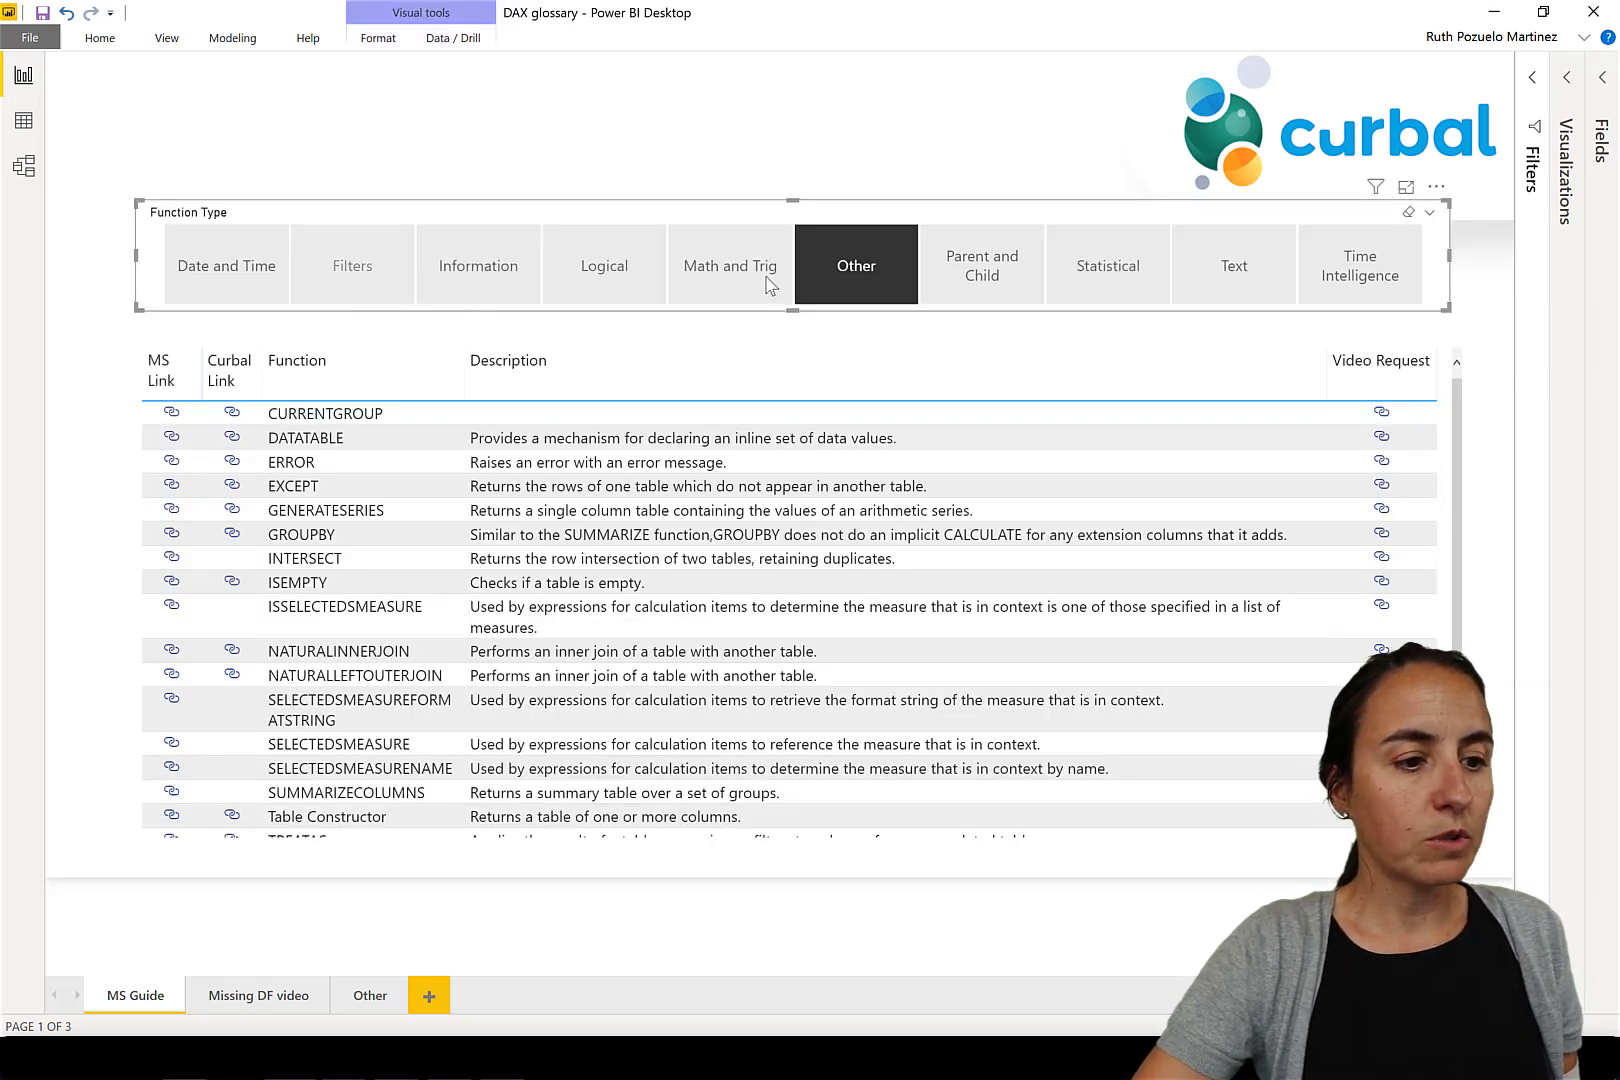
left_click(1107, 265)
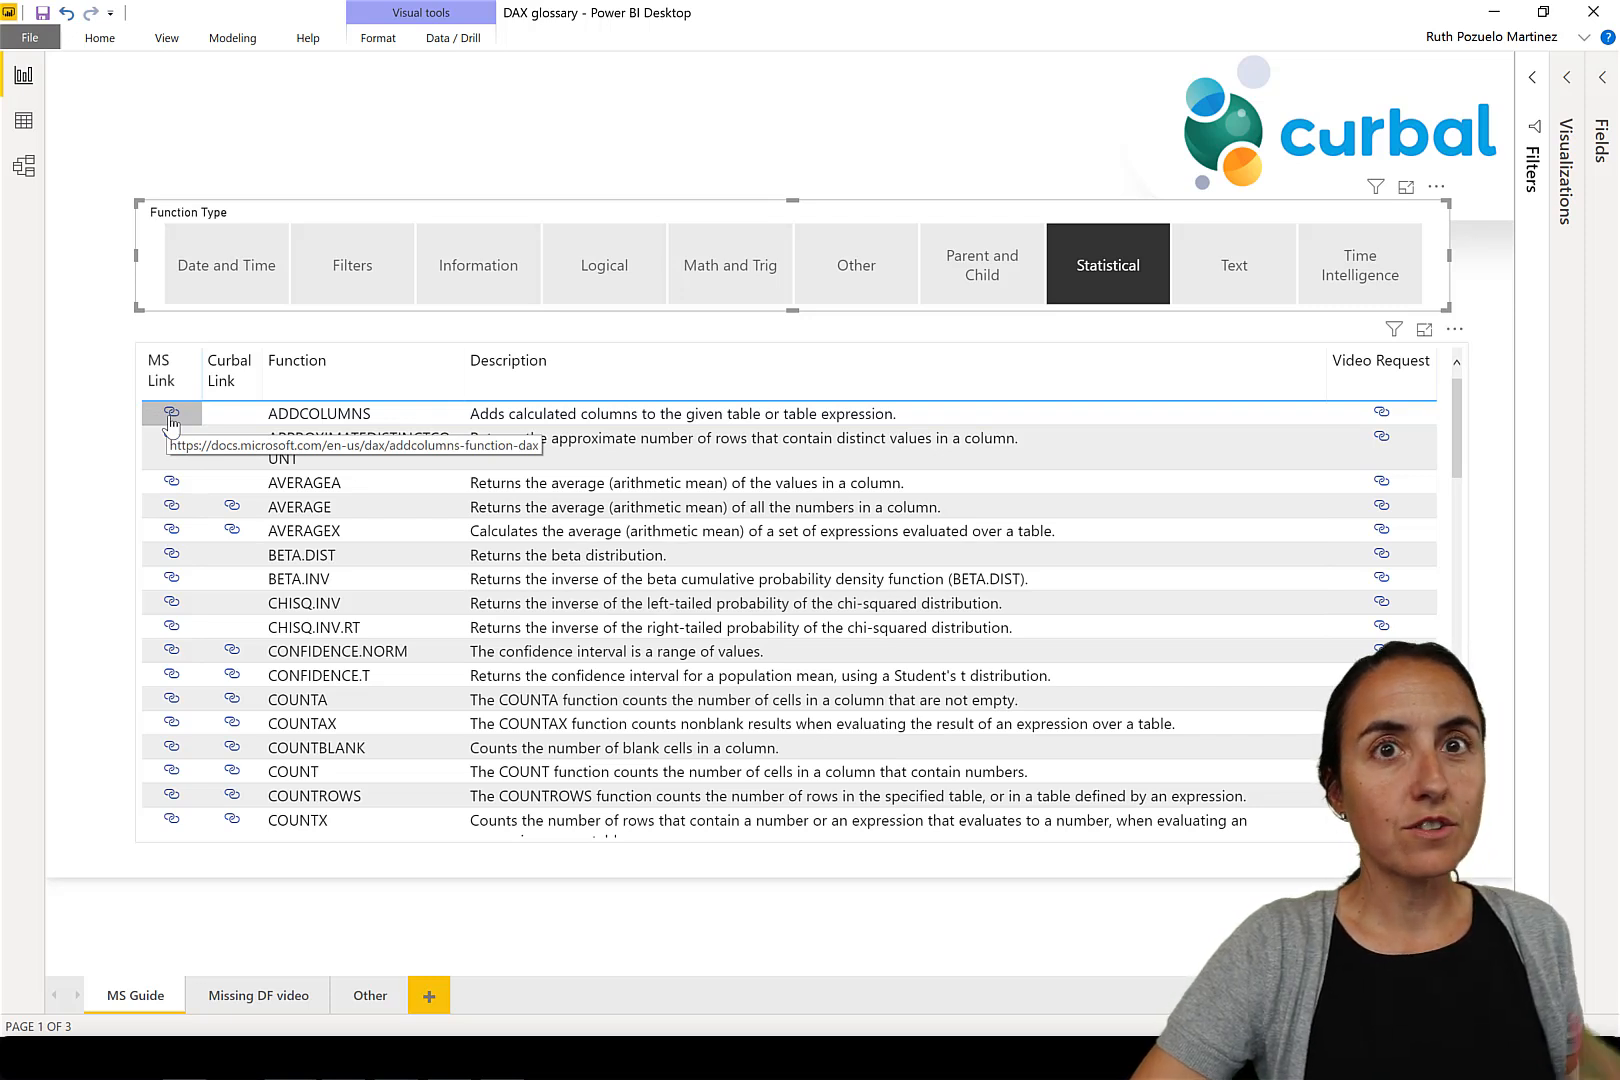
mouse_move(236, 422)
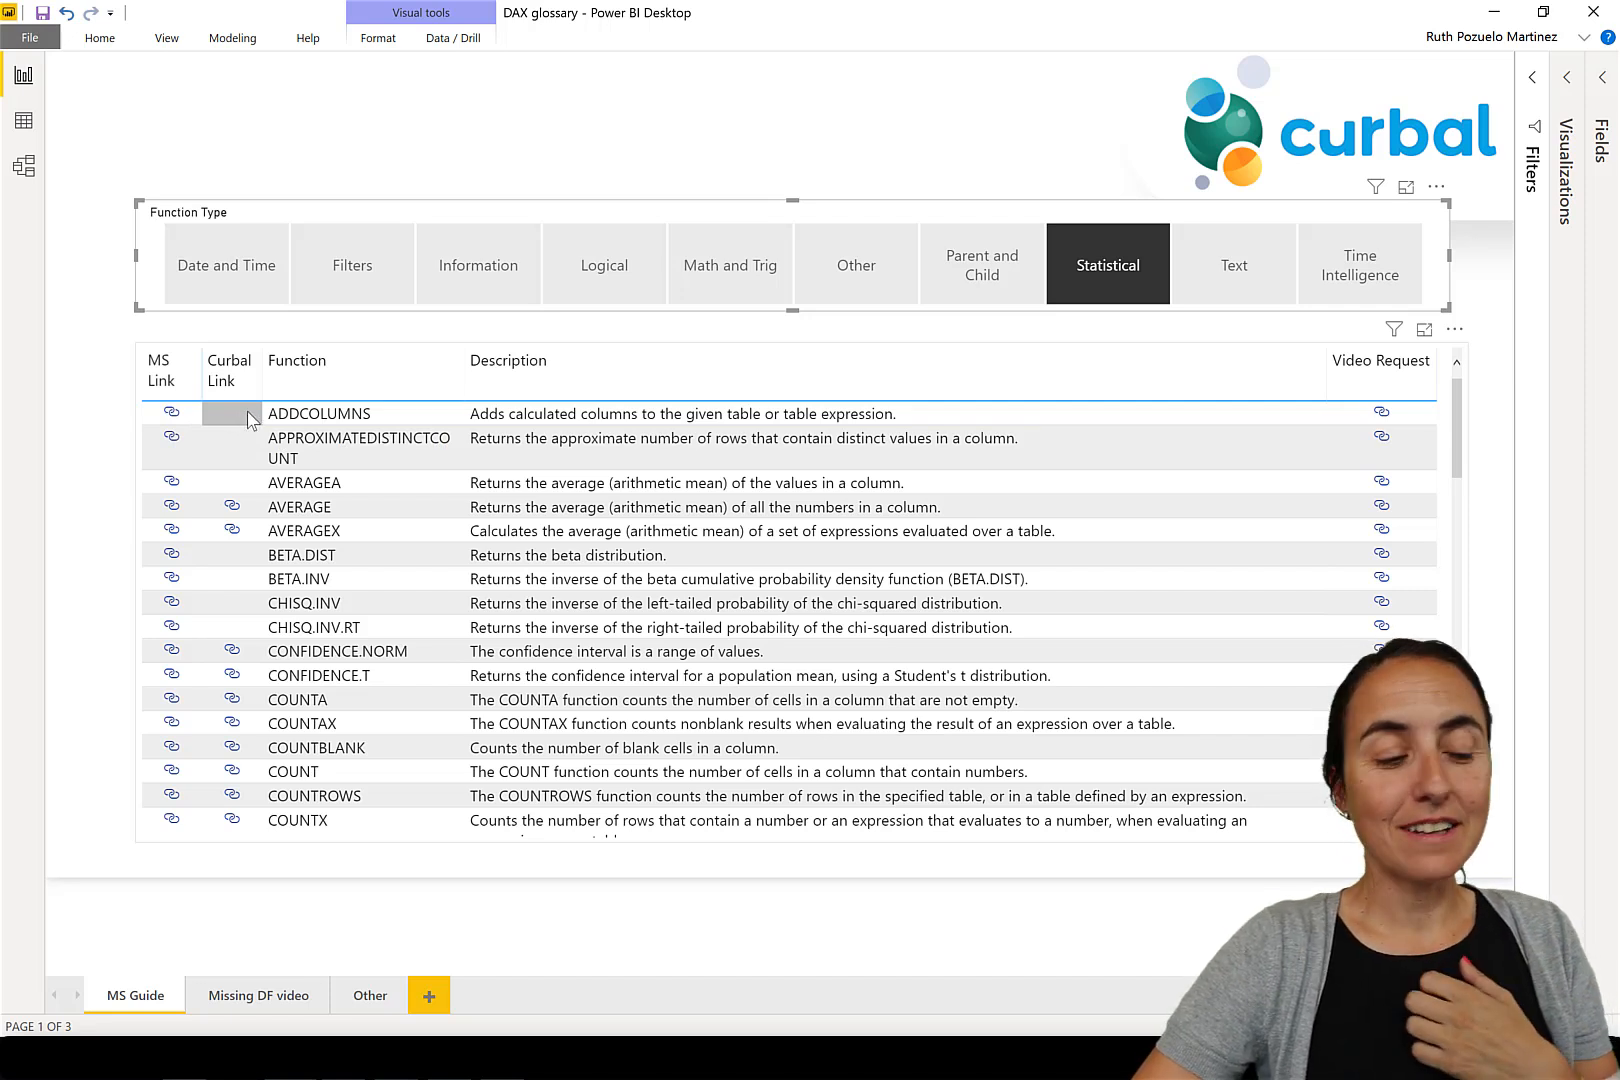
left_click(317, 412)
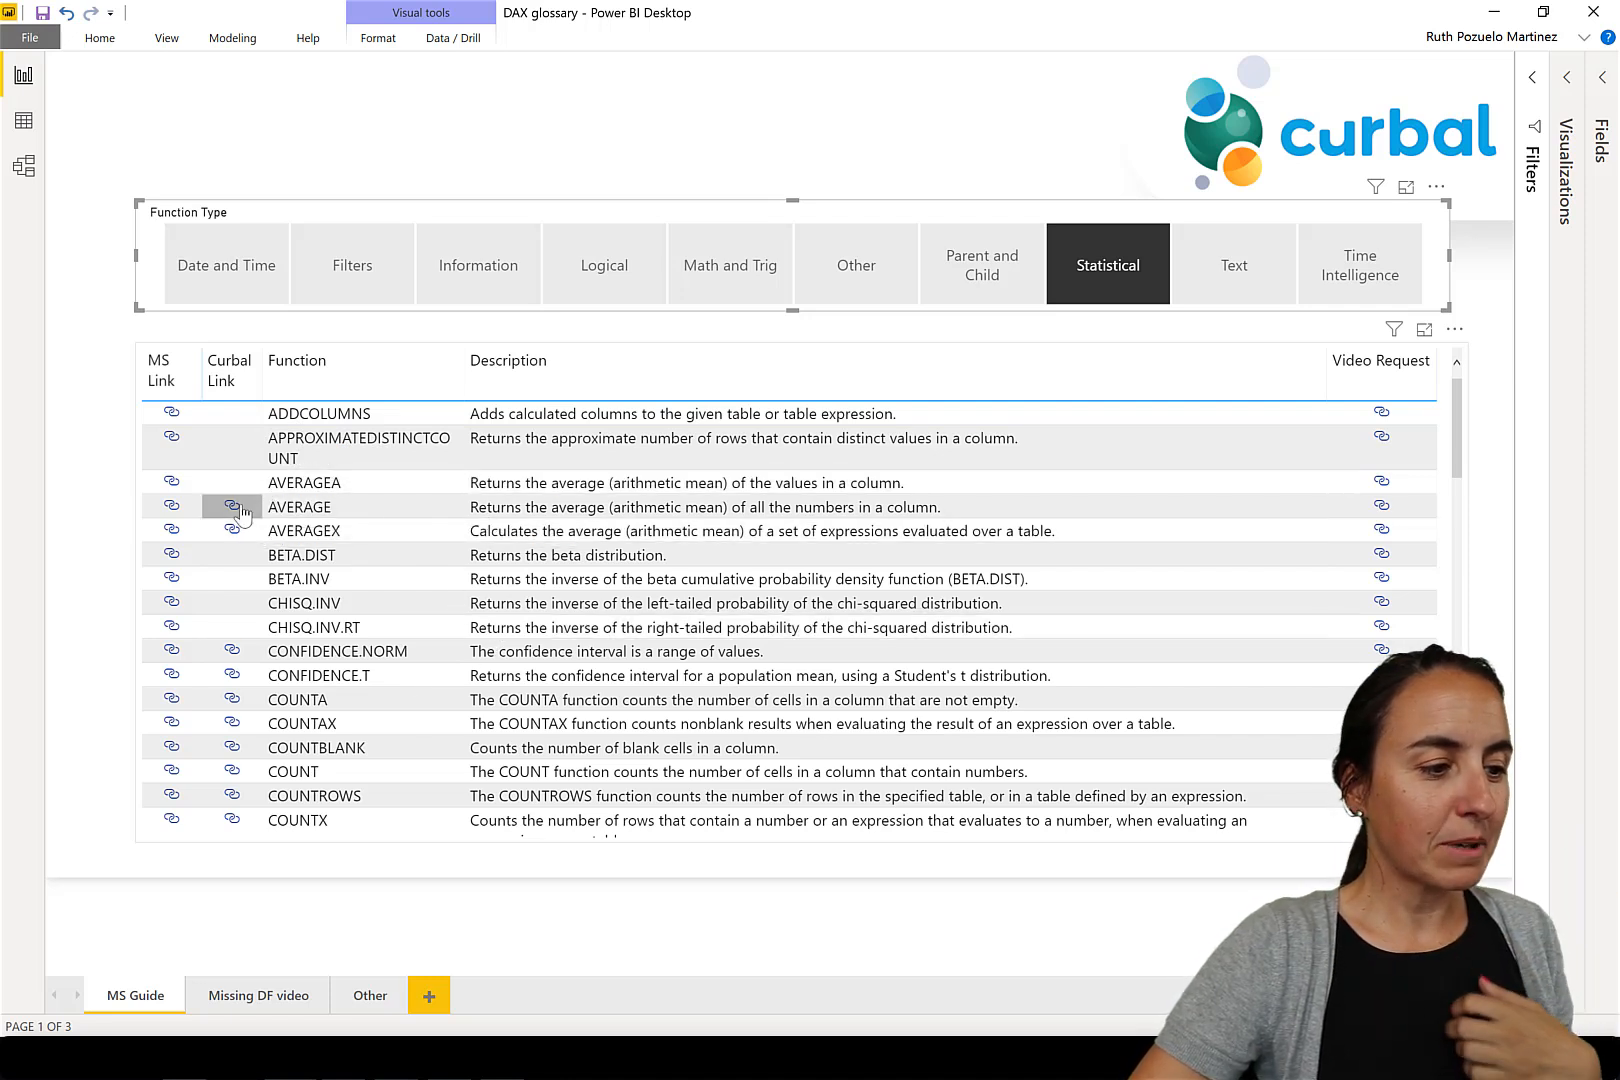
left_click(232, 506)
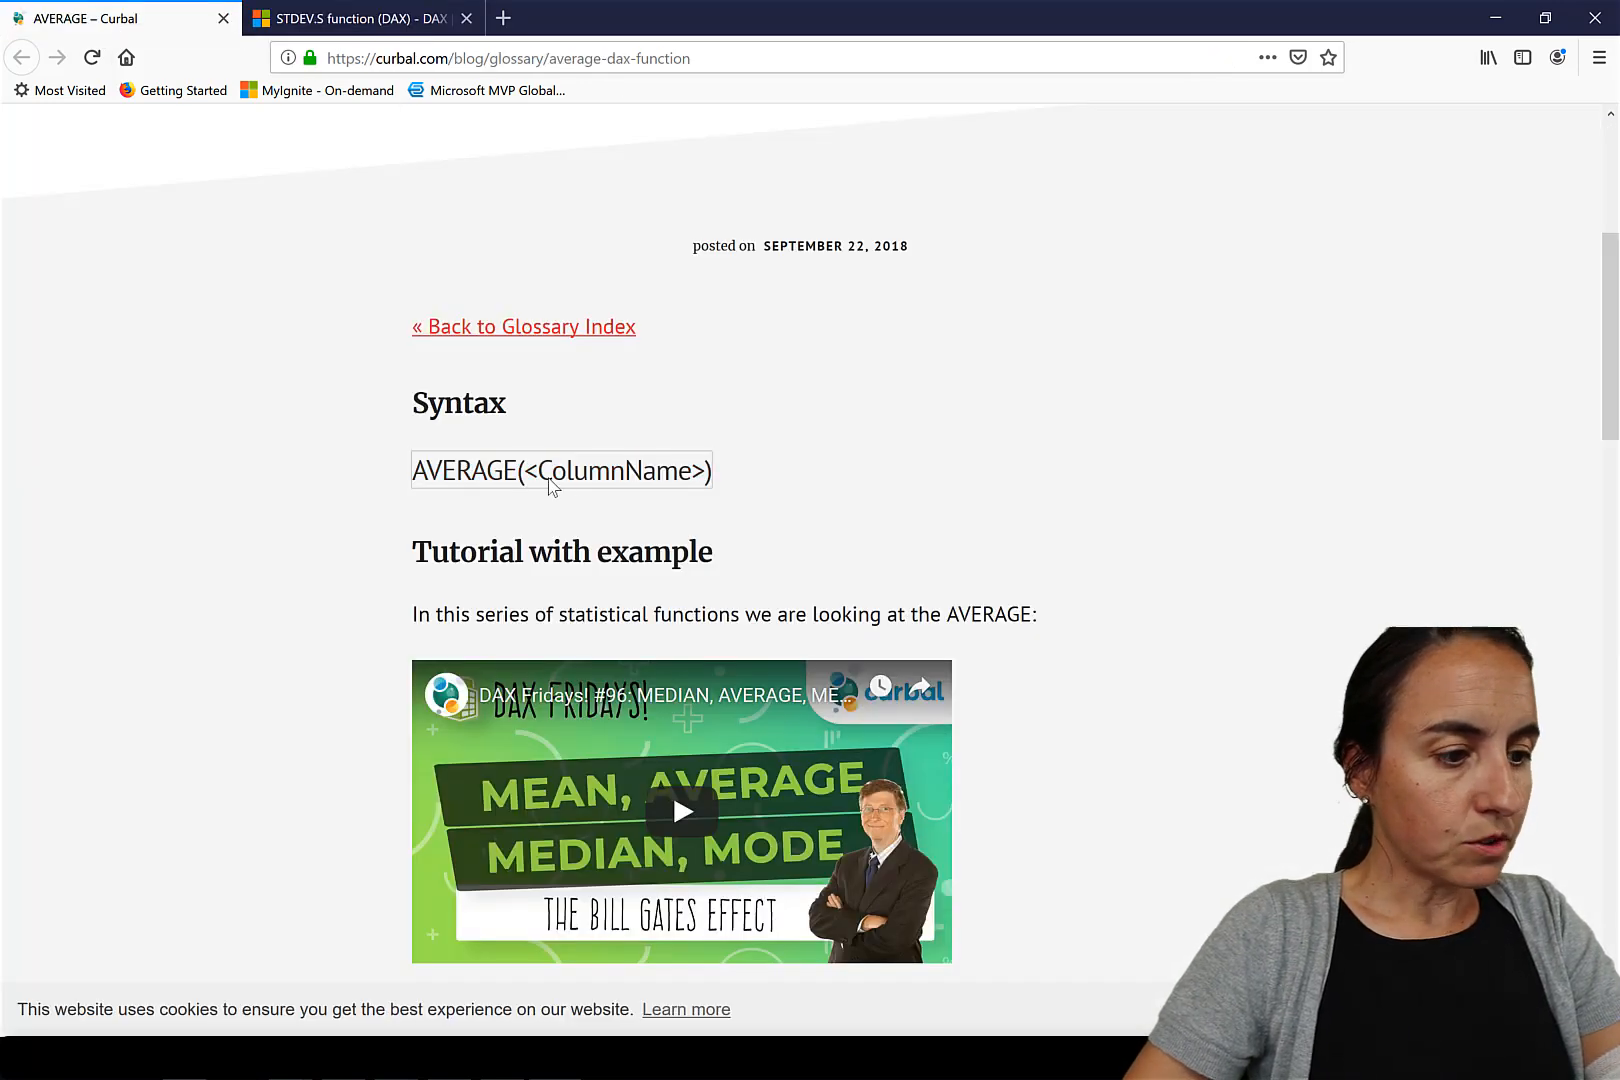
Step: Return to the Curbal glossary index, list A functions, and open AVERAGE's video request form
left_click(523, 327)
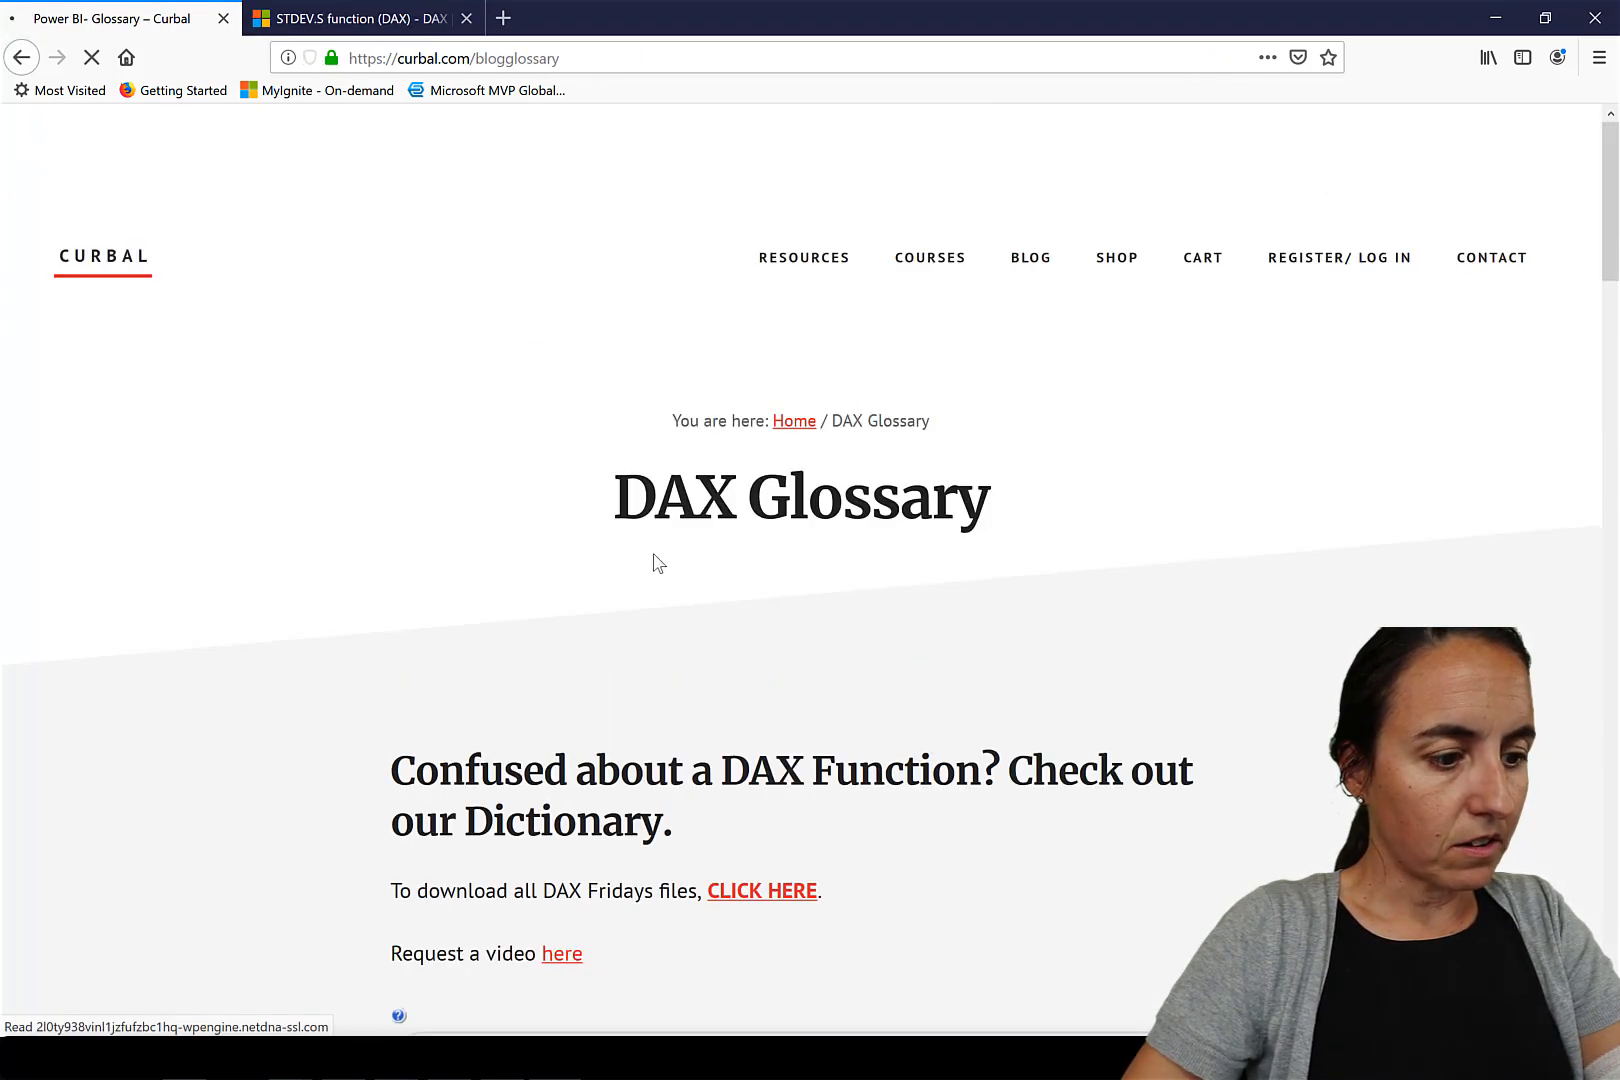
scroll("down", 3)
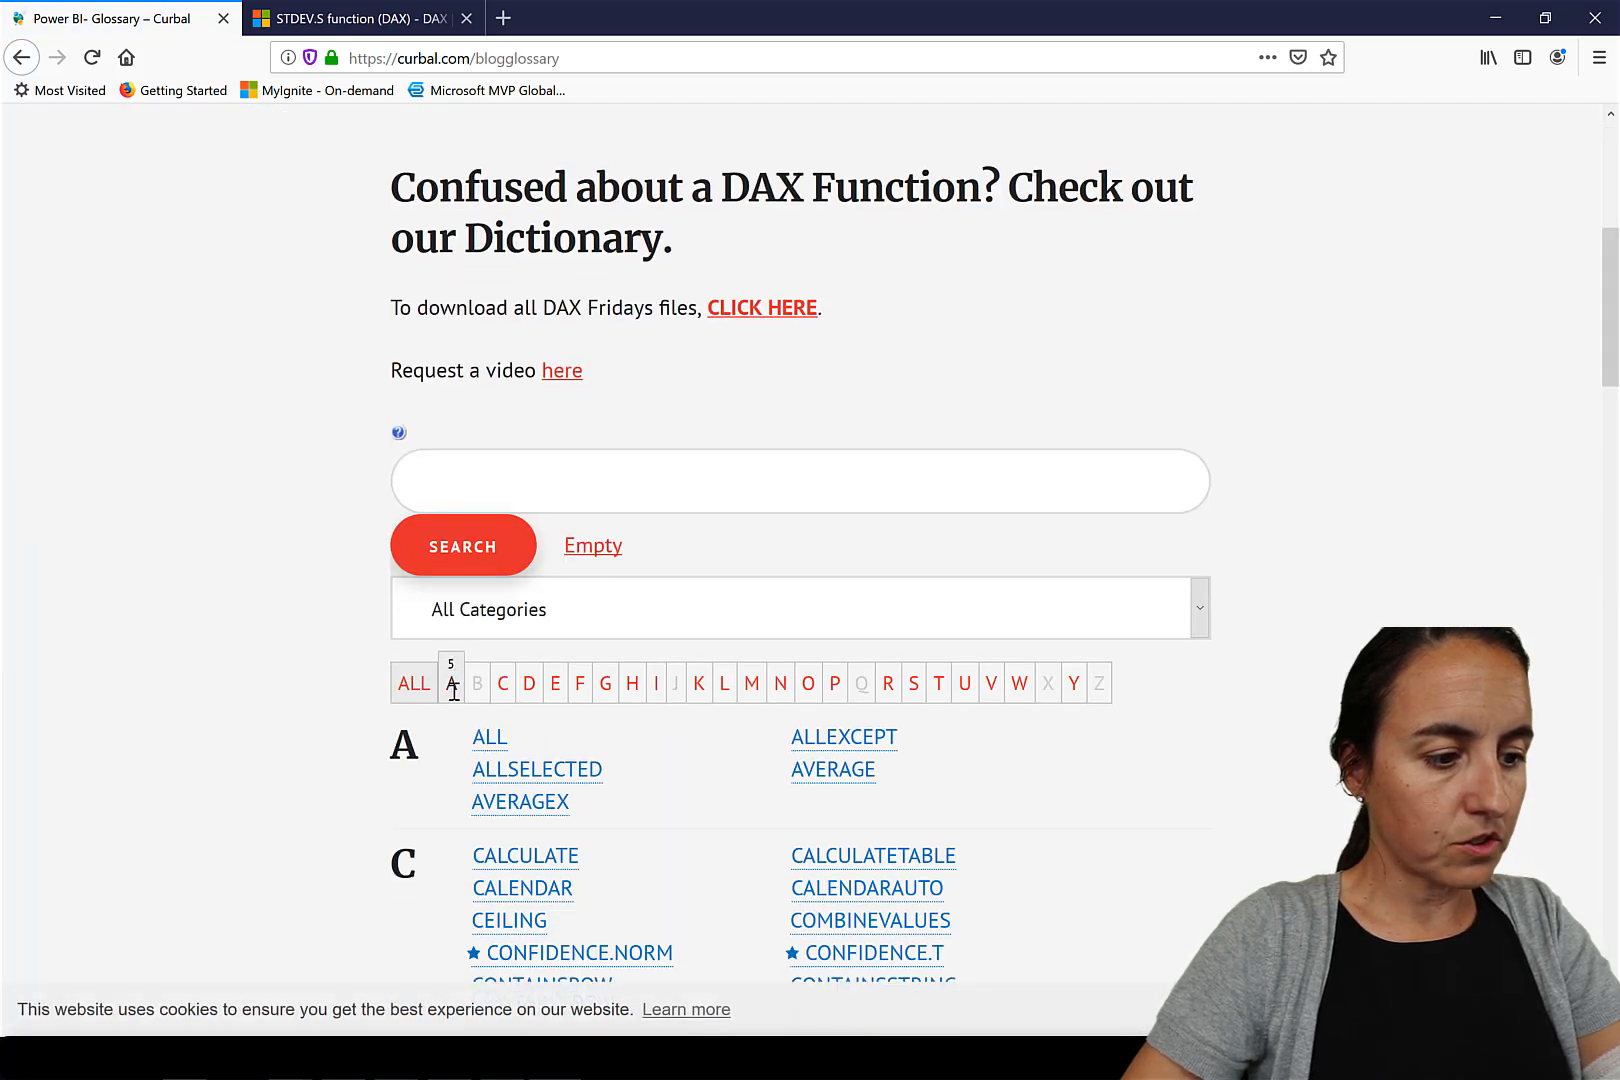
left_click(450, 683)
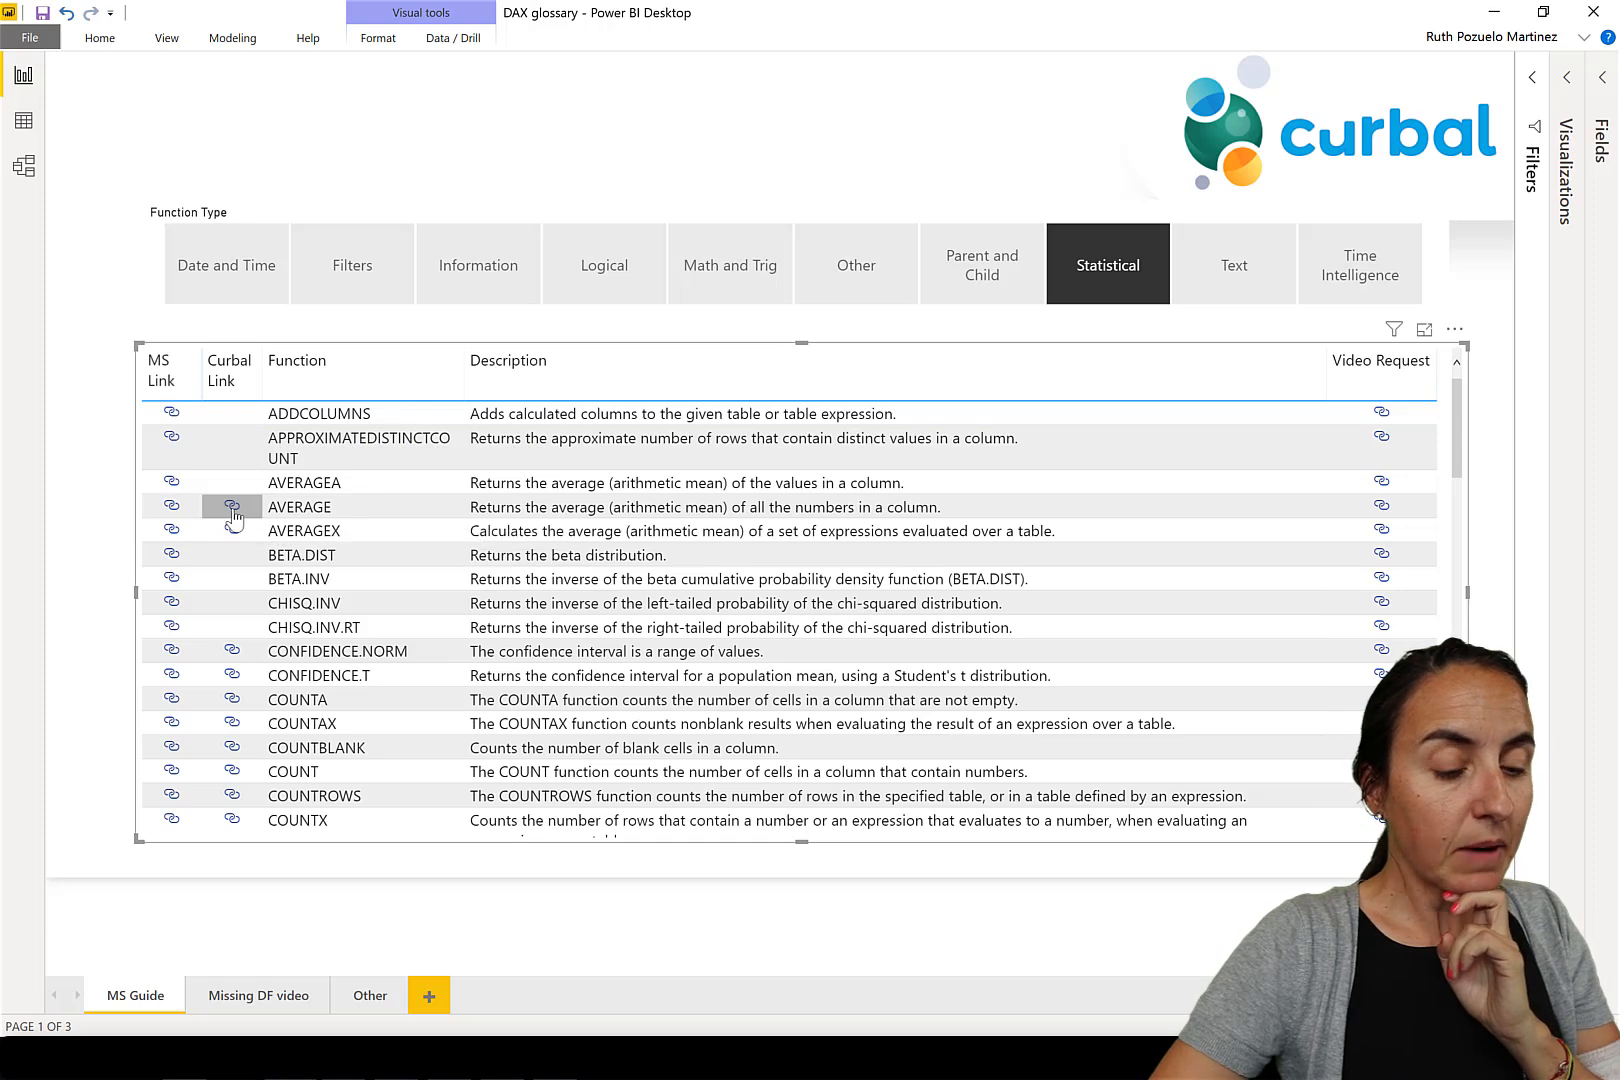
mouse_move(1381, 506)
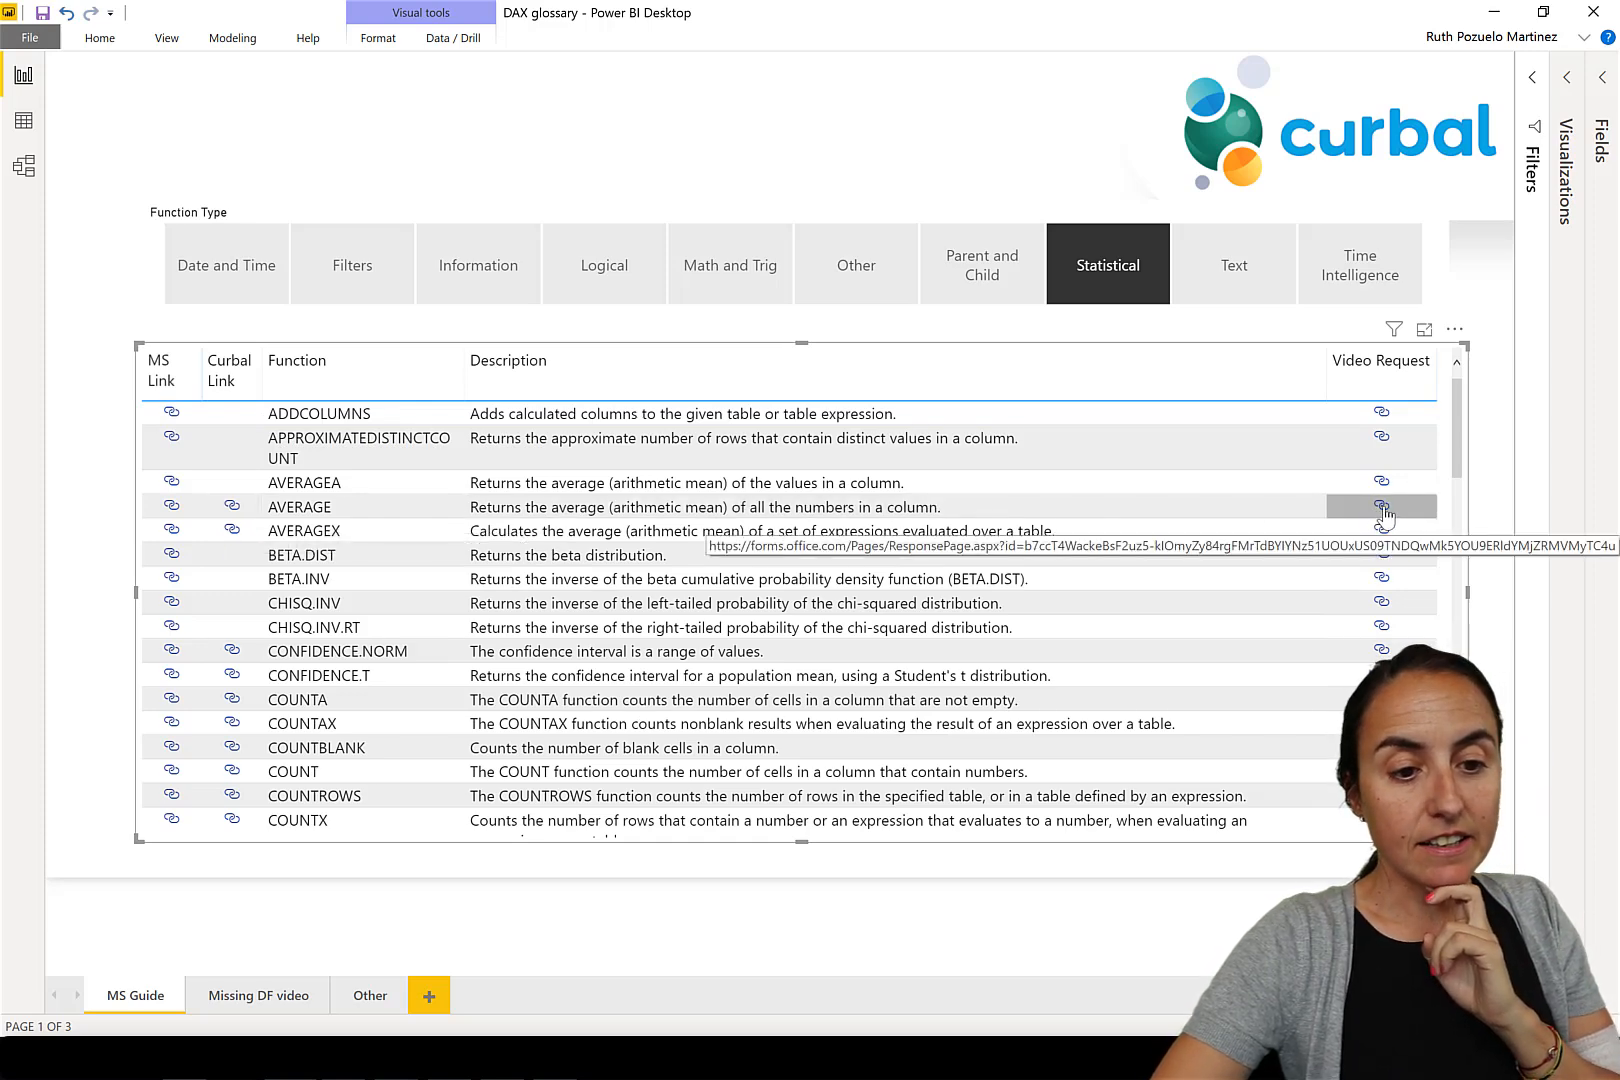
left_click(1380, 505)
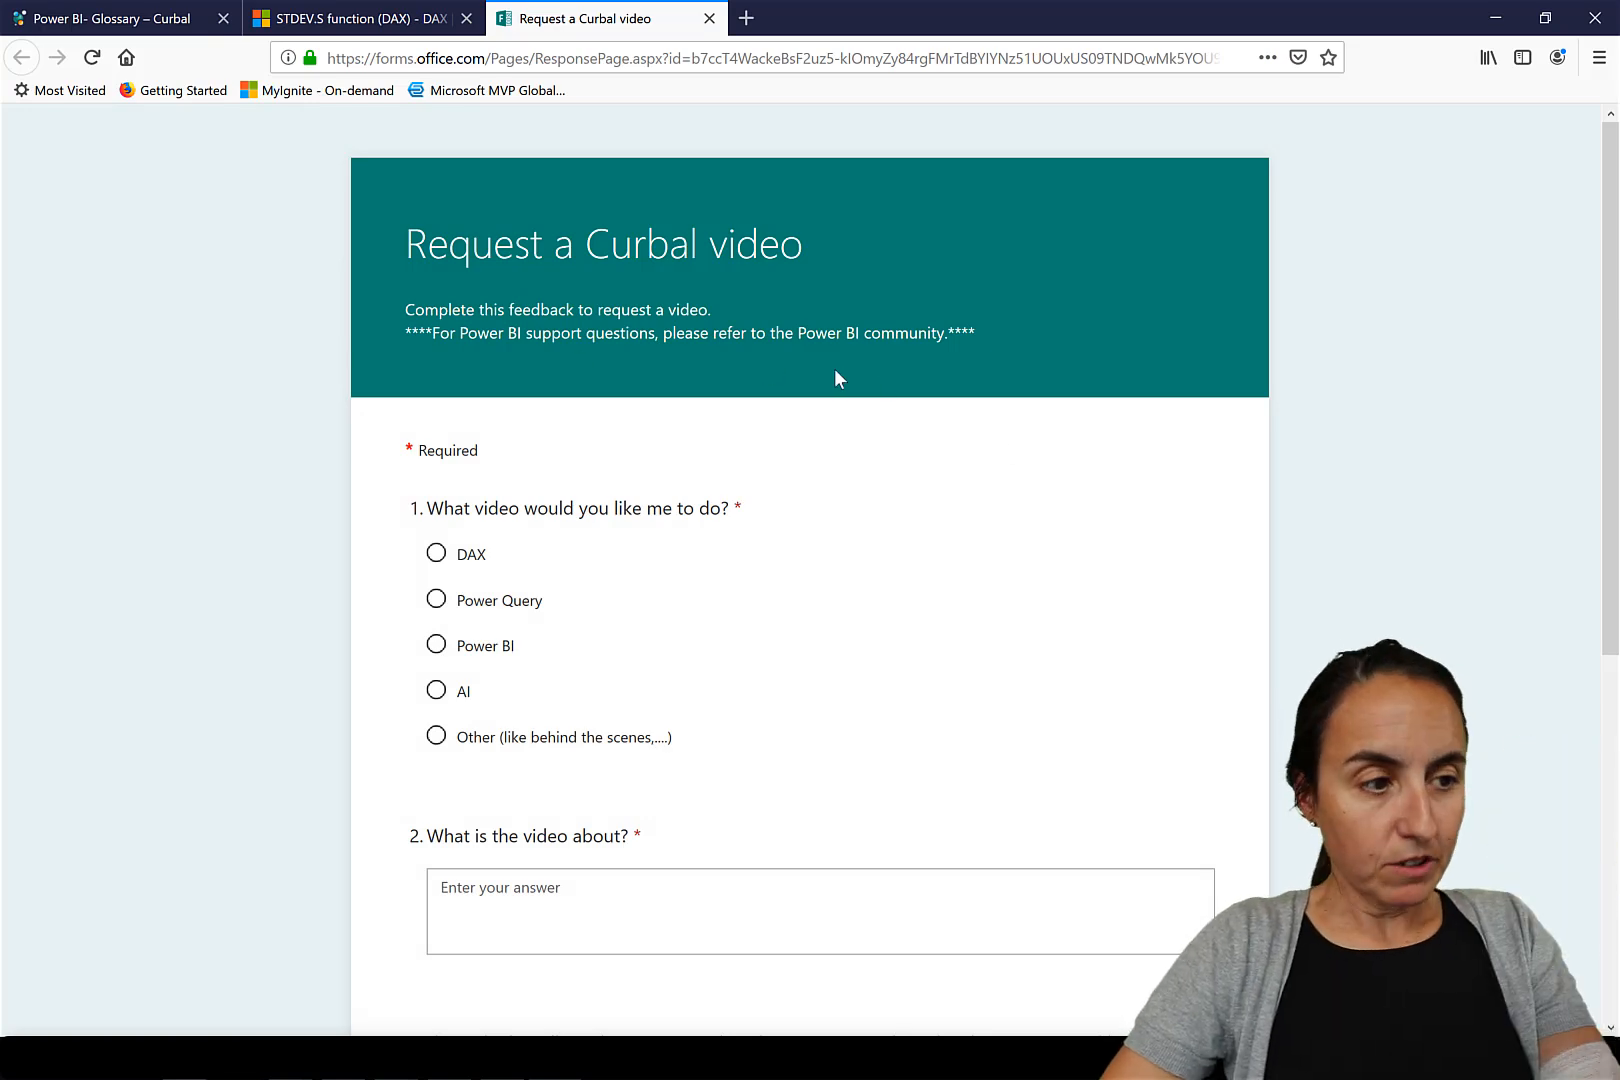
Step: Choose DAX as the video type and enter 'addcolumns is missing' as the topic
scroll("down", 3)
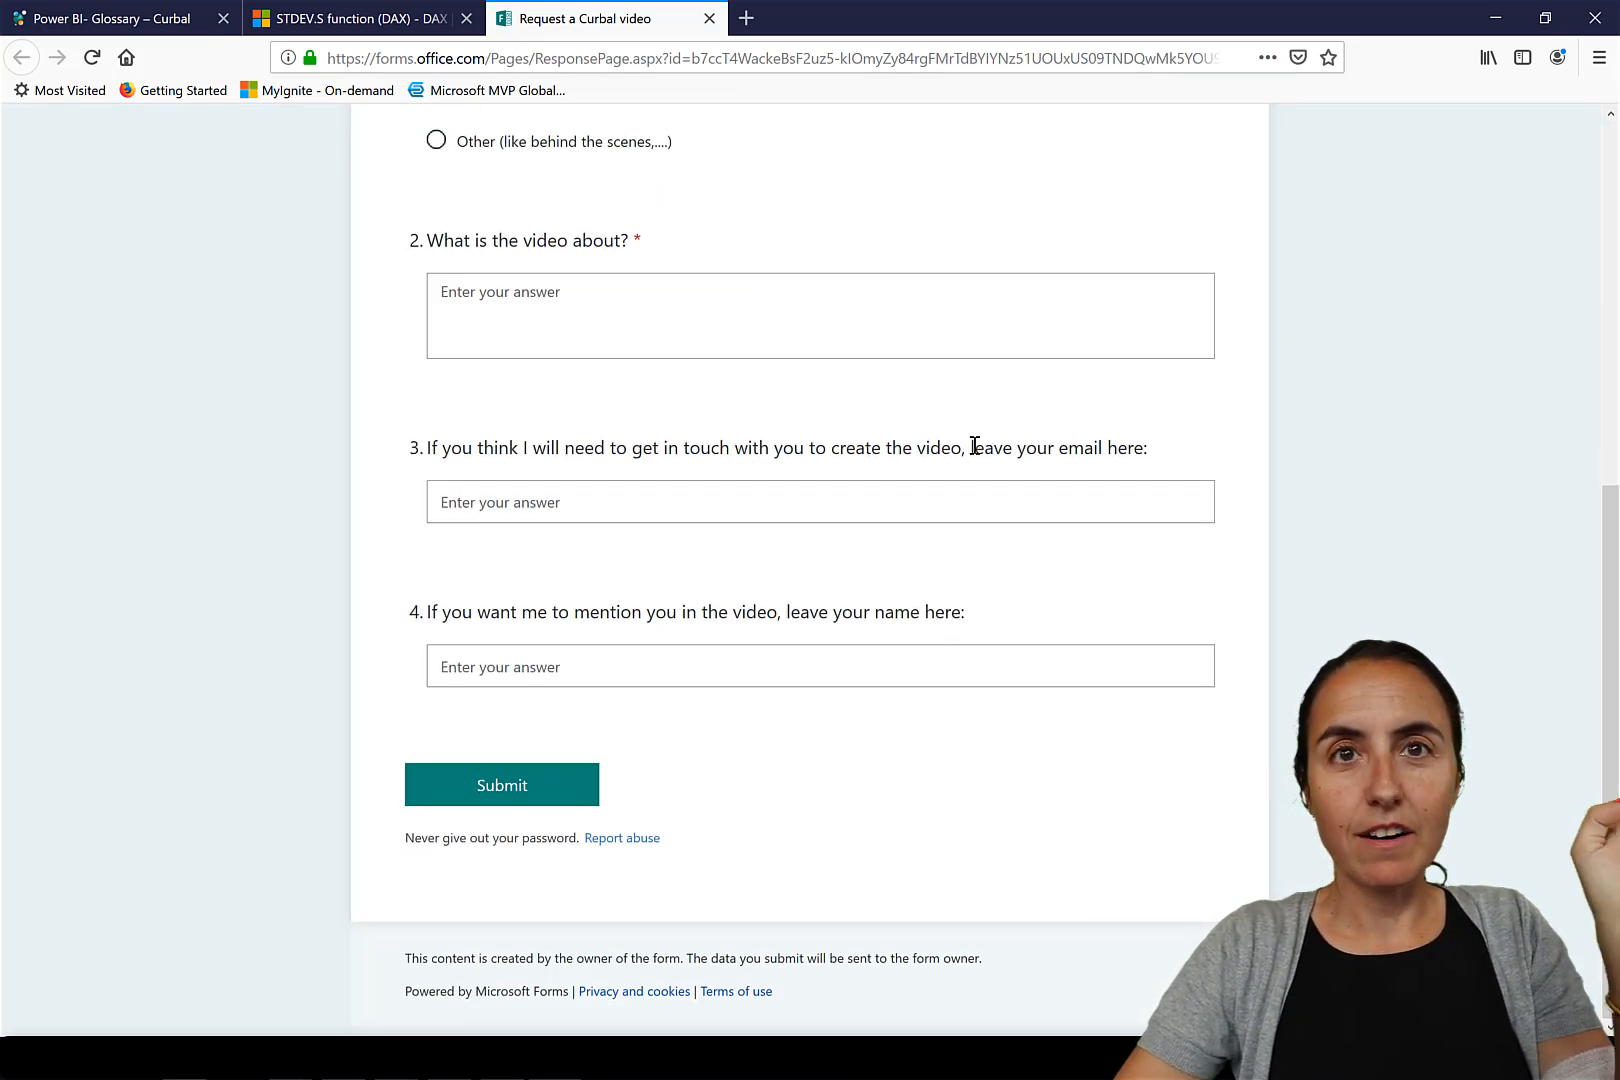
scroll("up", 3)
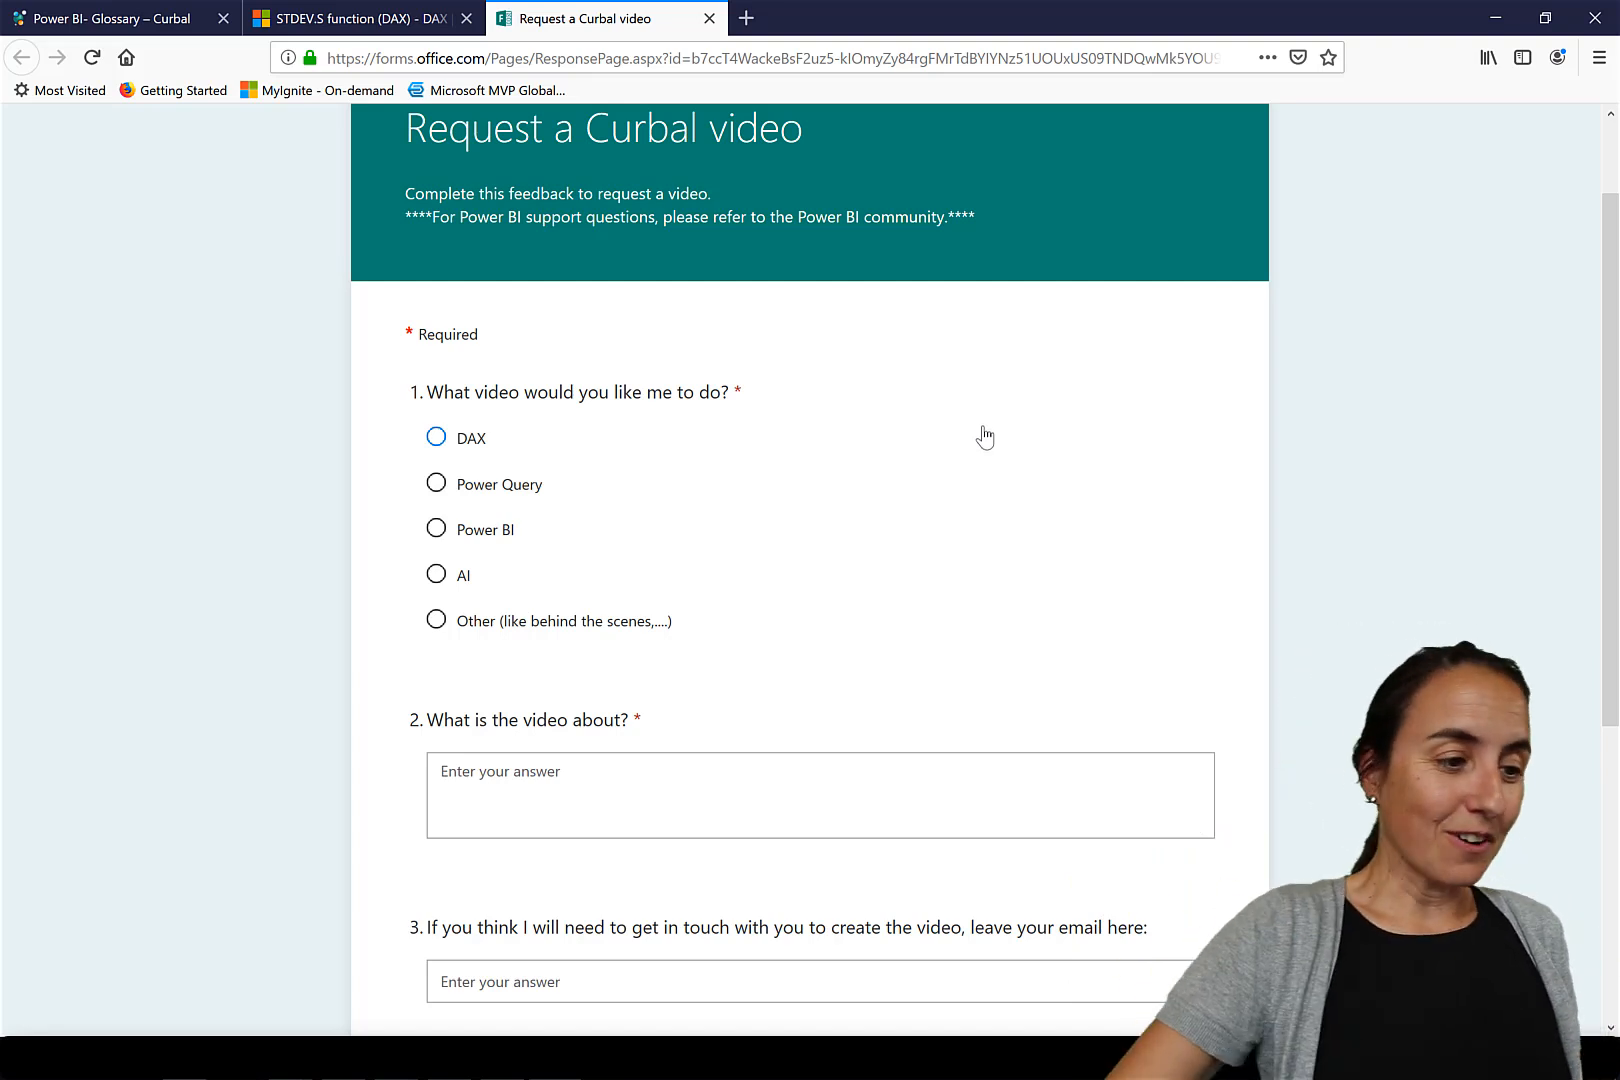
left_click(435, 437)
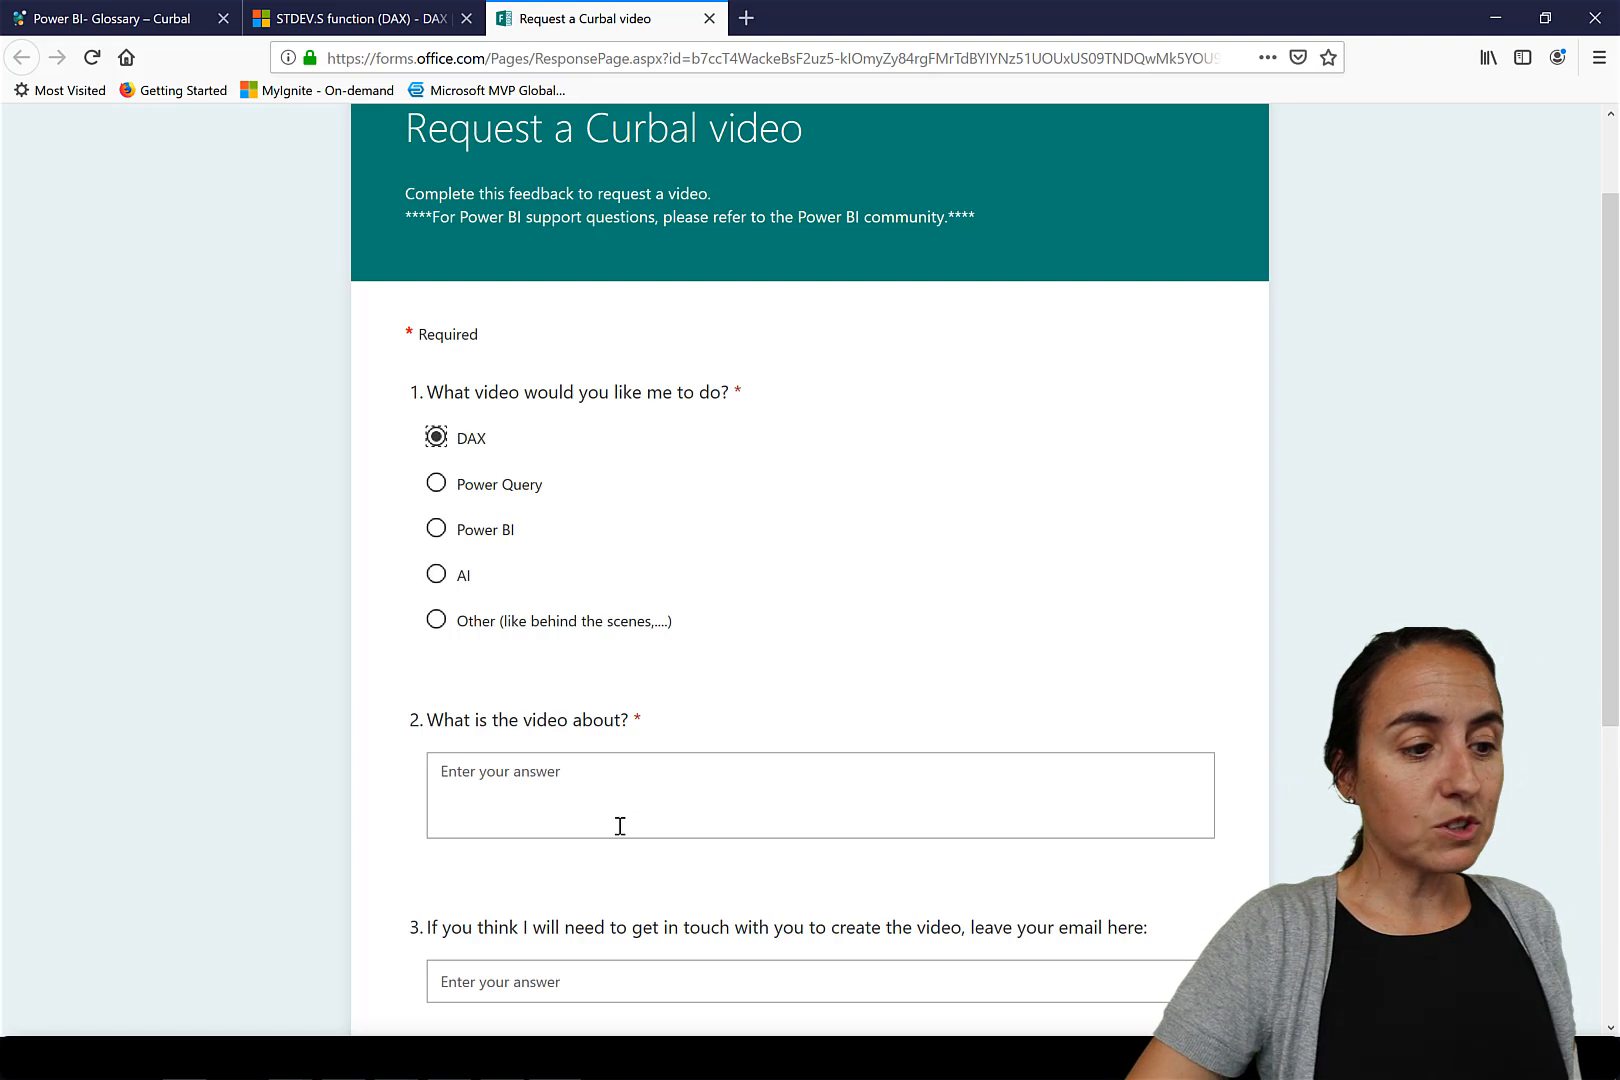
left_click(819, 795)
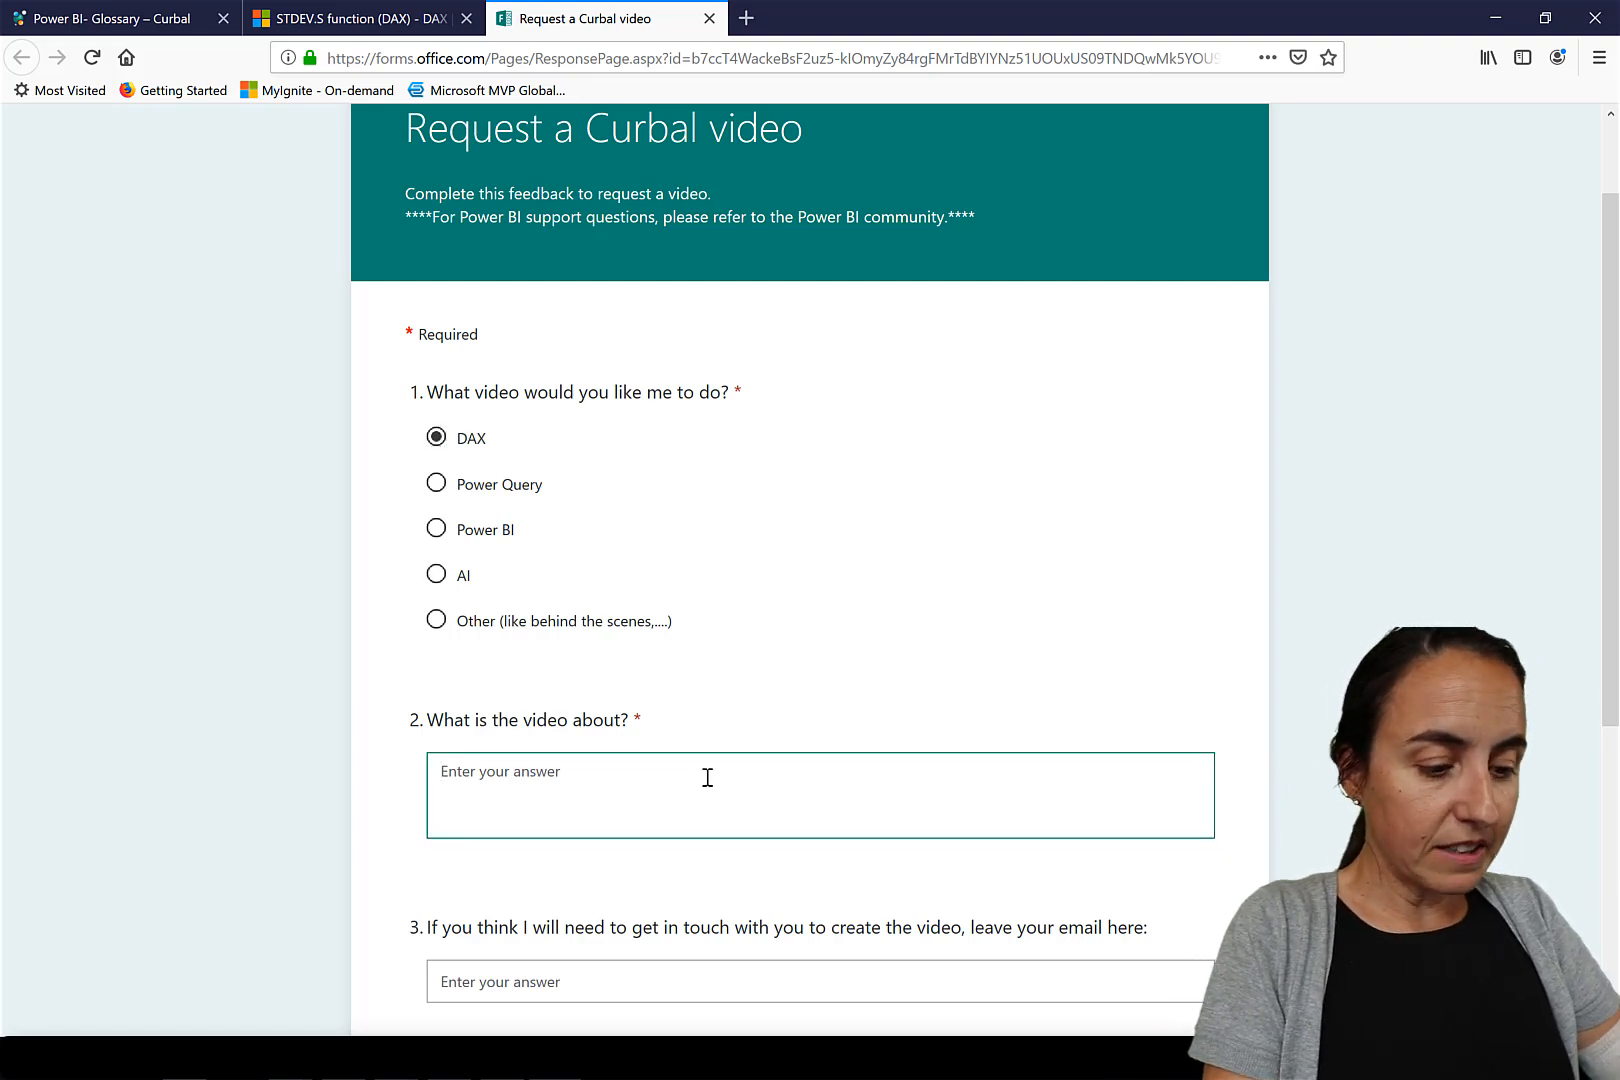
type("addcolumns is missing")
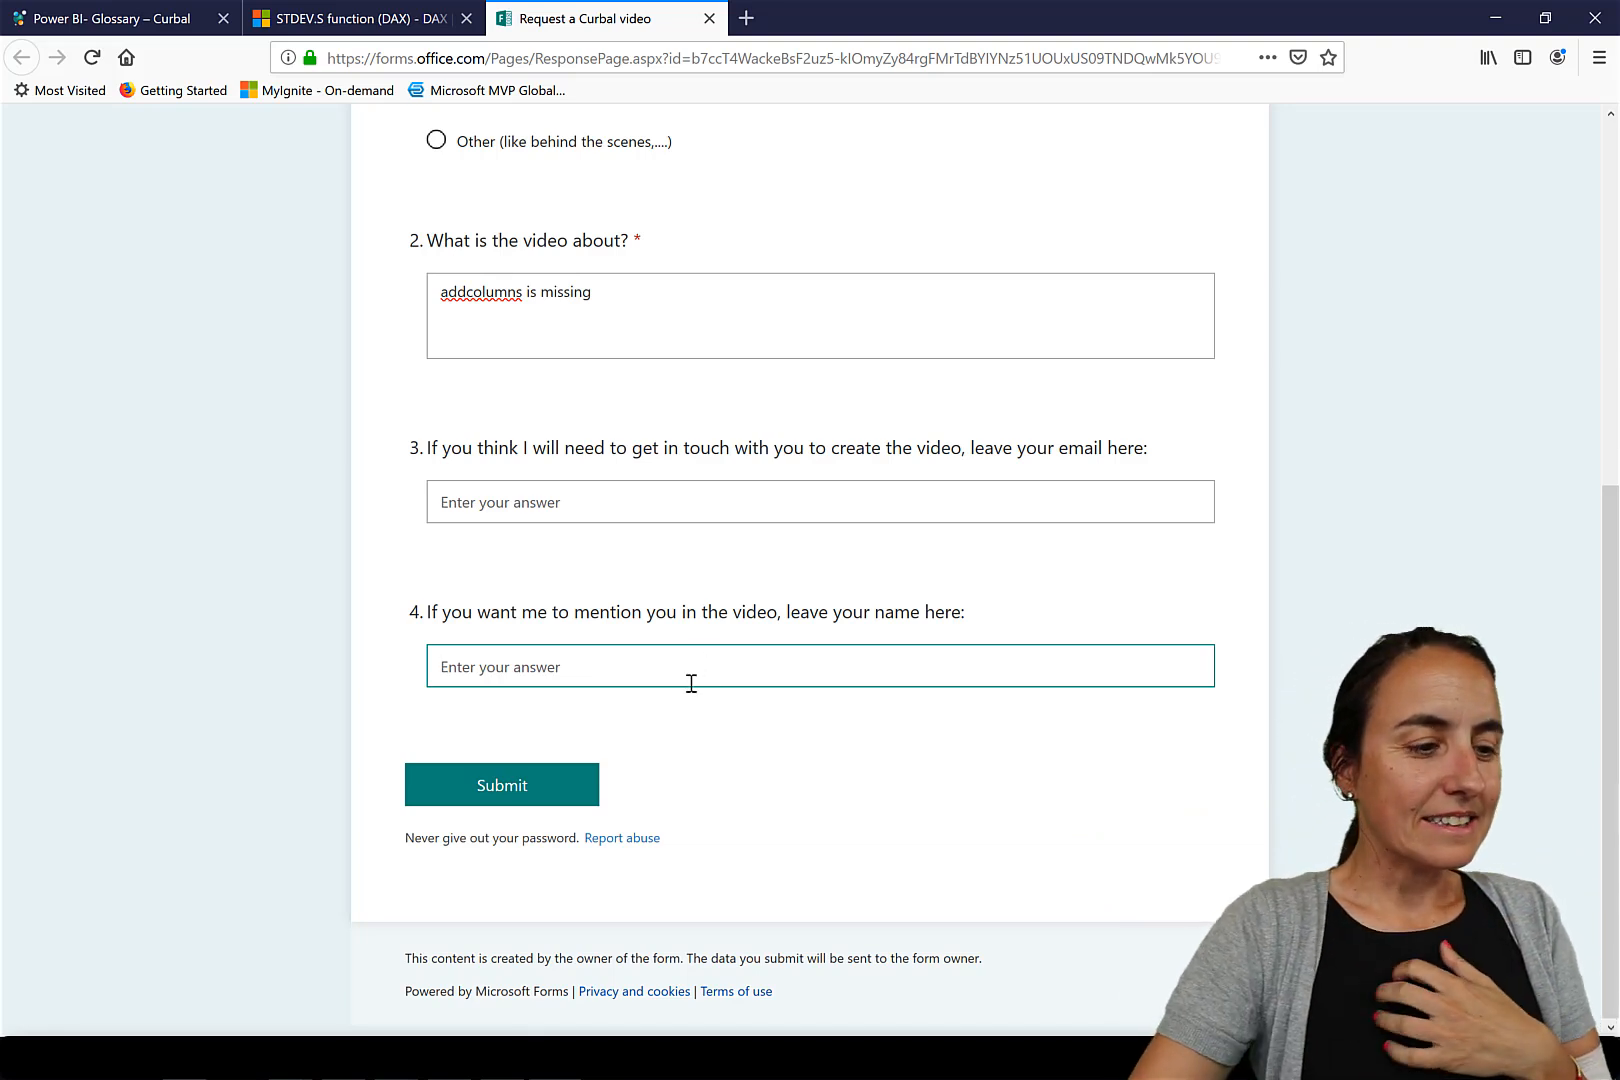
mouse_move(661, 703)
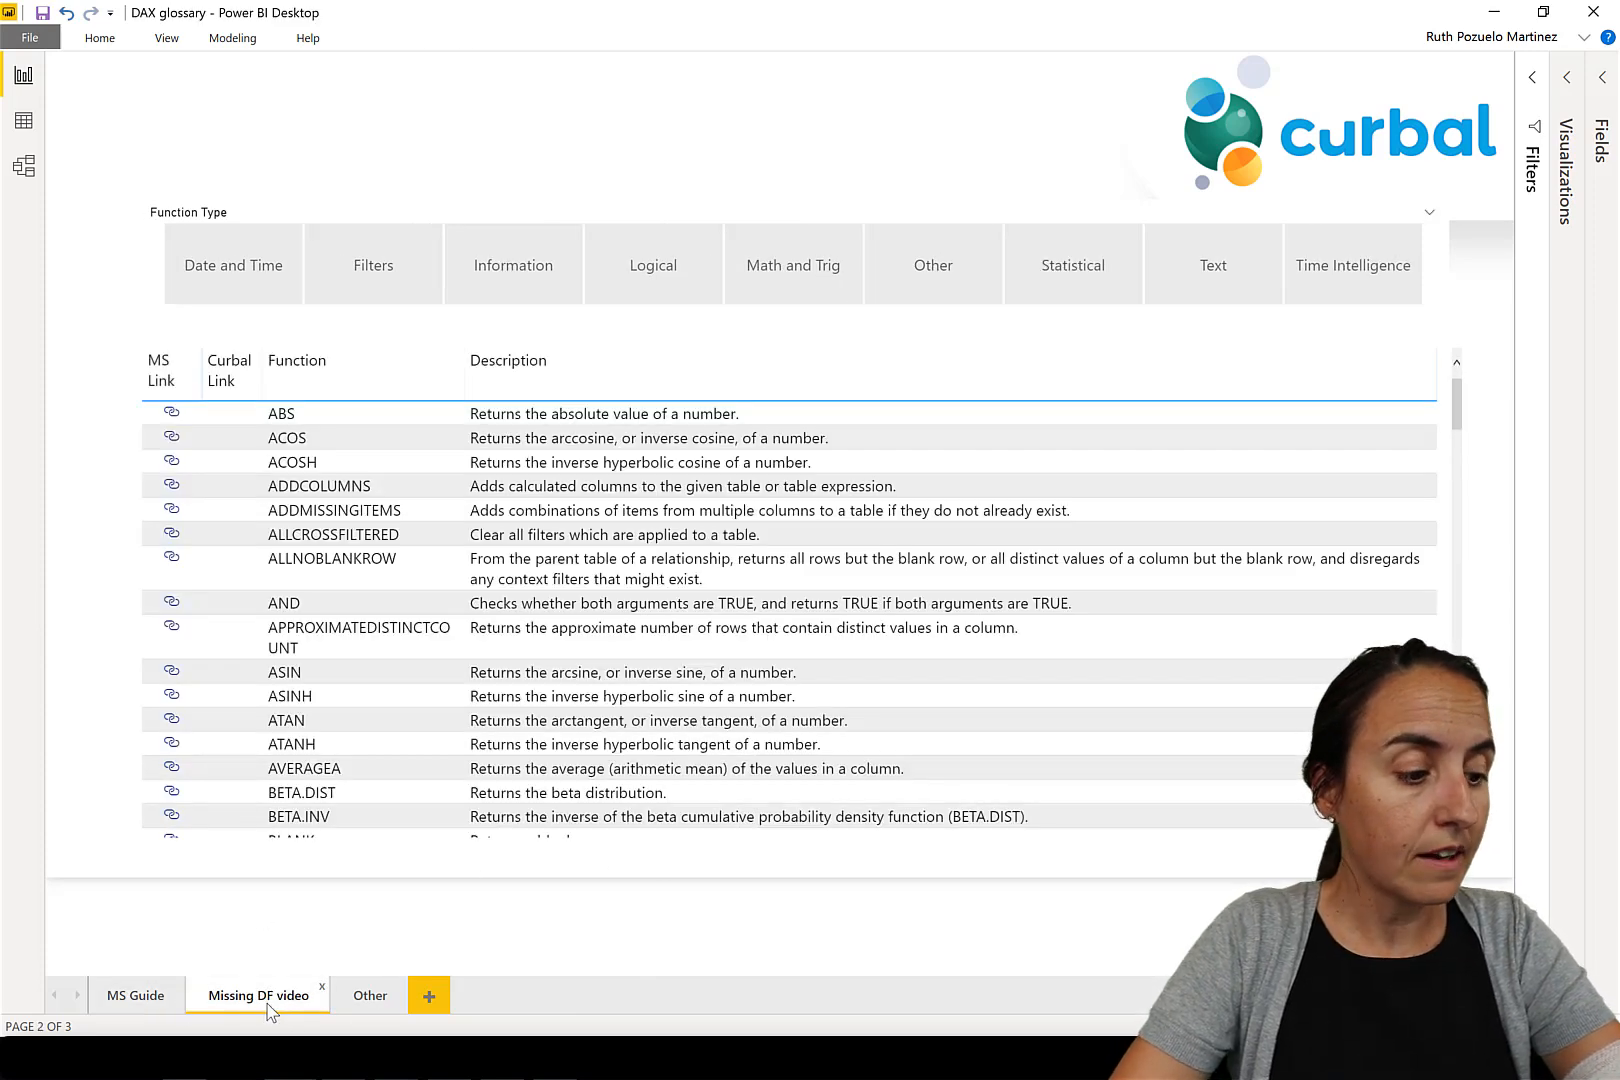
Step: Compare the Other page counts with the Missing DF video table, ending on Other
scroll("down", 3)
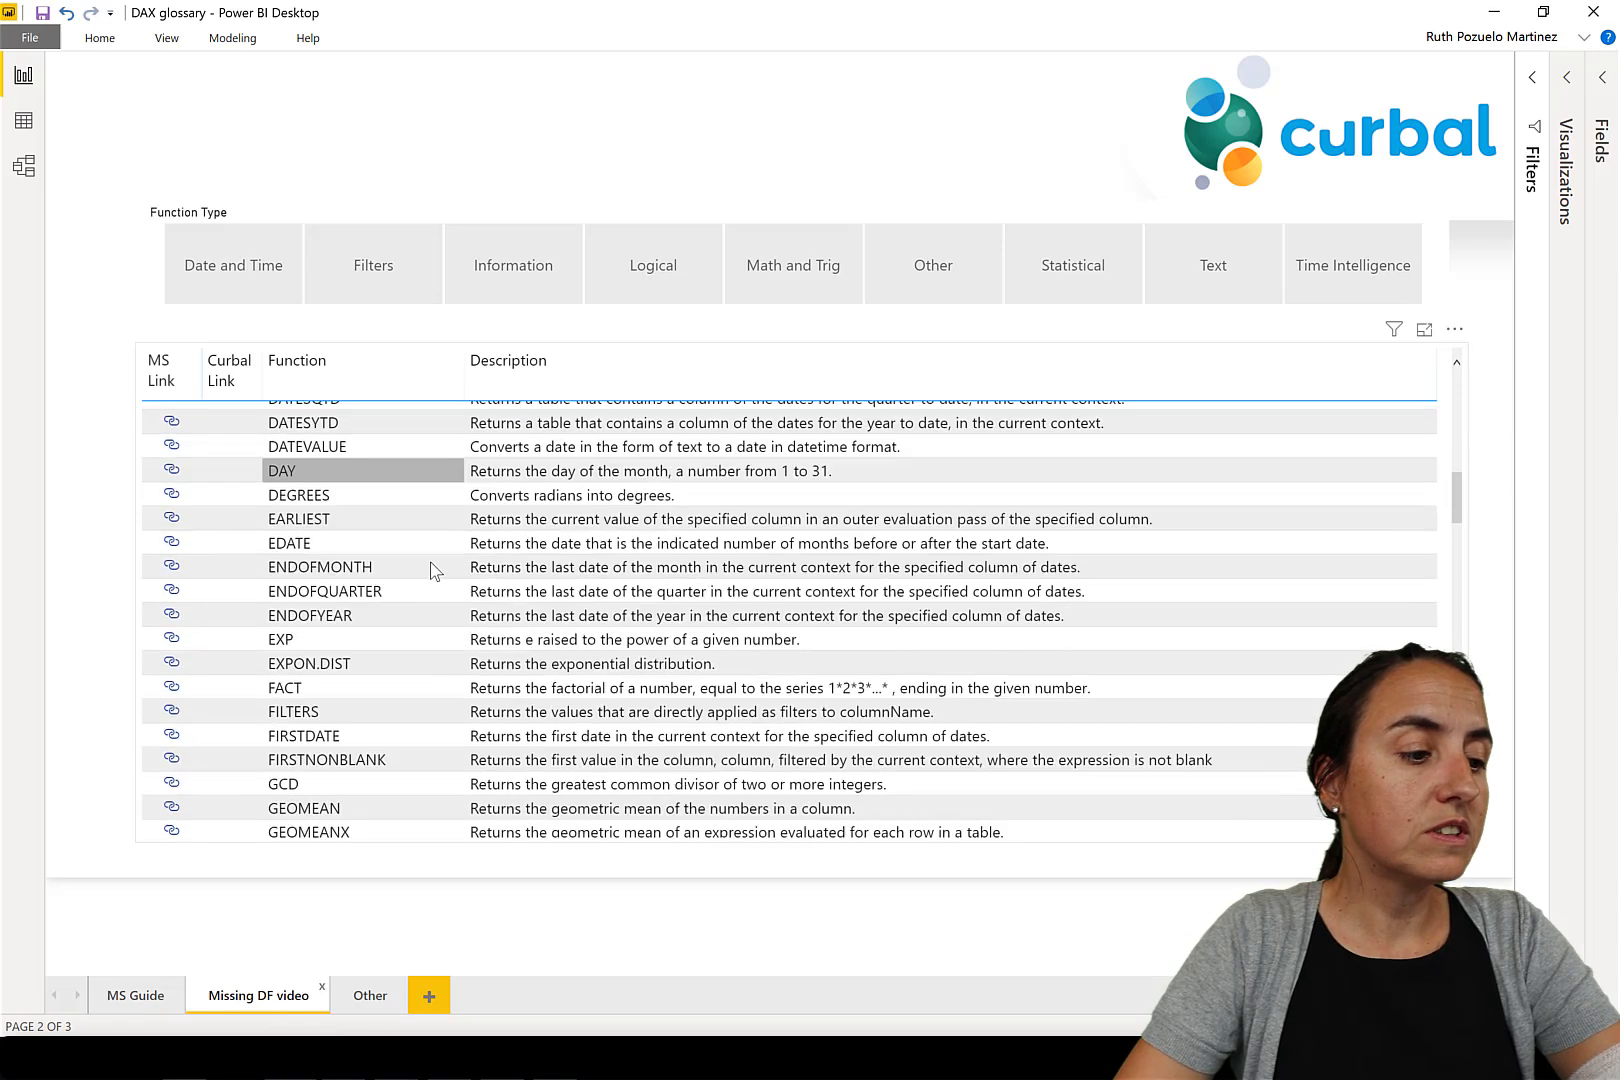
scroll("down", 3)
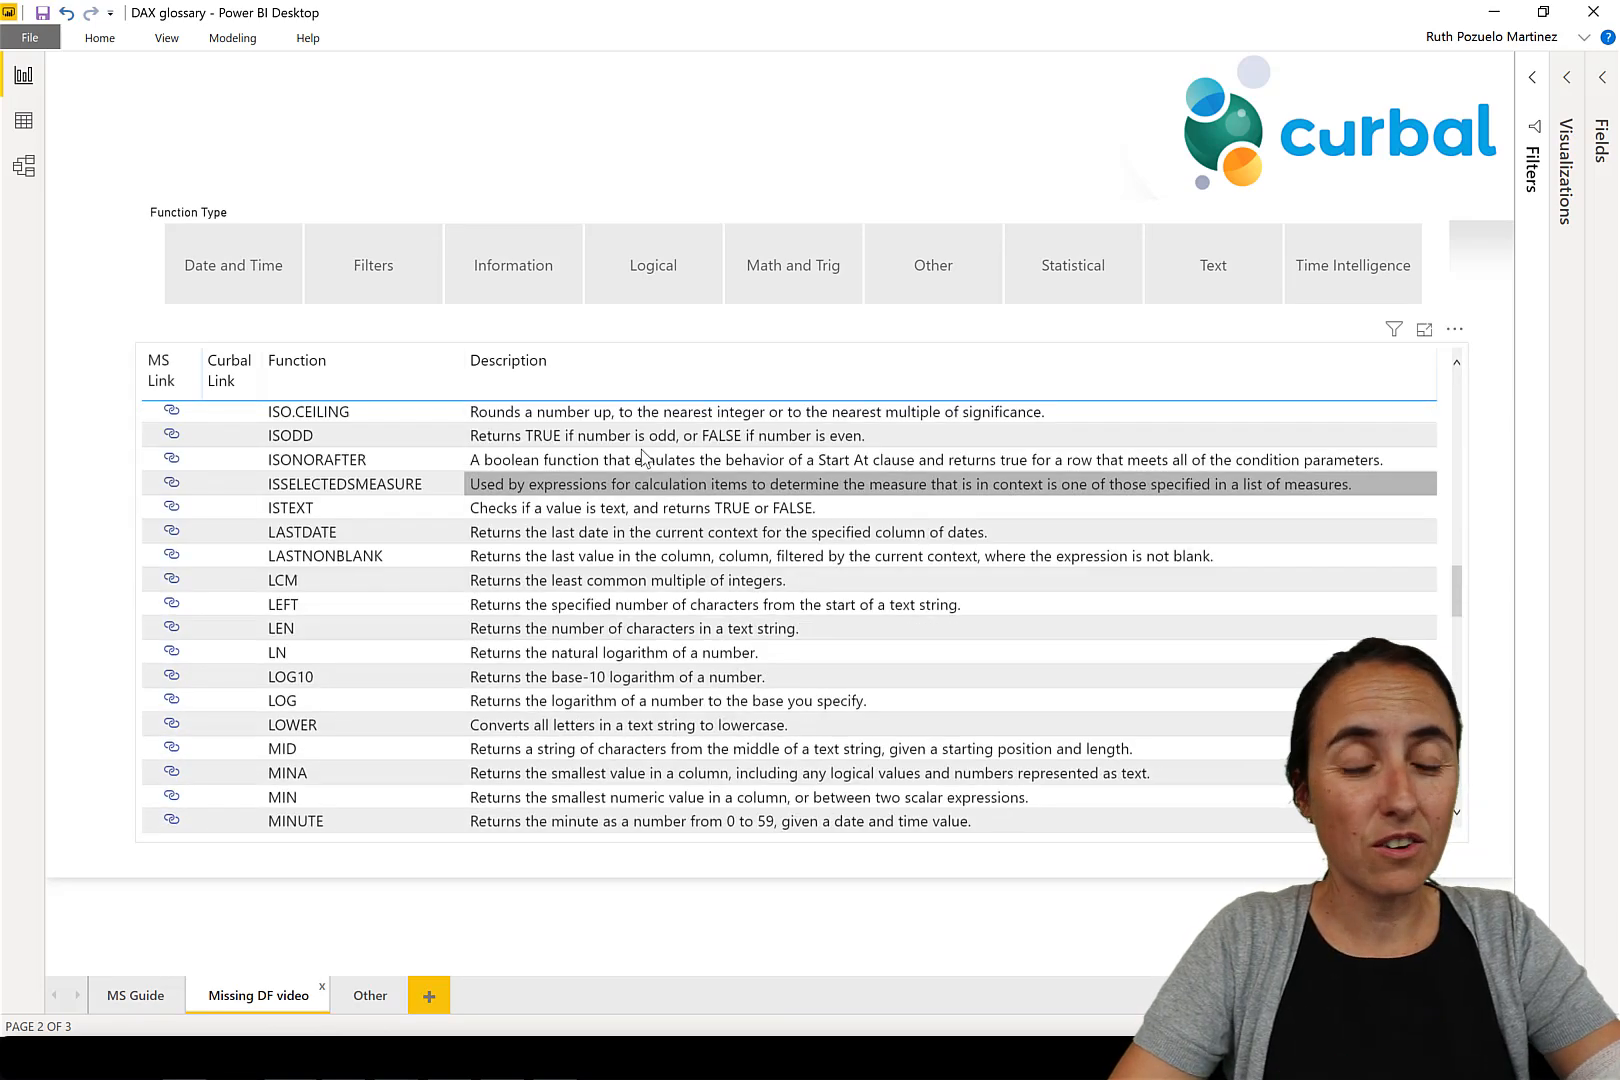
left_click(369, 995)
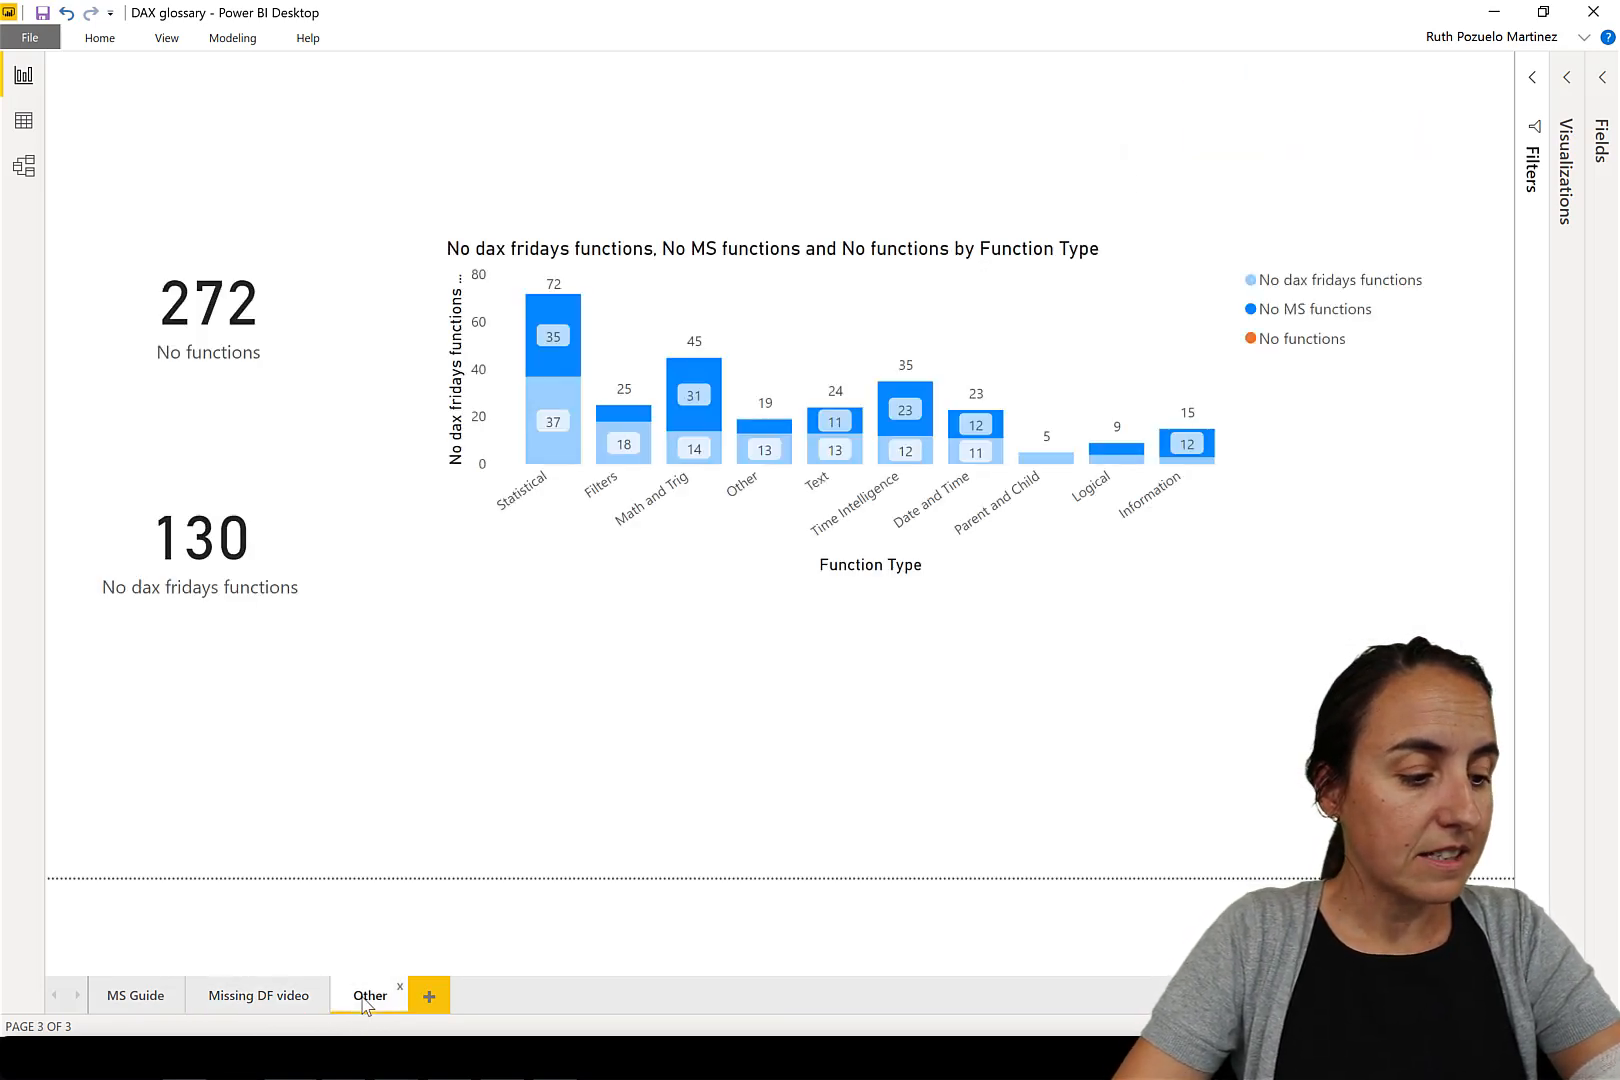
left_click(256, 995)
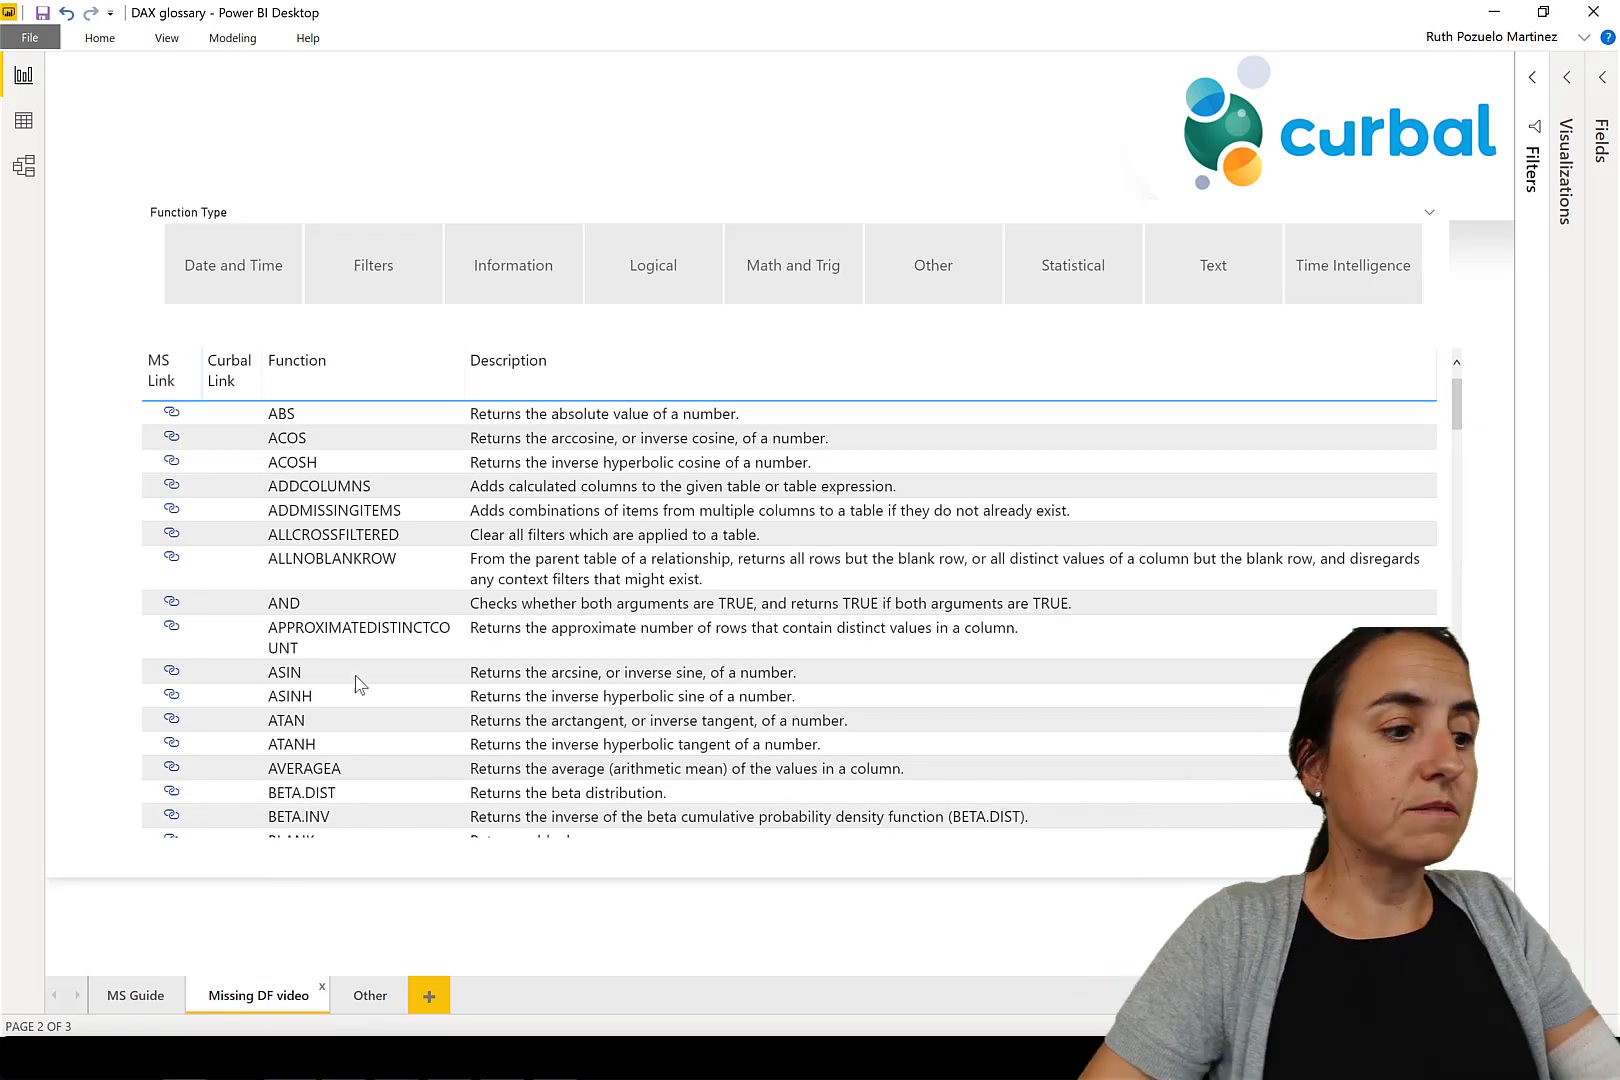
scroll("down", 3)
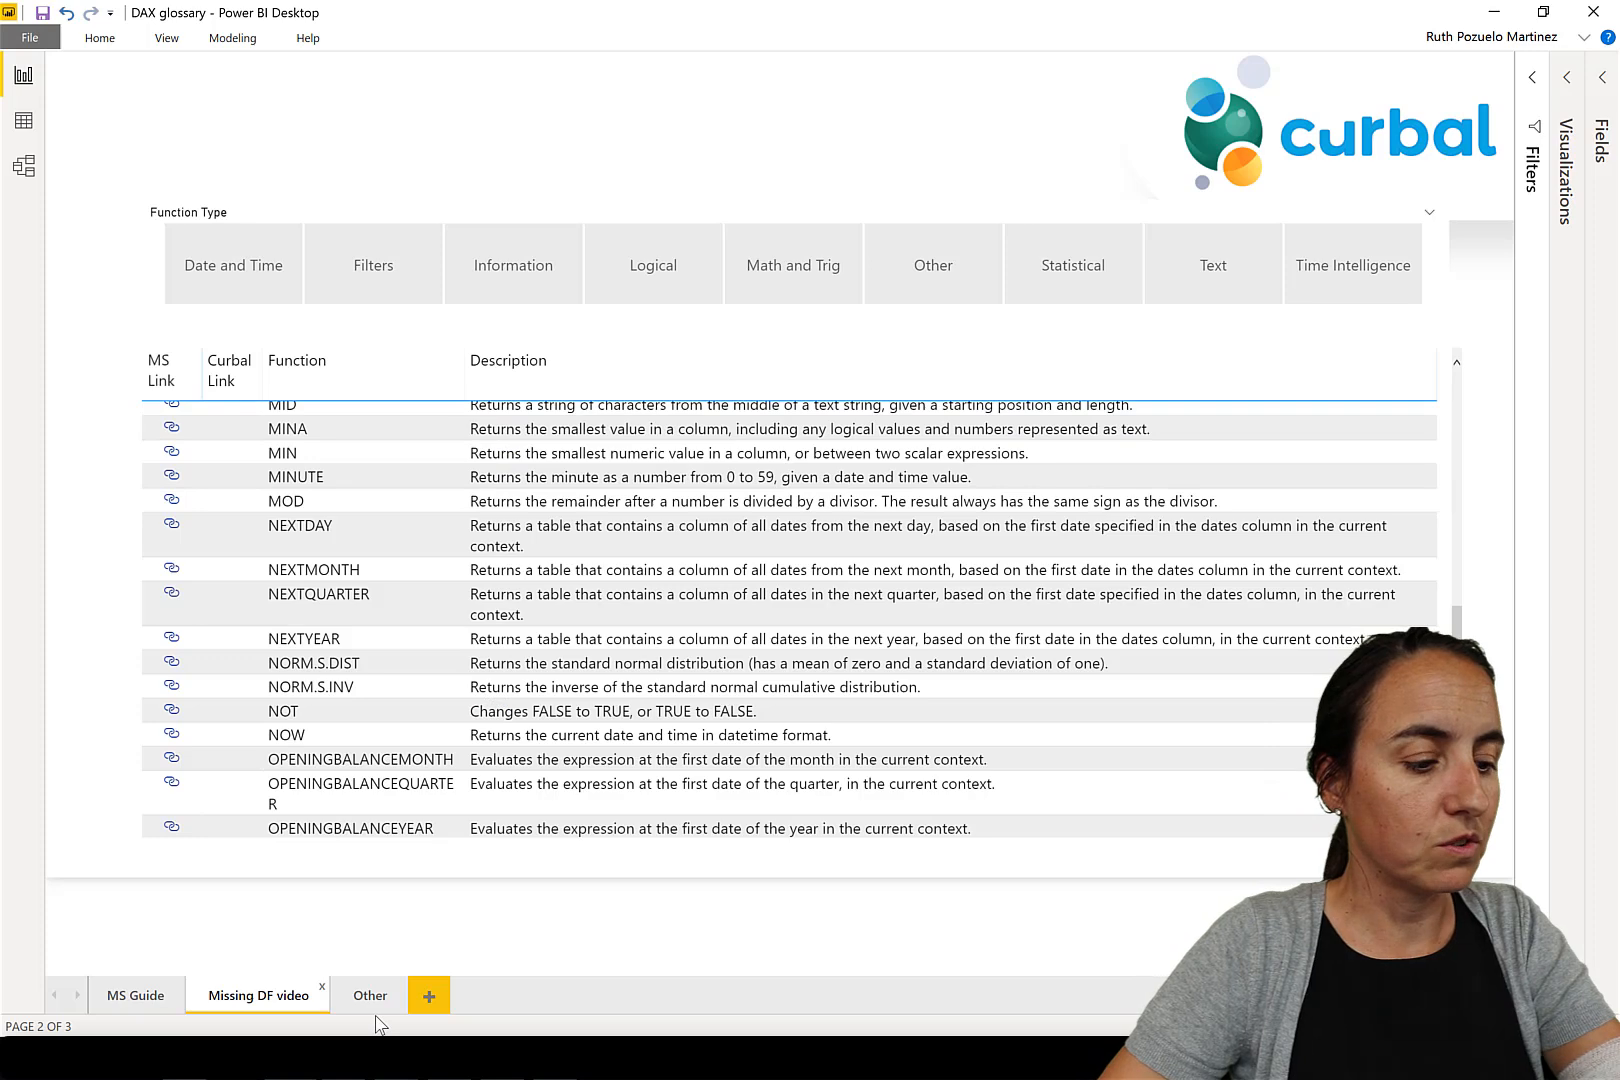
left_click(369, 995)
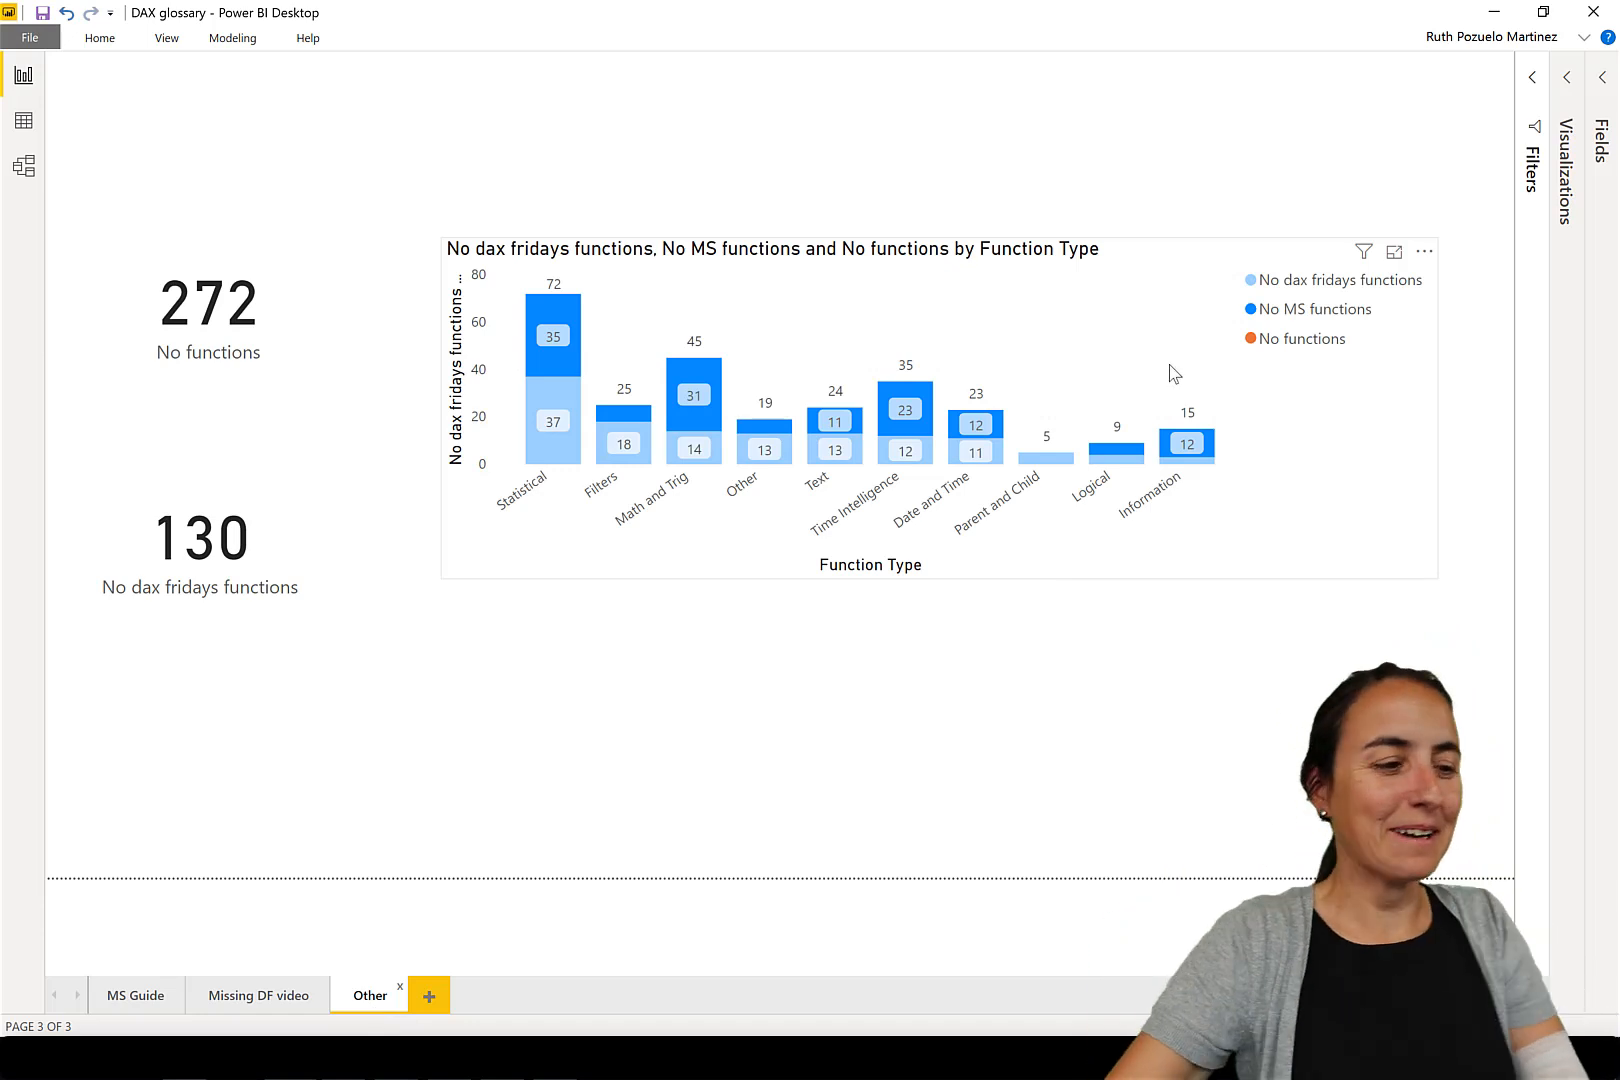
mouse_move(473, 337)
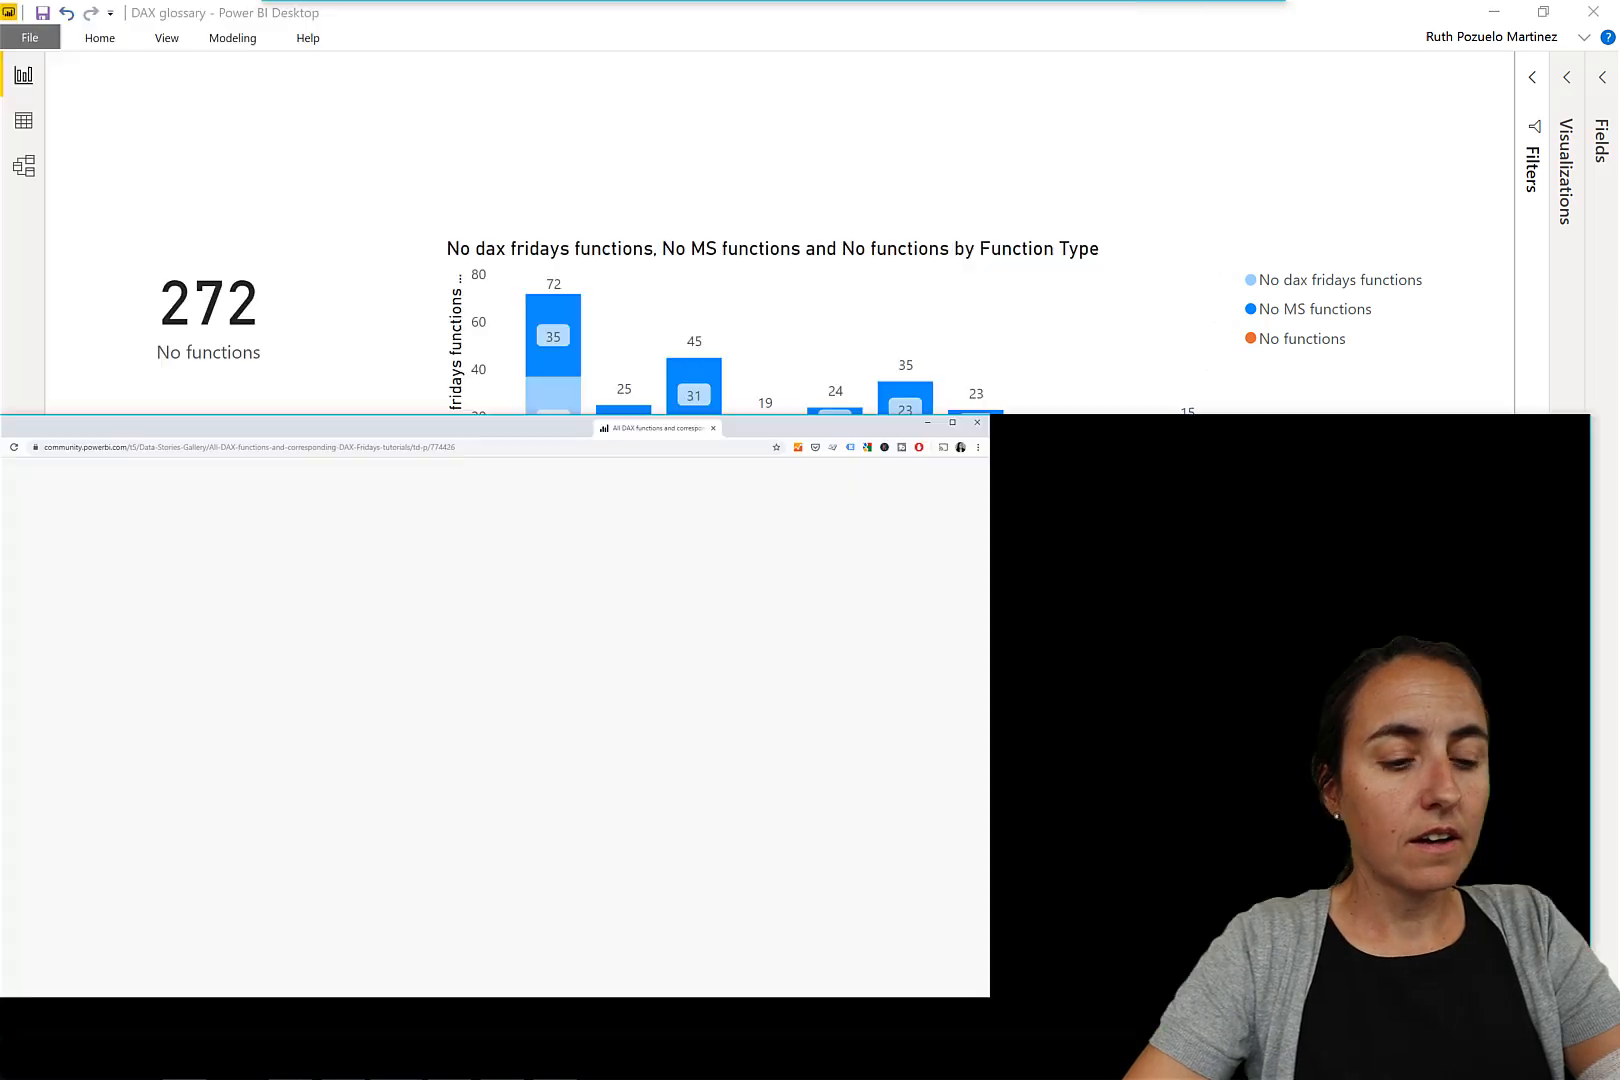
Step: Bring the Chrome community post forward, maximize it, and scroll to the post text
left_click(949, 423)
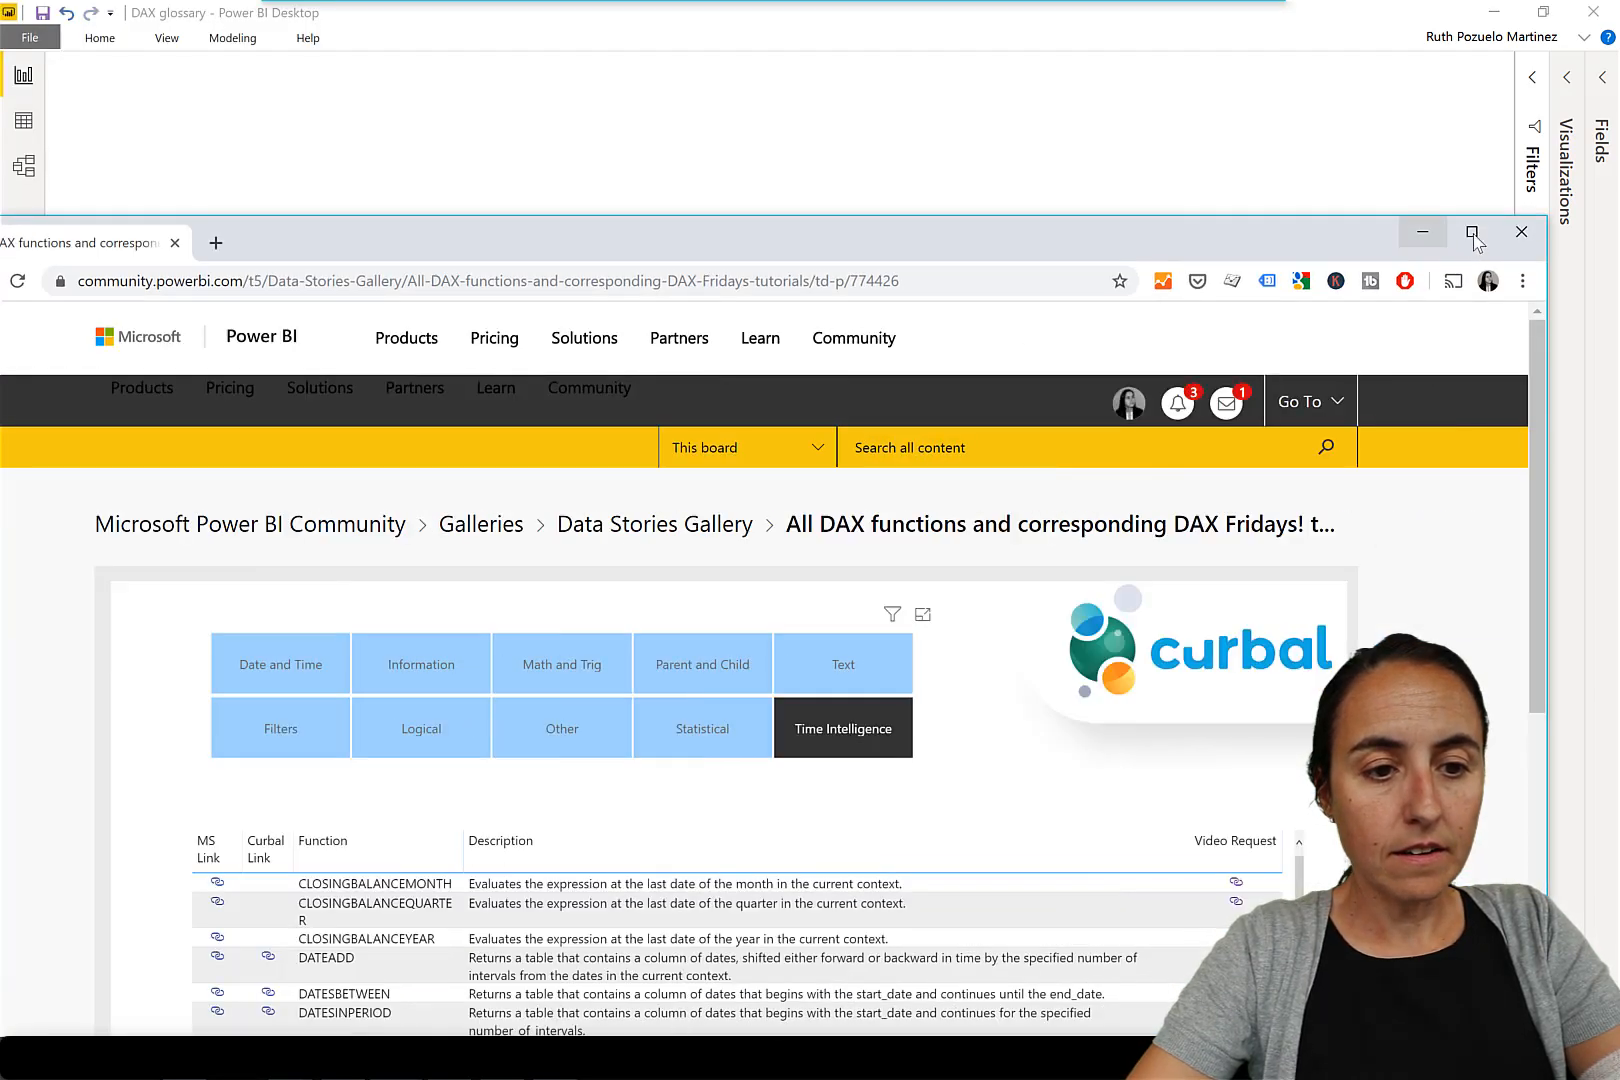
left_click(1471, 232)
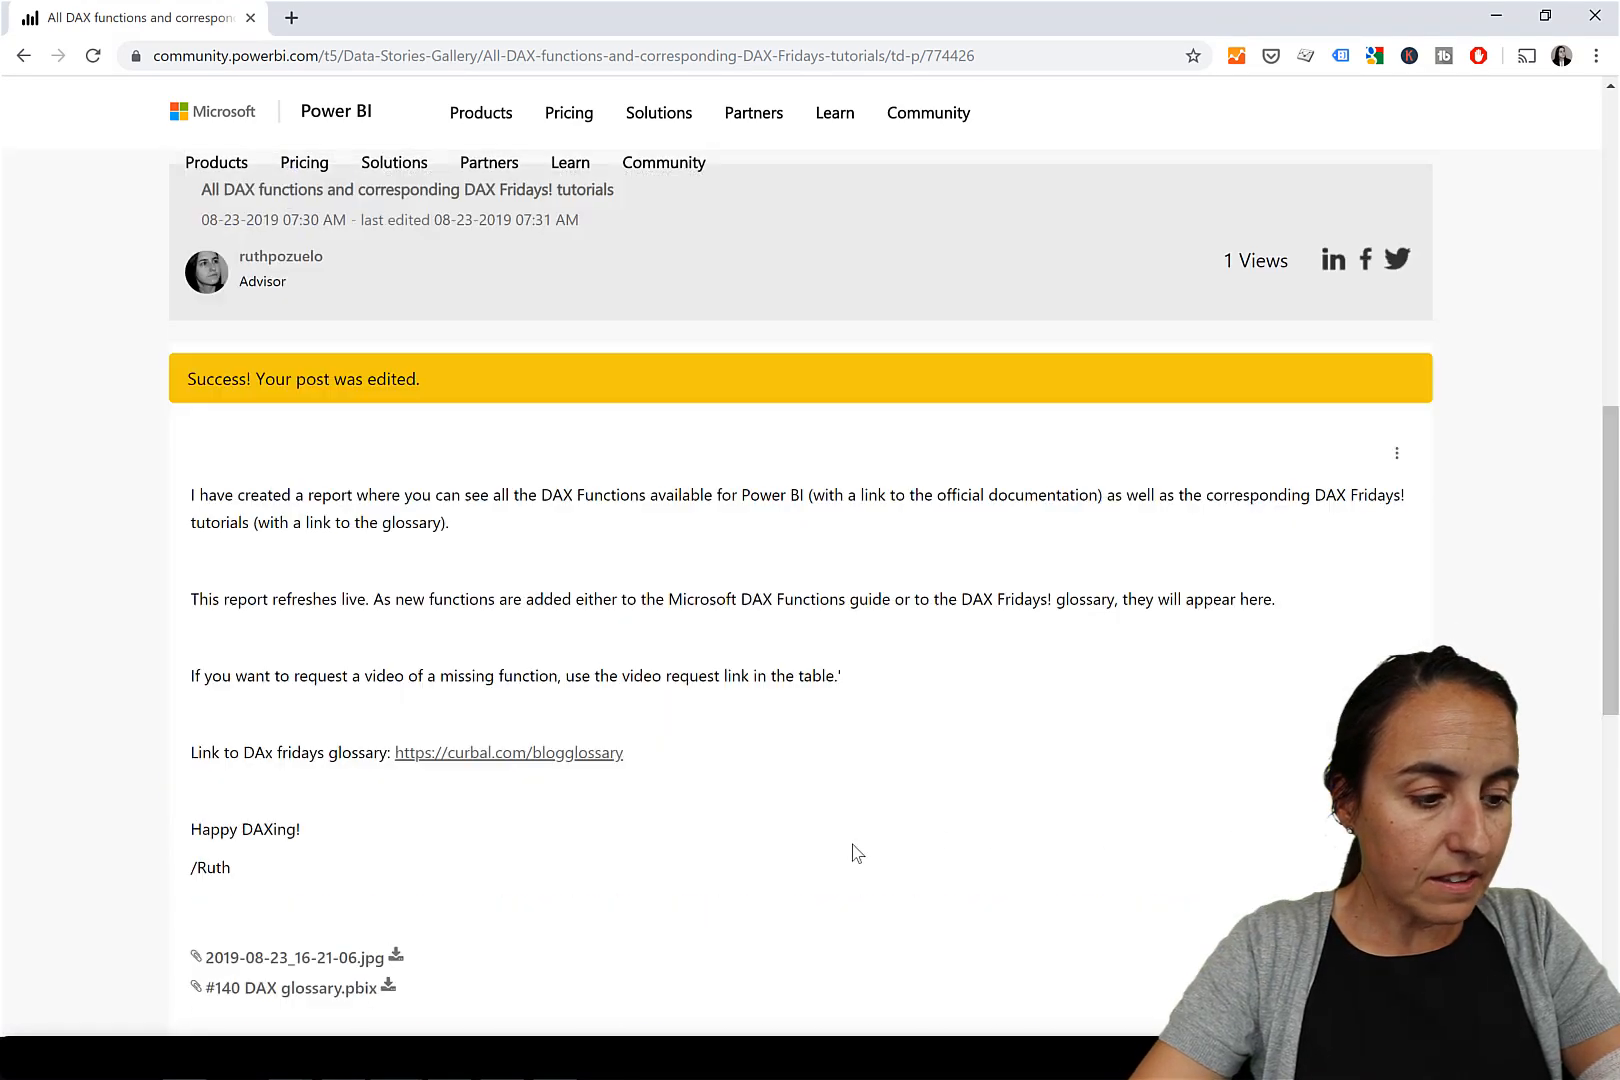
scroll("down", 3)
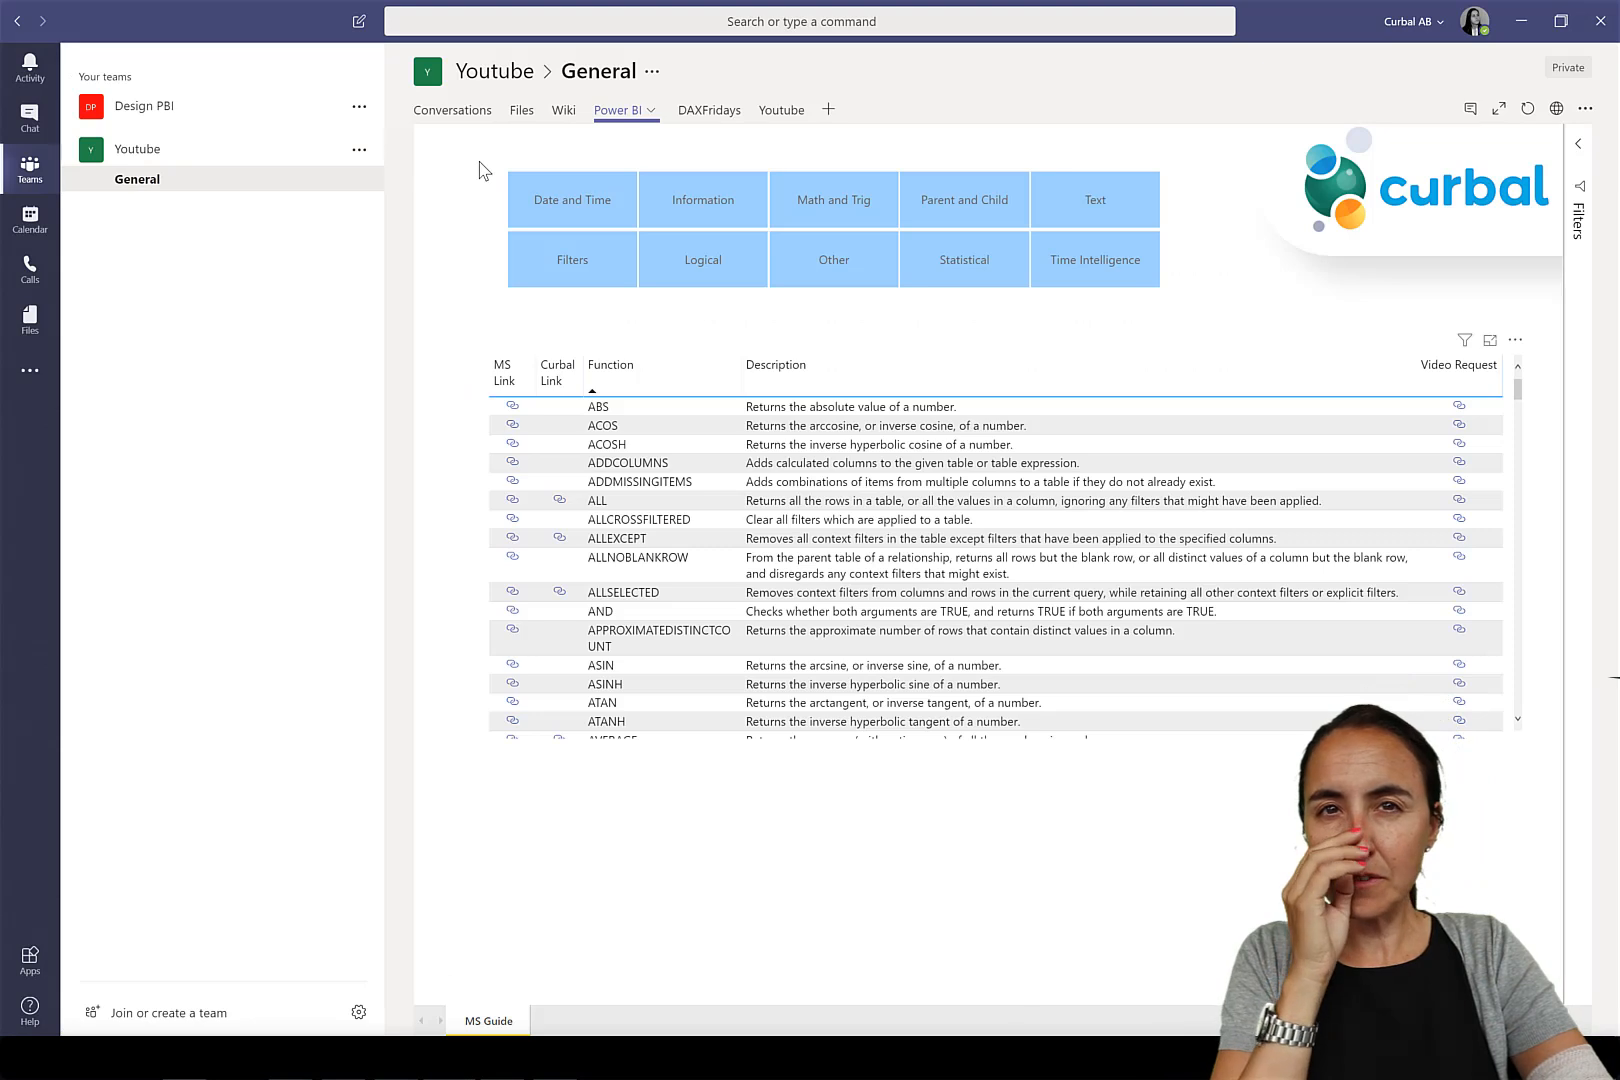
mouse_move(617, 111)
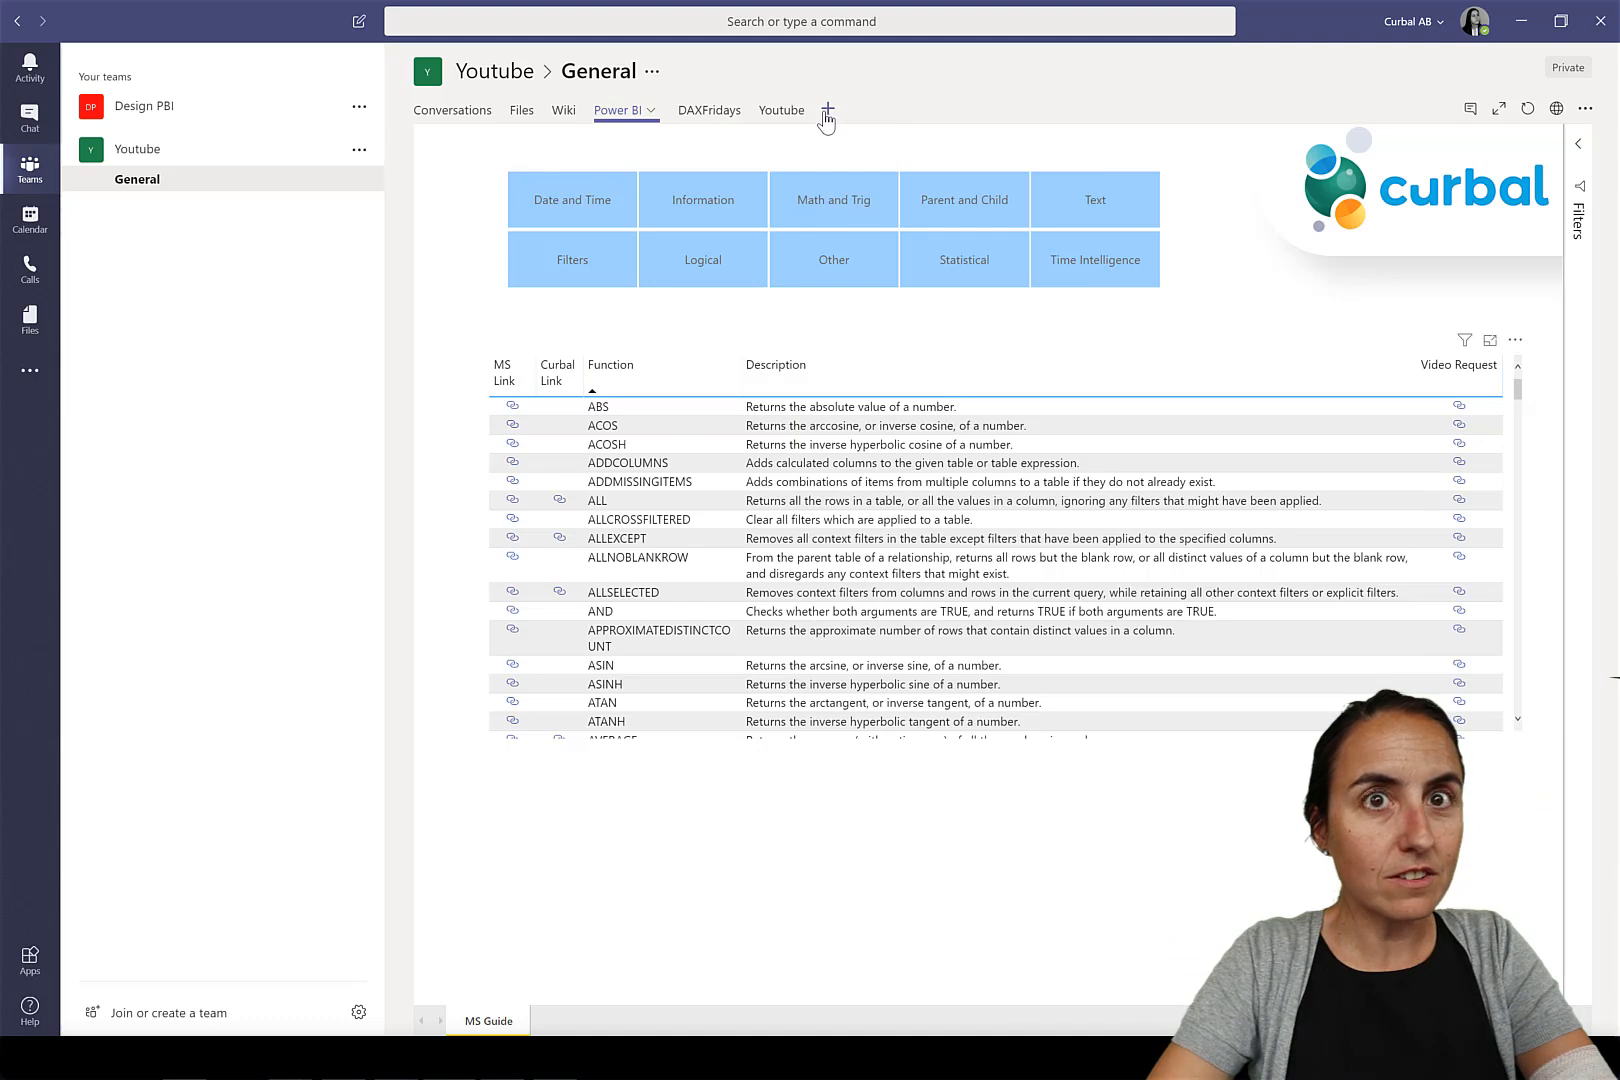
Step: Start adding a new tab to the Youtube General channel
left_click(827, 111)
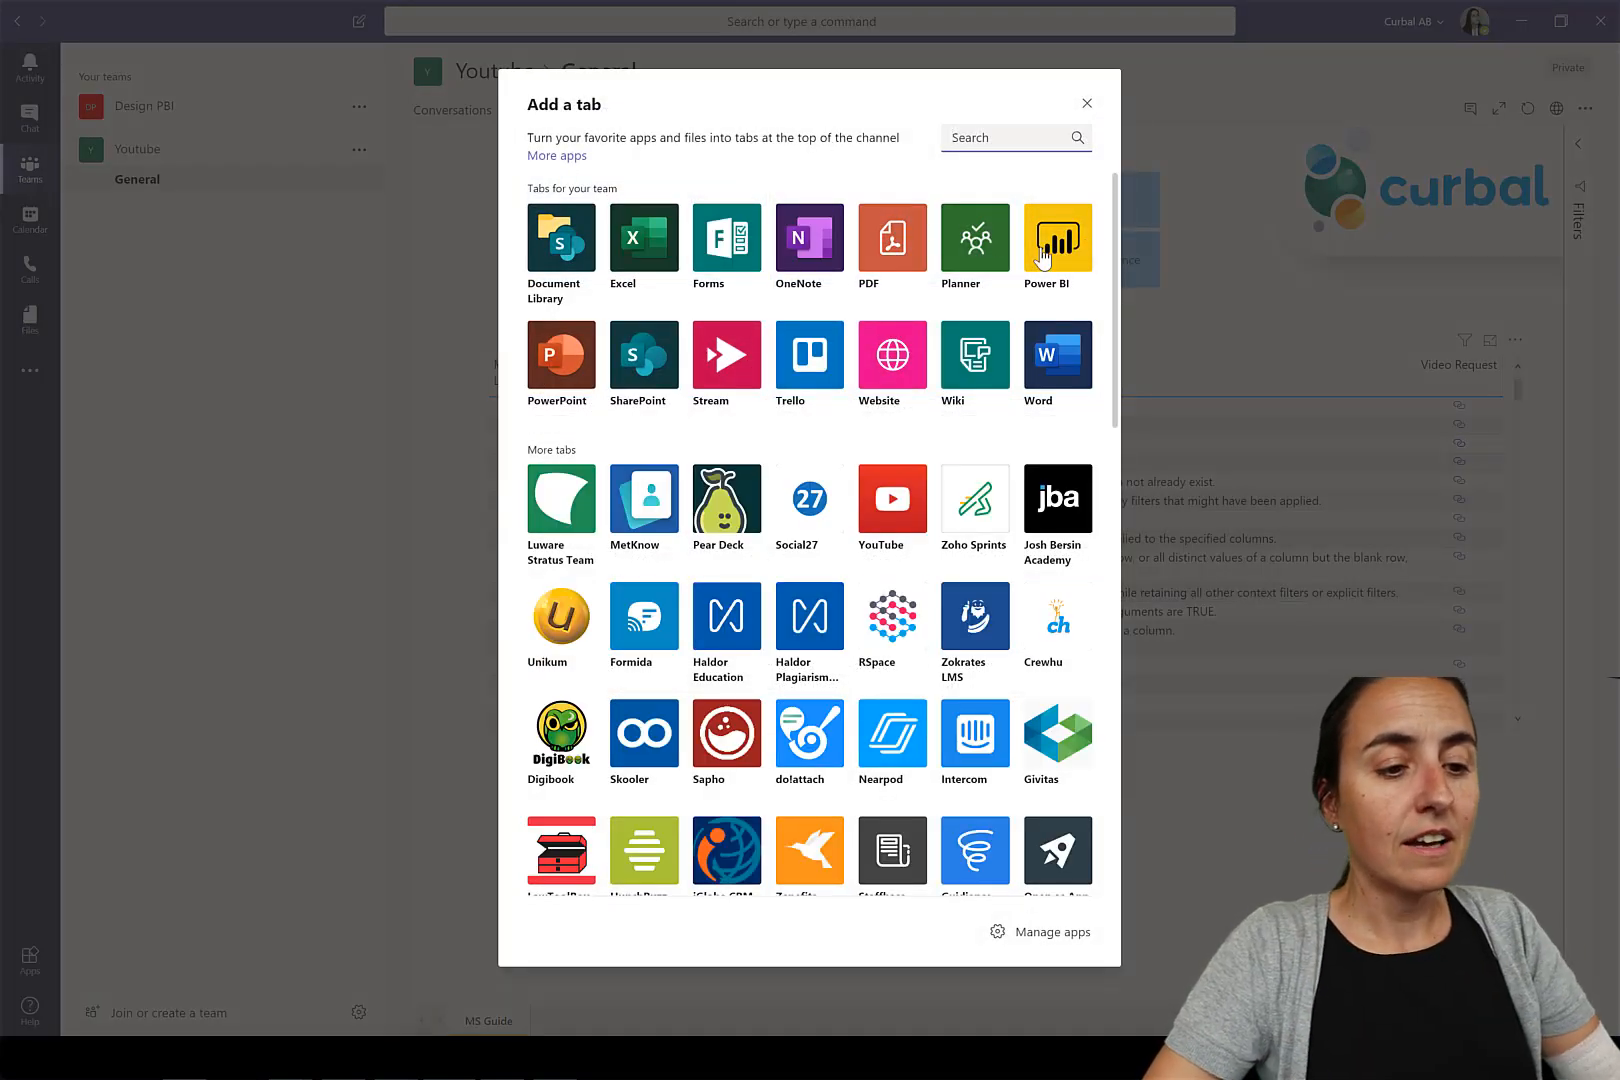
Step: Pick Power BI, browse the Sales Reports and Social Media workspaces, then cancel the tab
left_click(1057, 241)
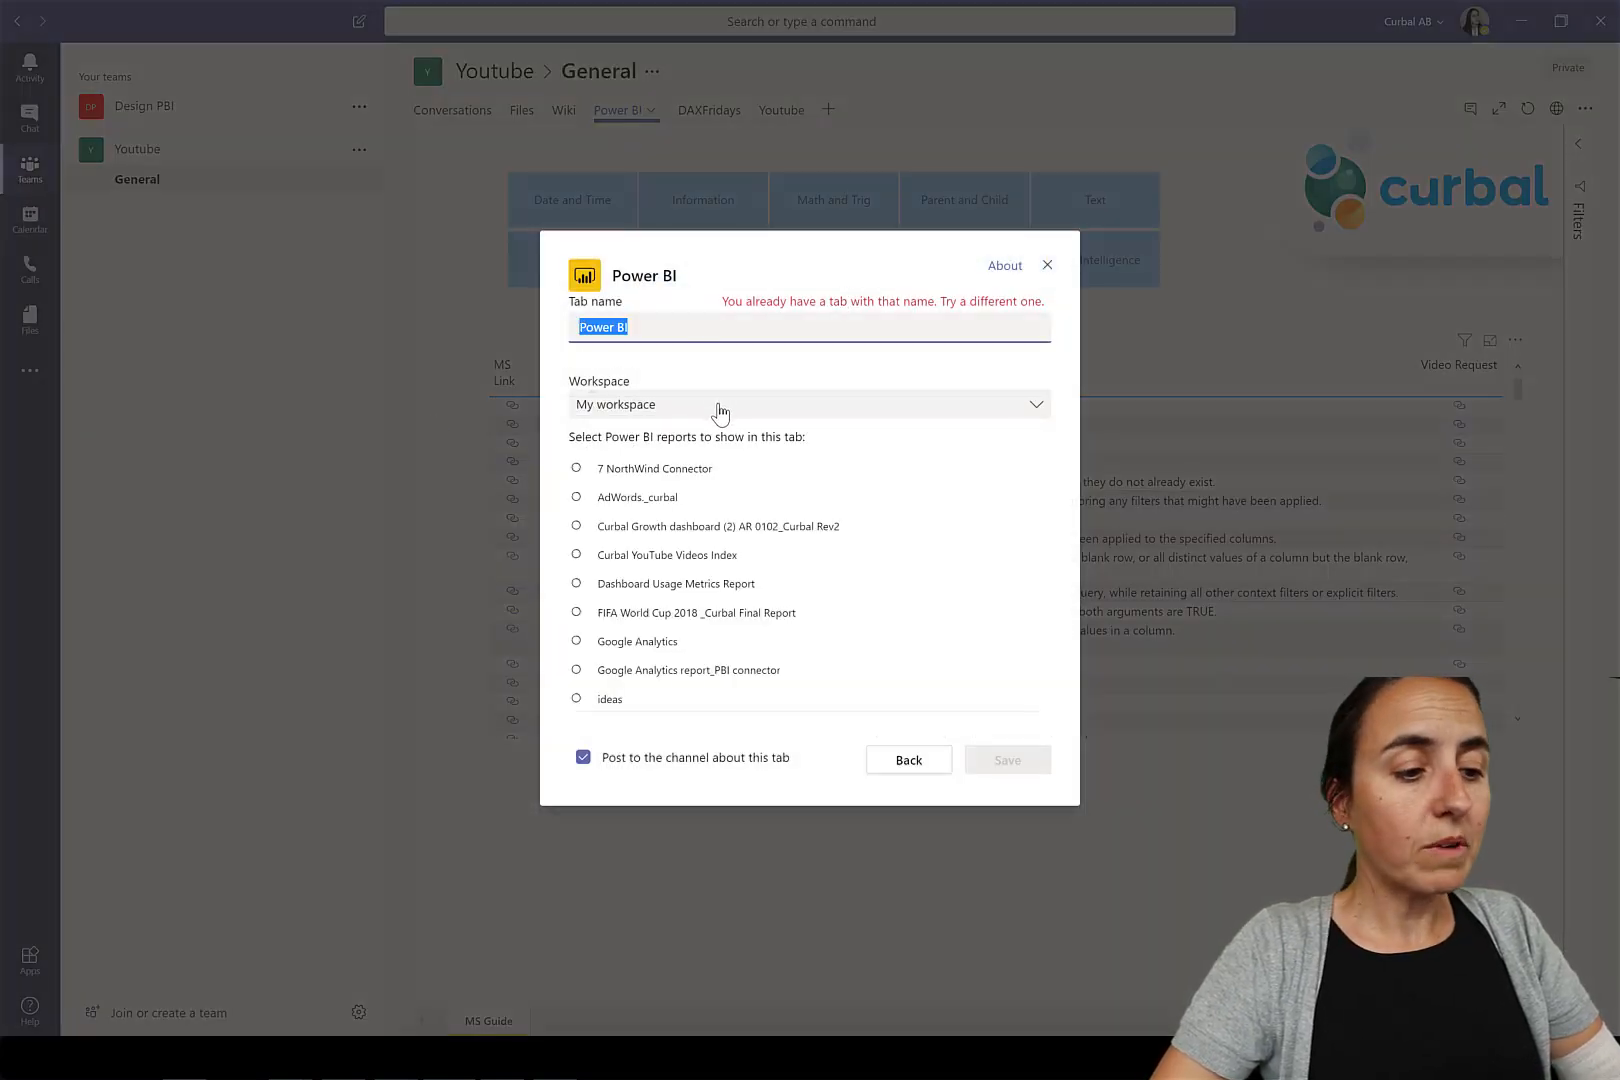
left_click(809, 404)
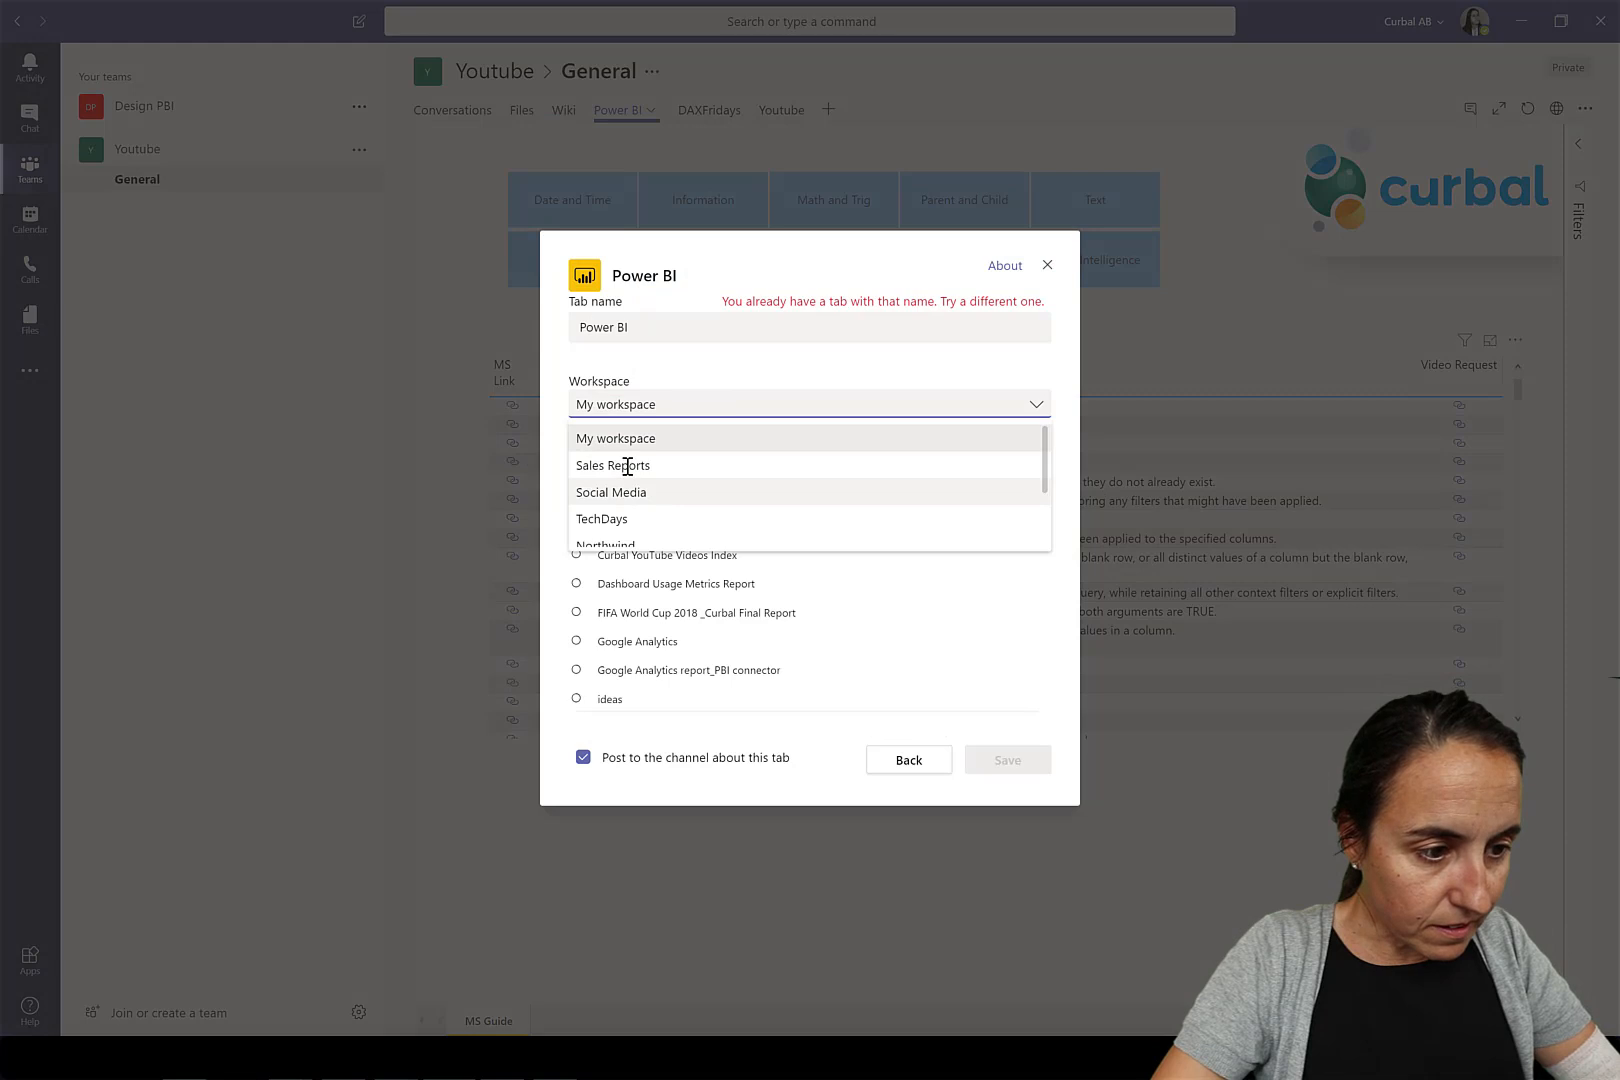
left_click(612, 465)
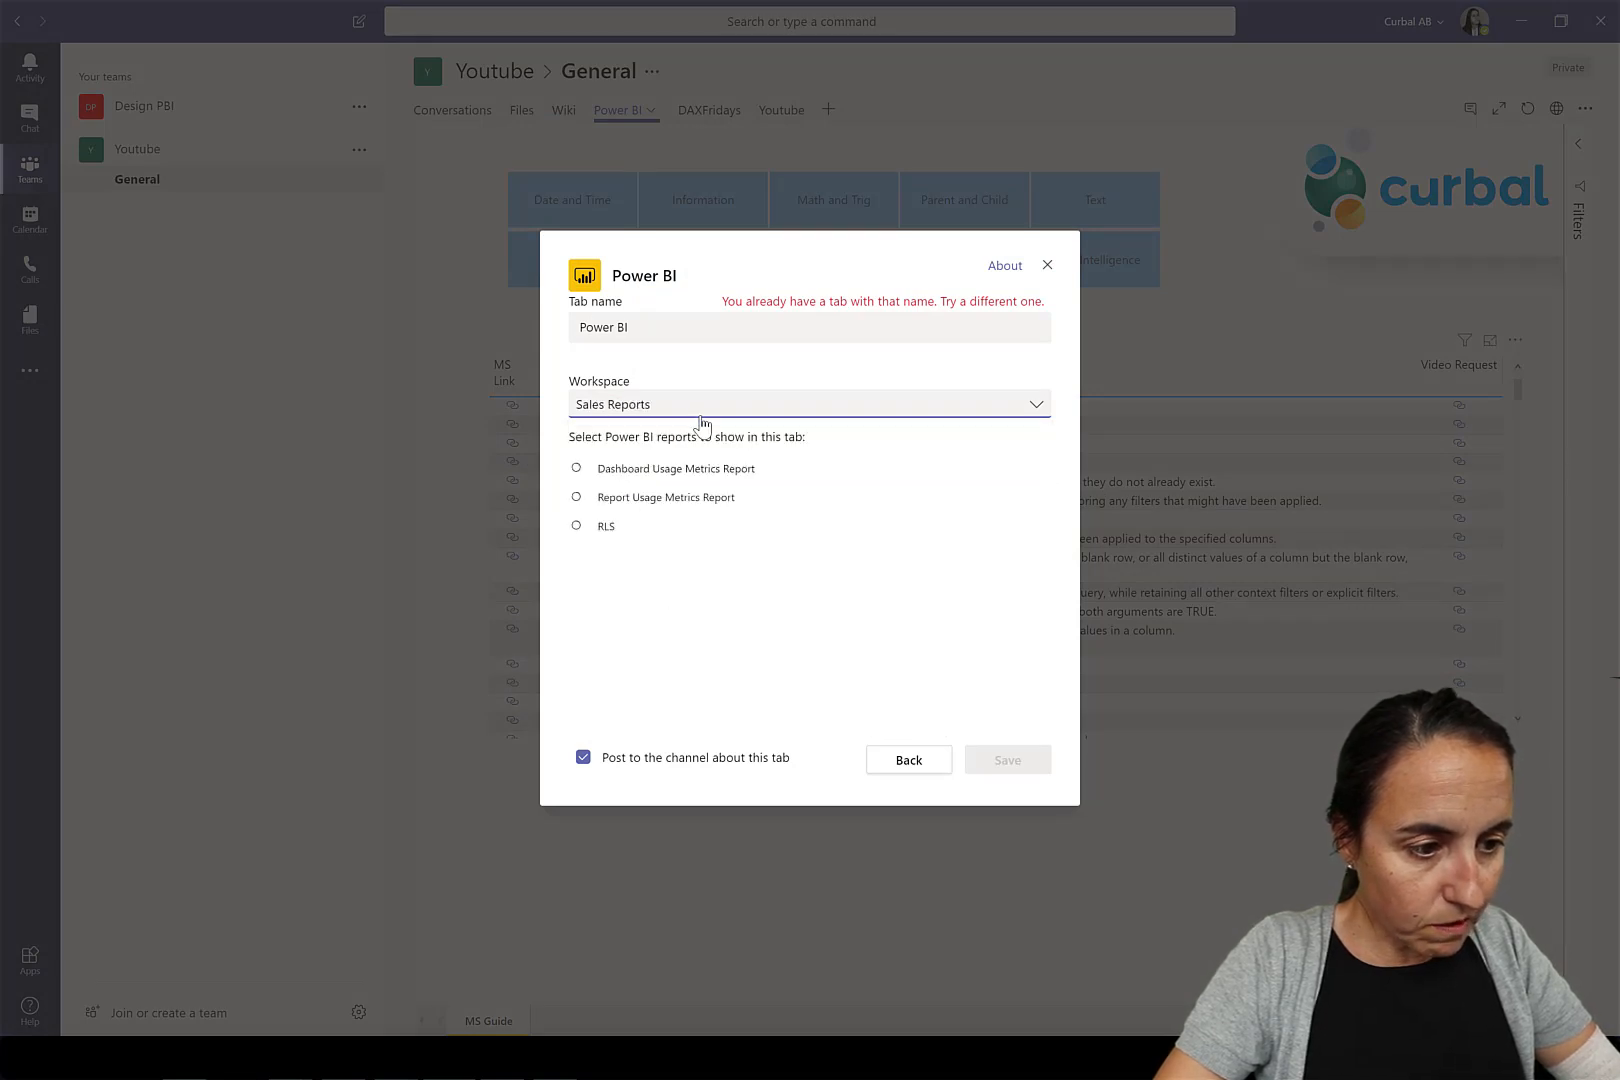
left_click(809, 404)
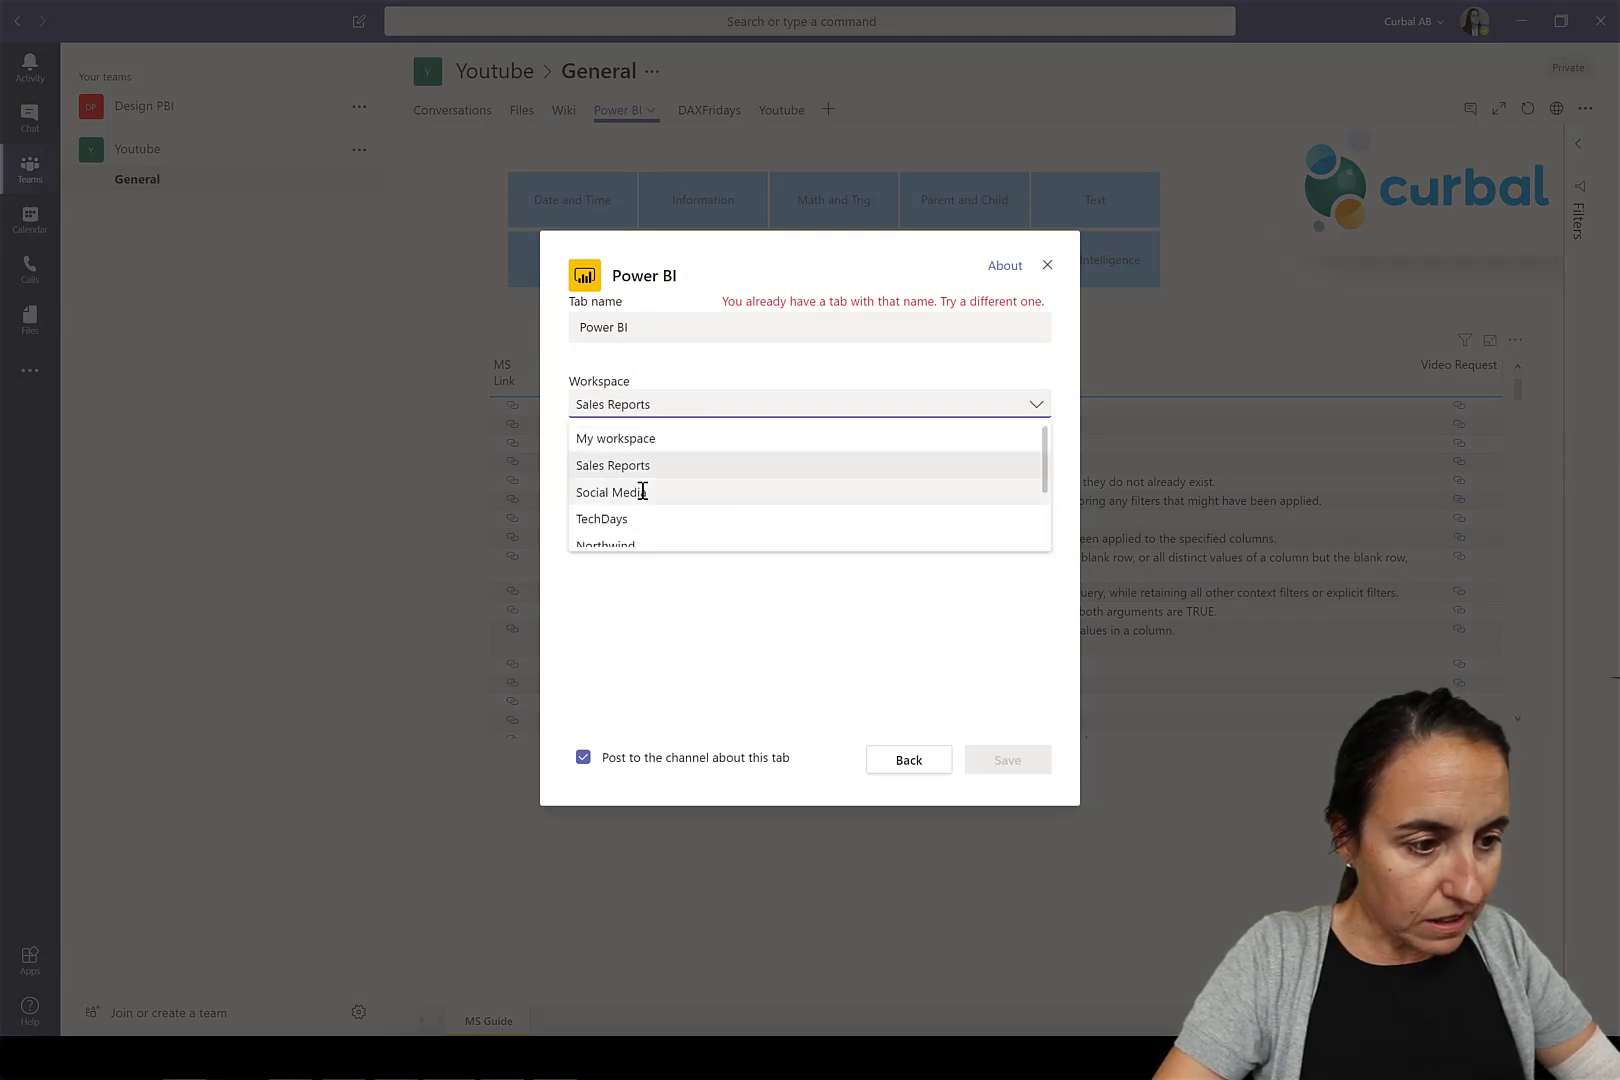
left_click(611, 491)
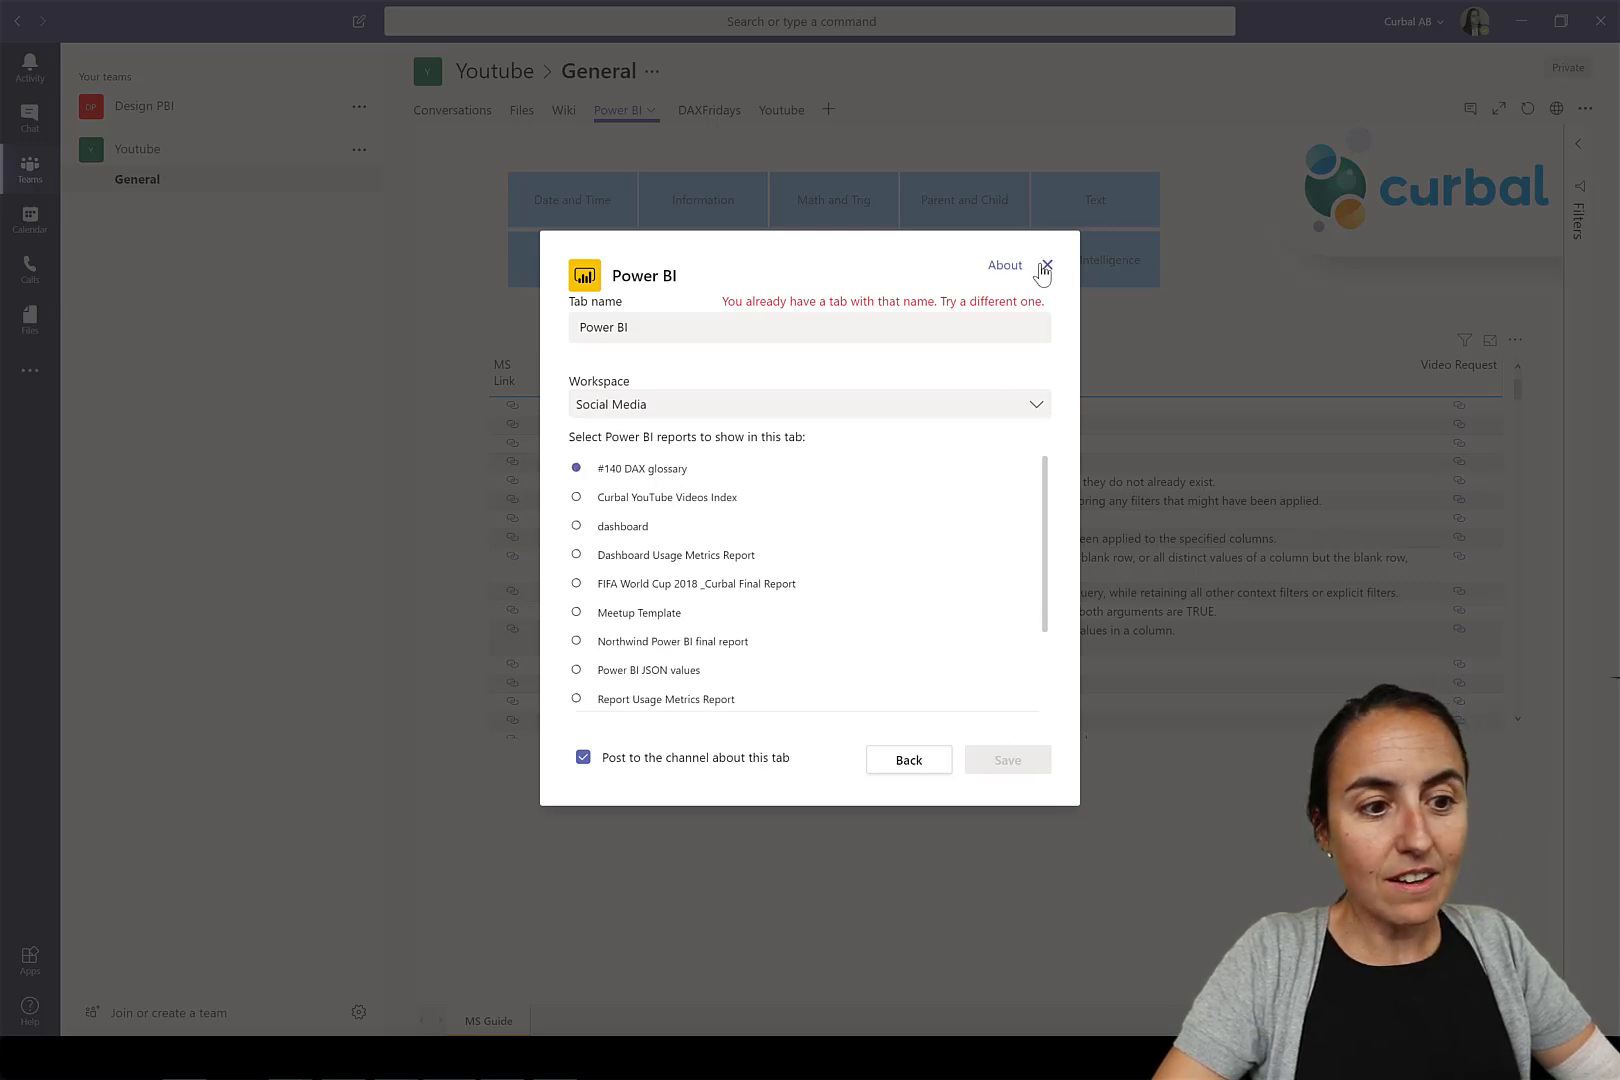
left_click(1046, 266)
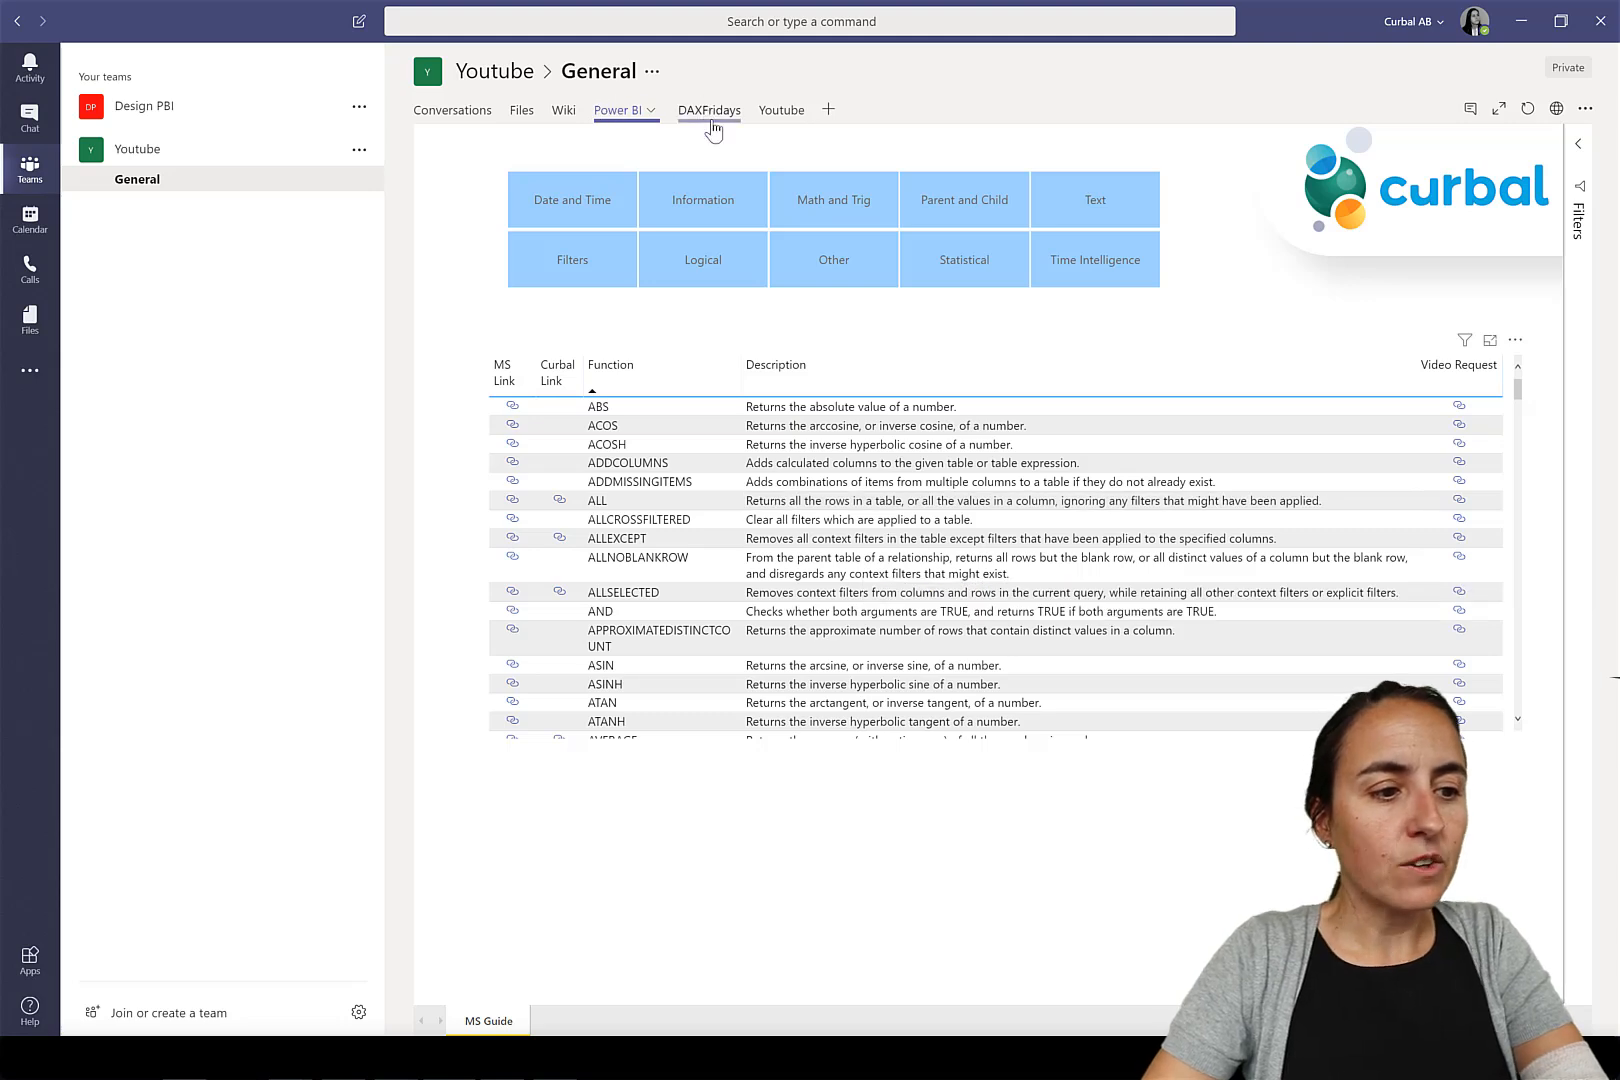
Step: View the DAXFridays glossary tab, then start and cancel adding a Website tab
left_click(692, 110)
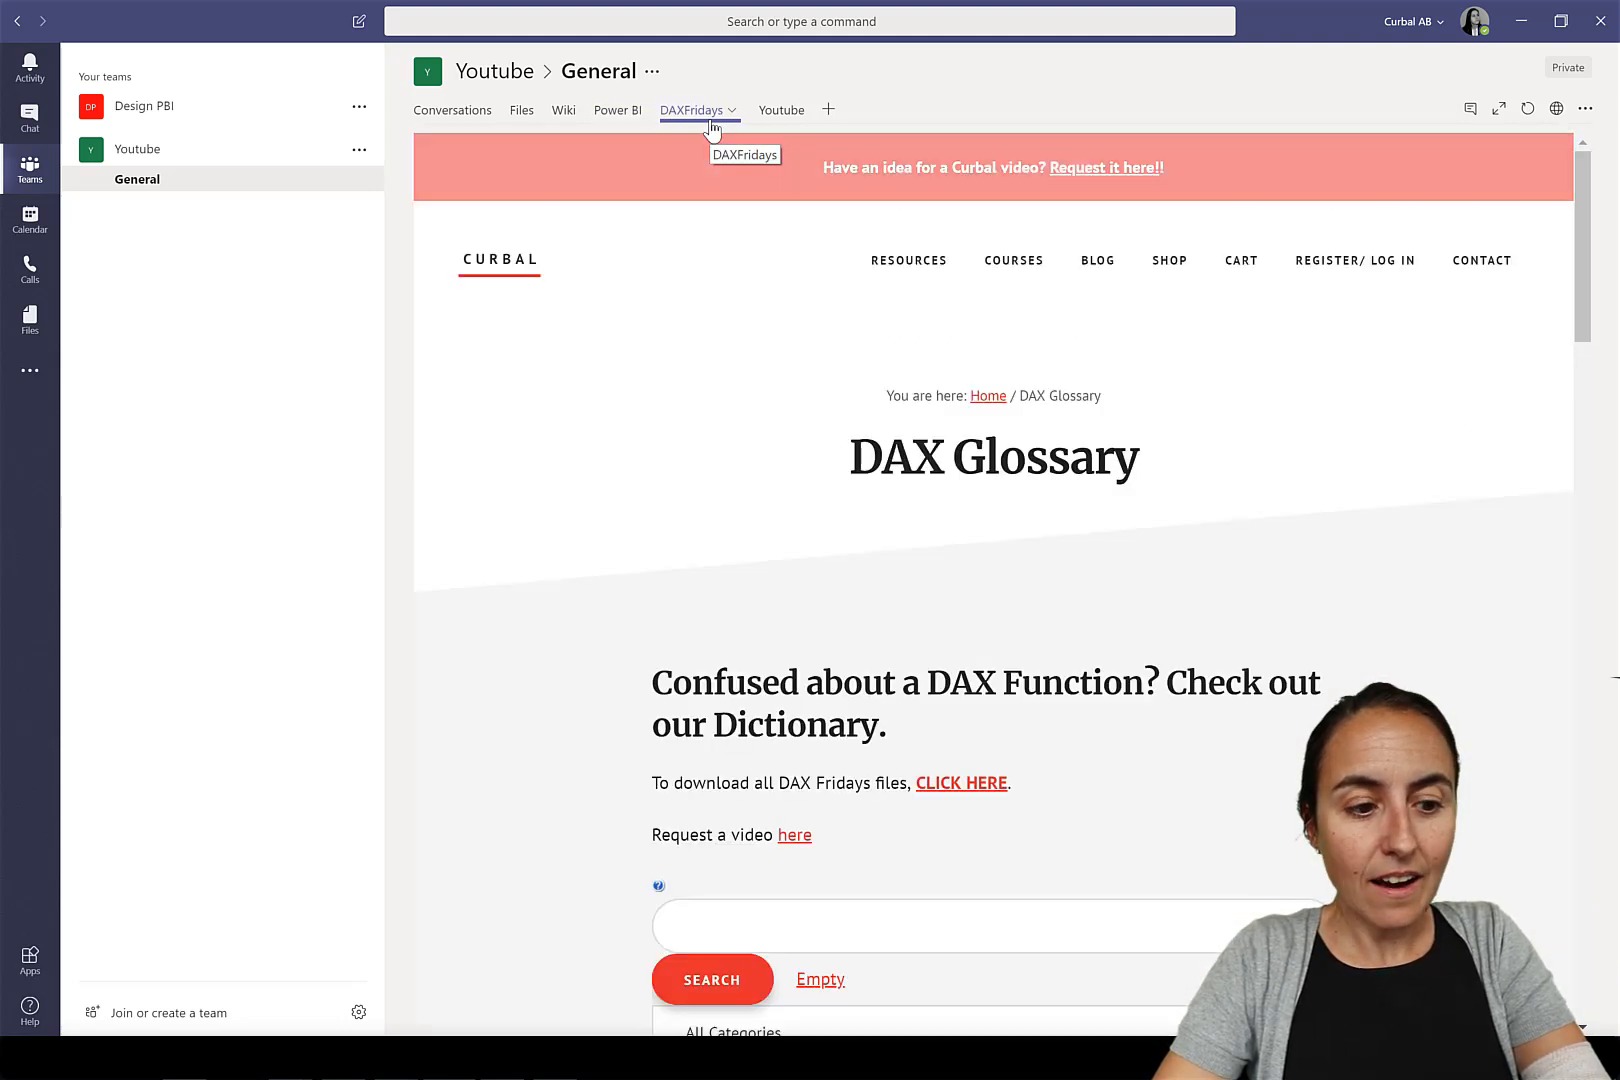
scroll("down", 3)
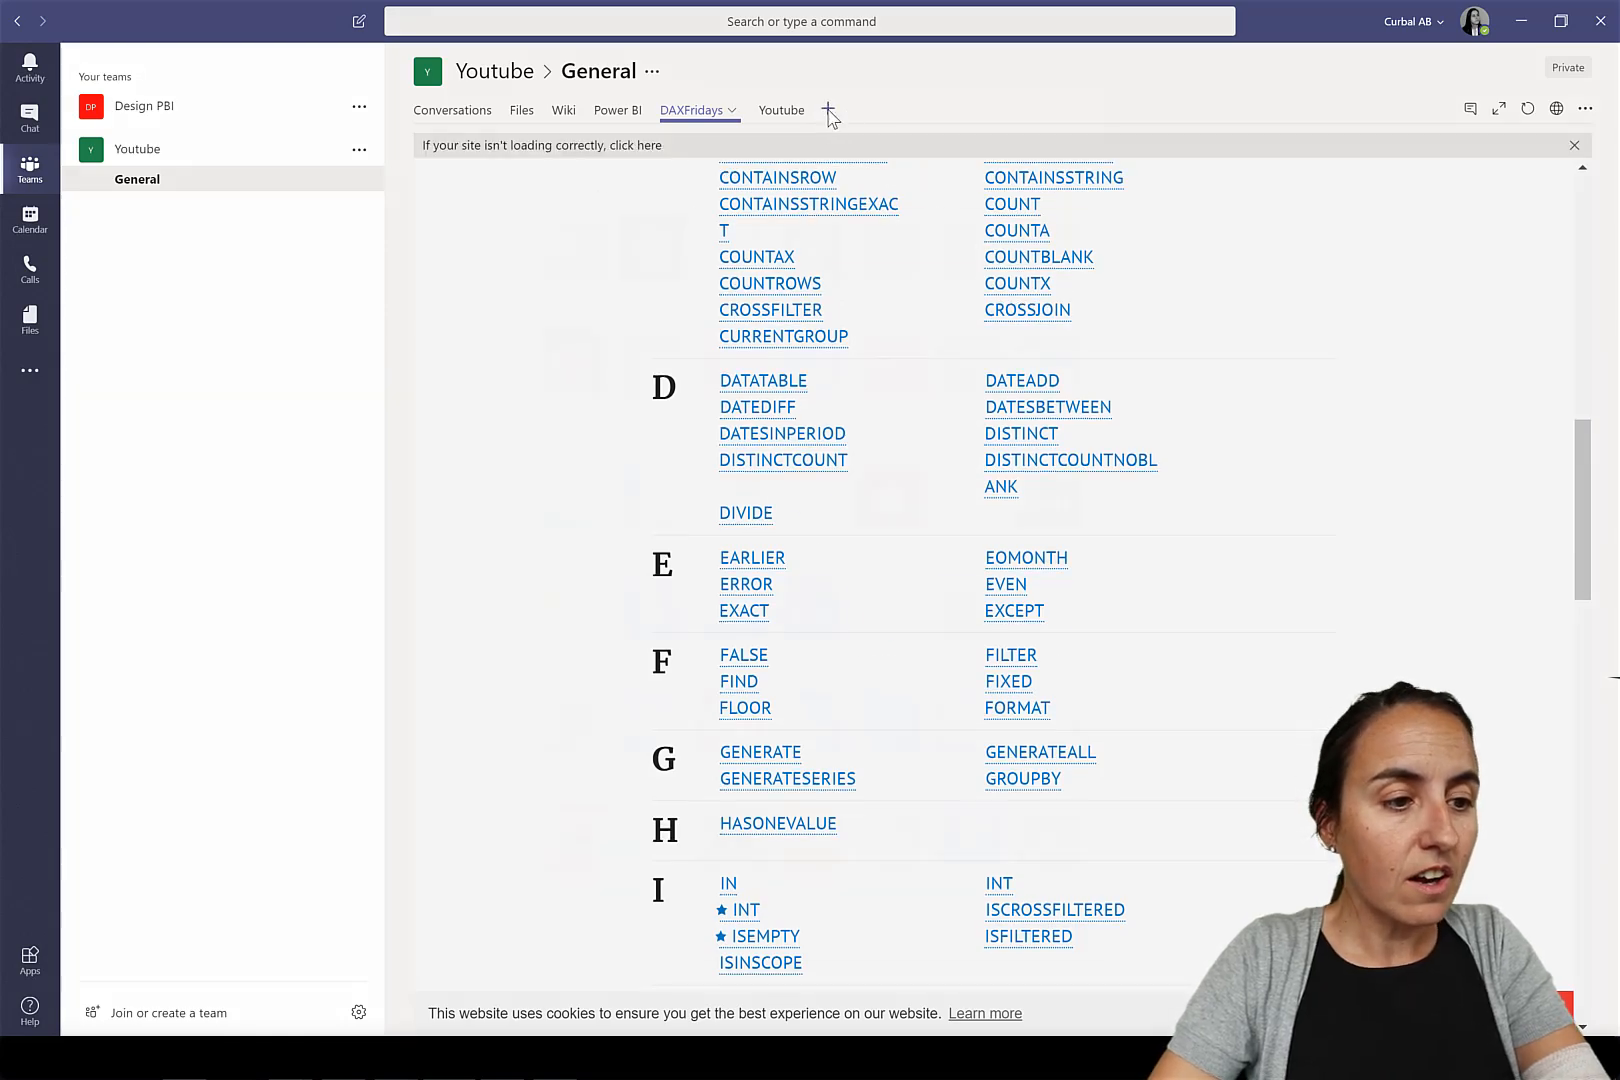
left_click(828, 111)
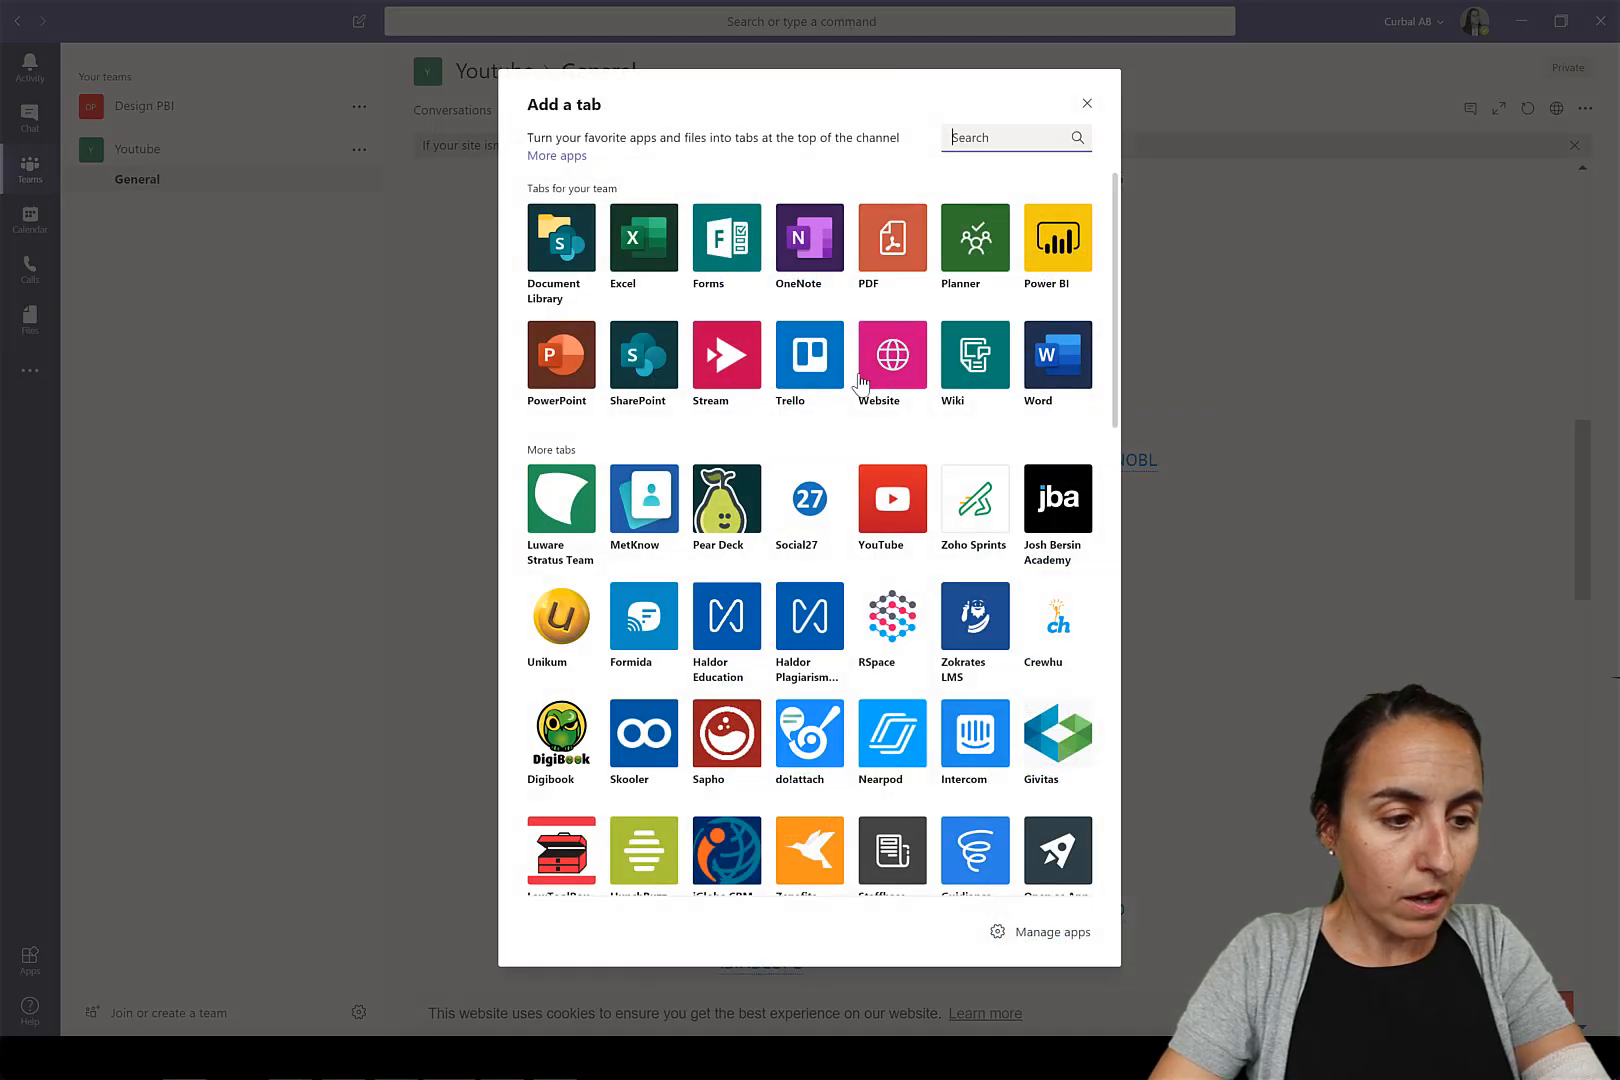
left_click(892, 357)
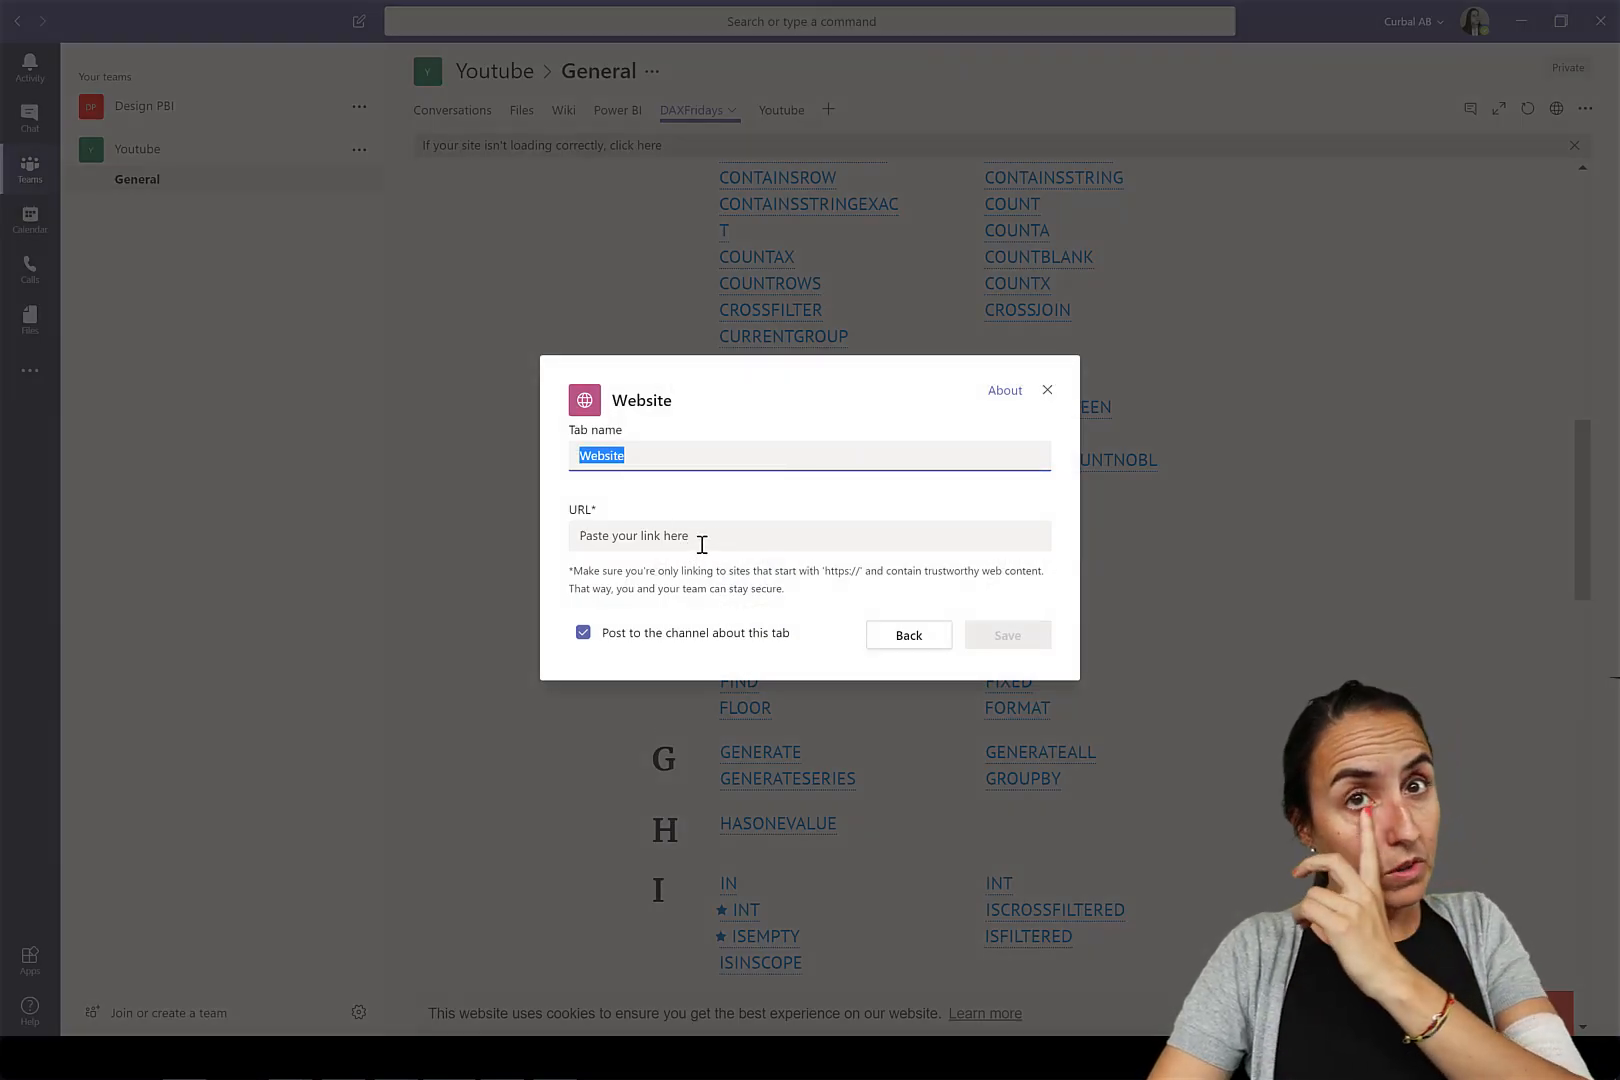
left_click(1046, 390)
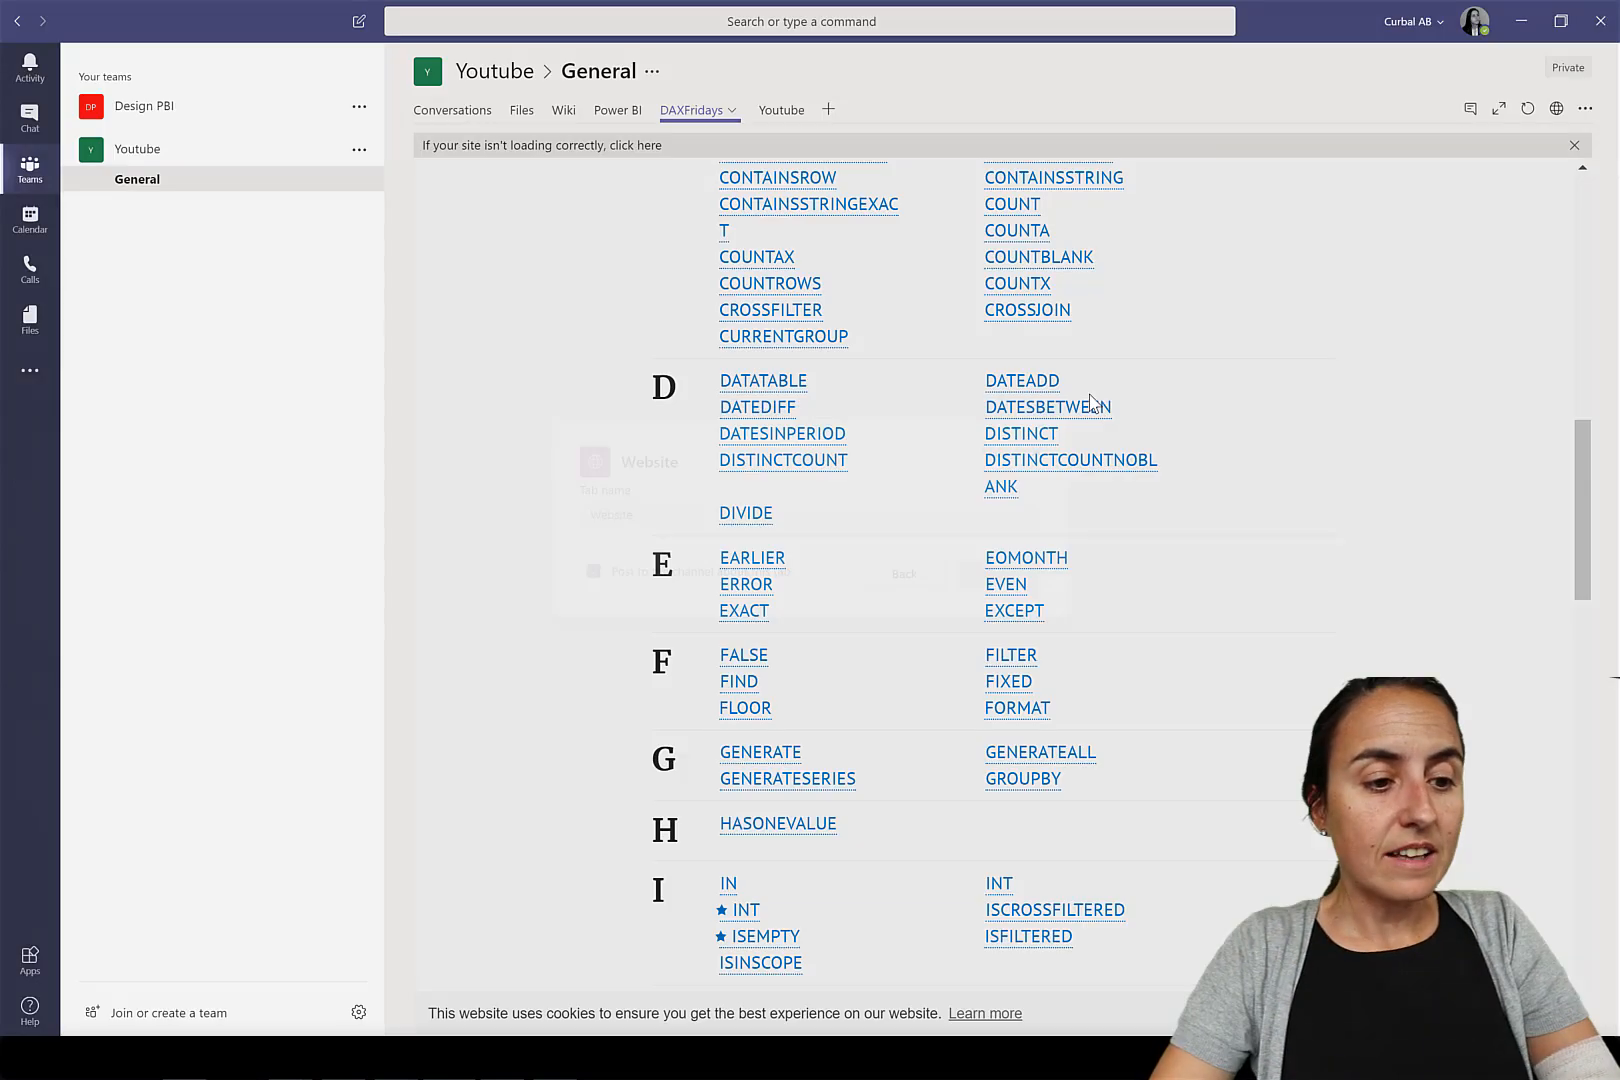